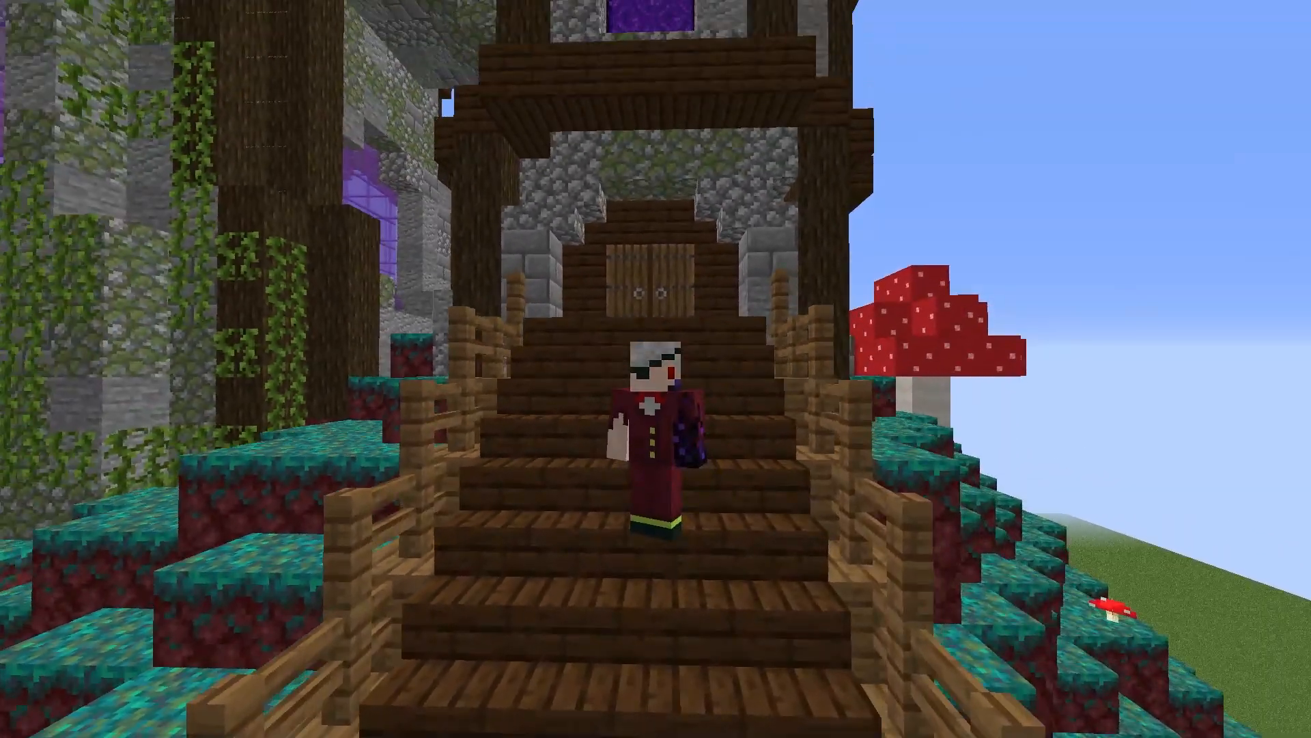
mouse_move(656, 368)
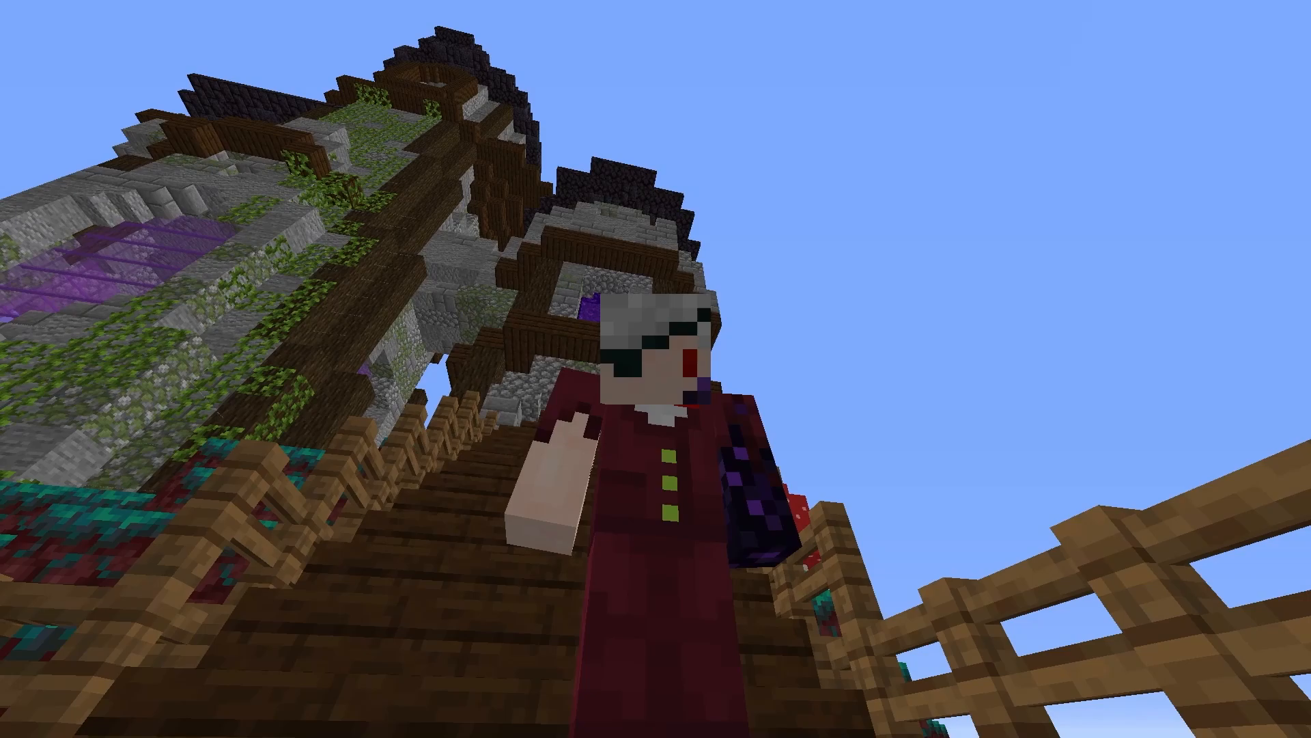
mouse_move(655, 369)
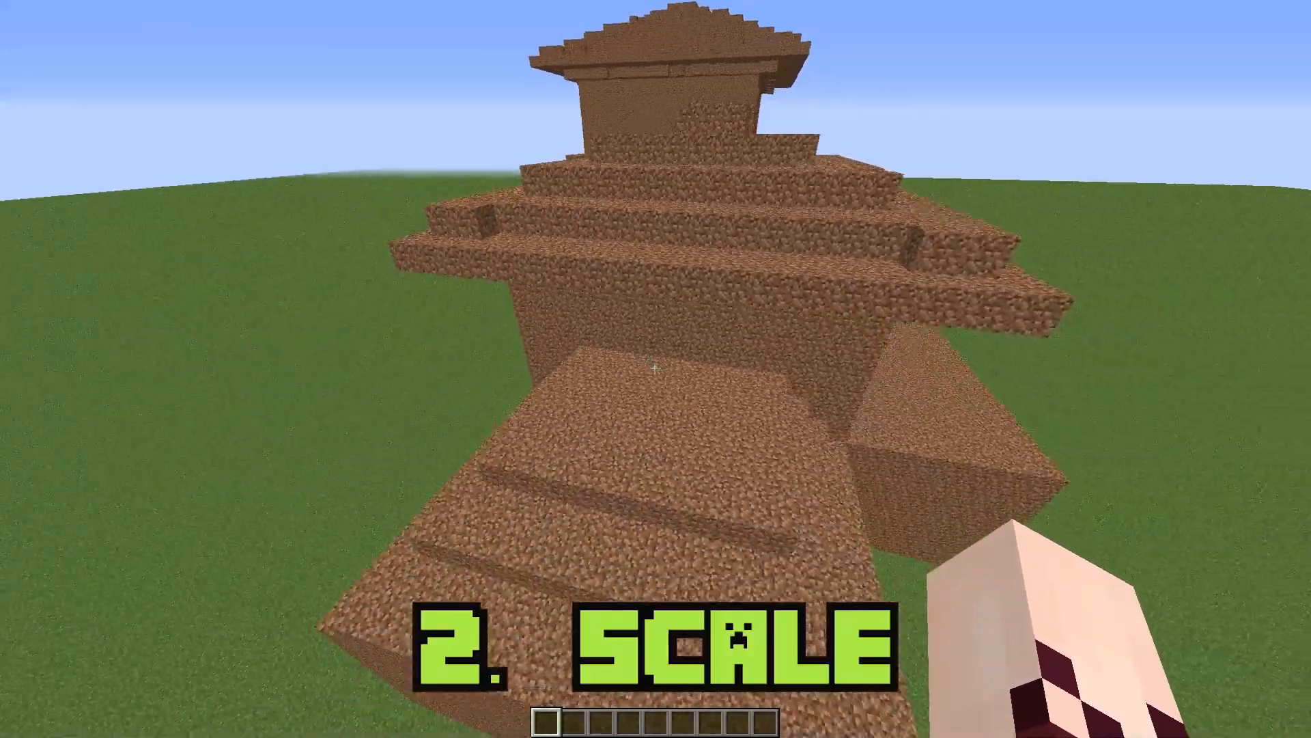
mouse_move(655, 368)
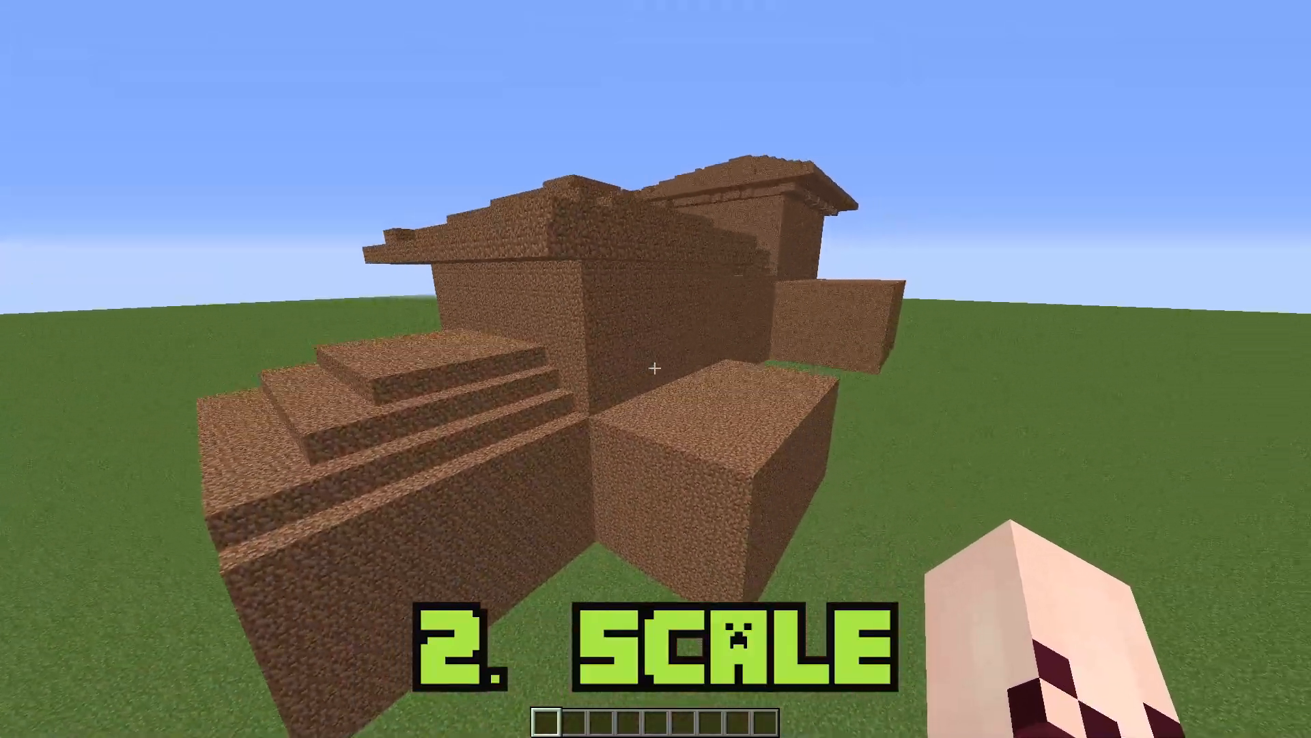
mouse_move(656, 369)
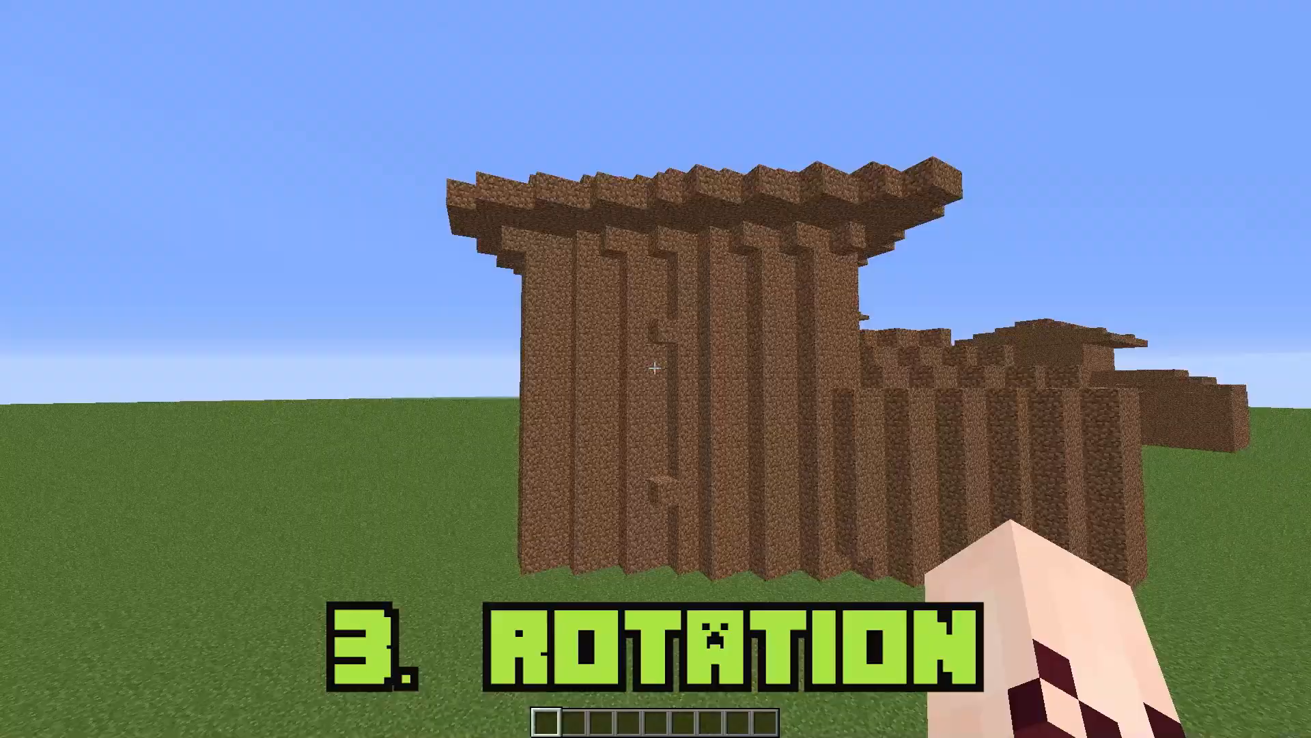
mouse_move(655, 369)
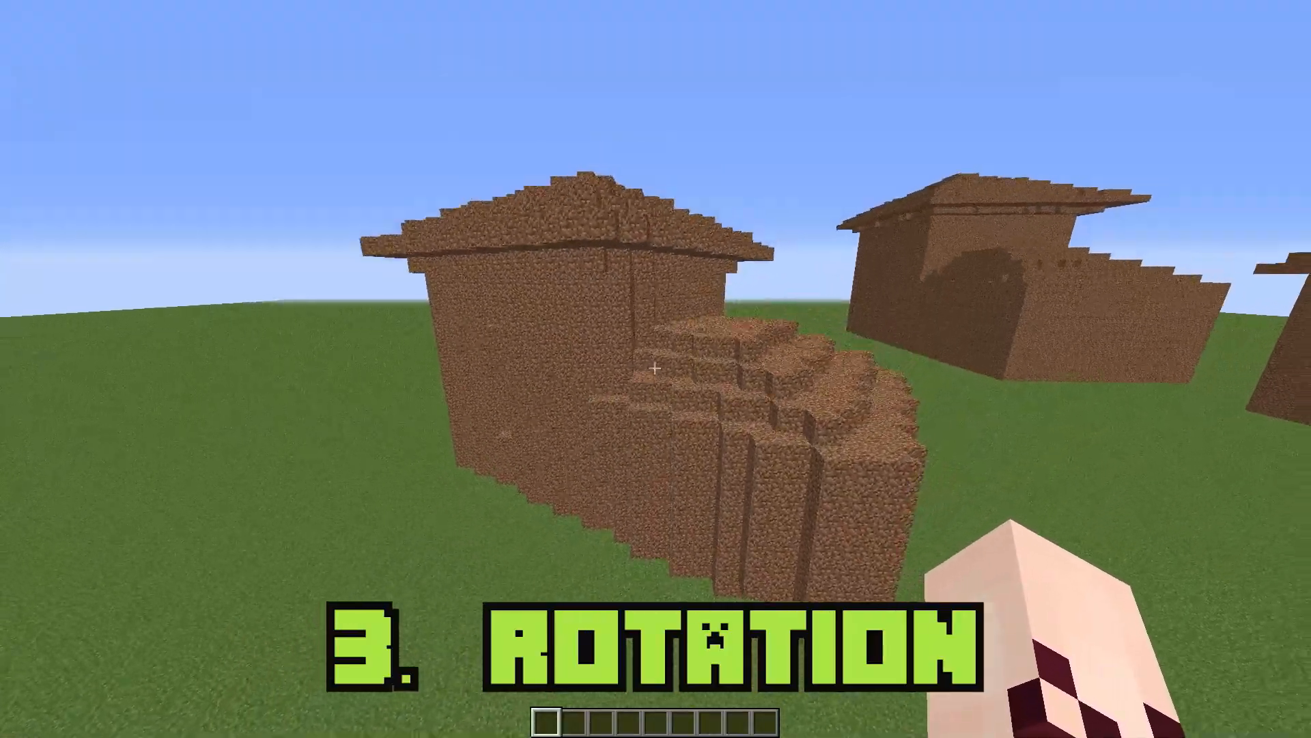
mouse_move(656, 369)
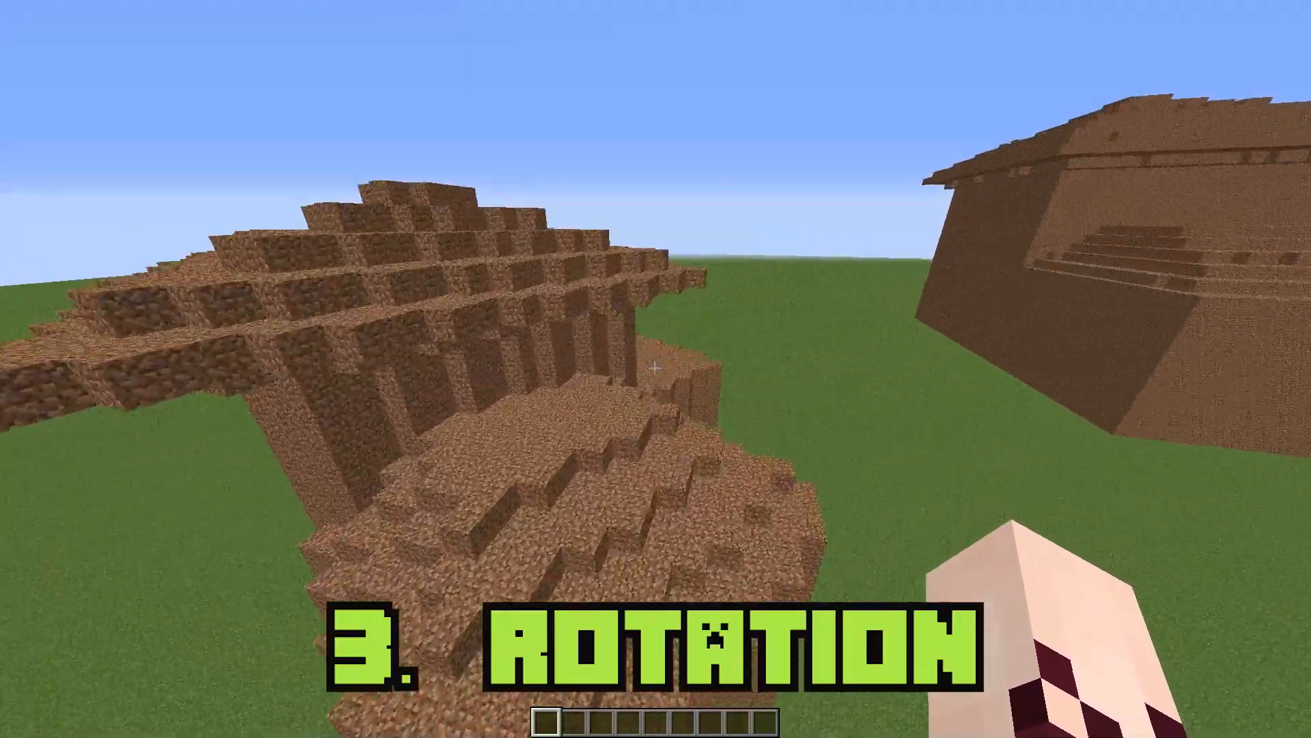
mouse_move(656, 369)
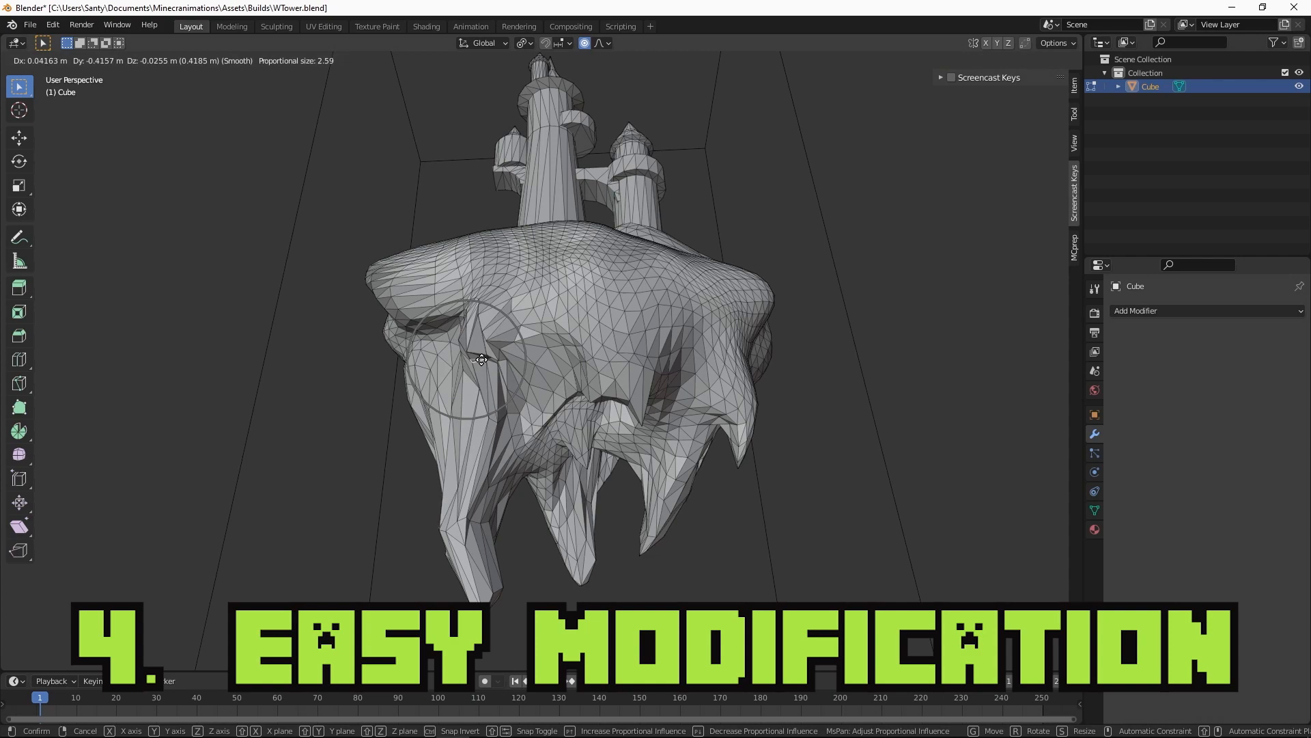
Step: Move the island's underside vertices with proportional editing in Edit Mode to smooth the rocky base
key(Tab)
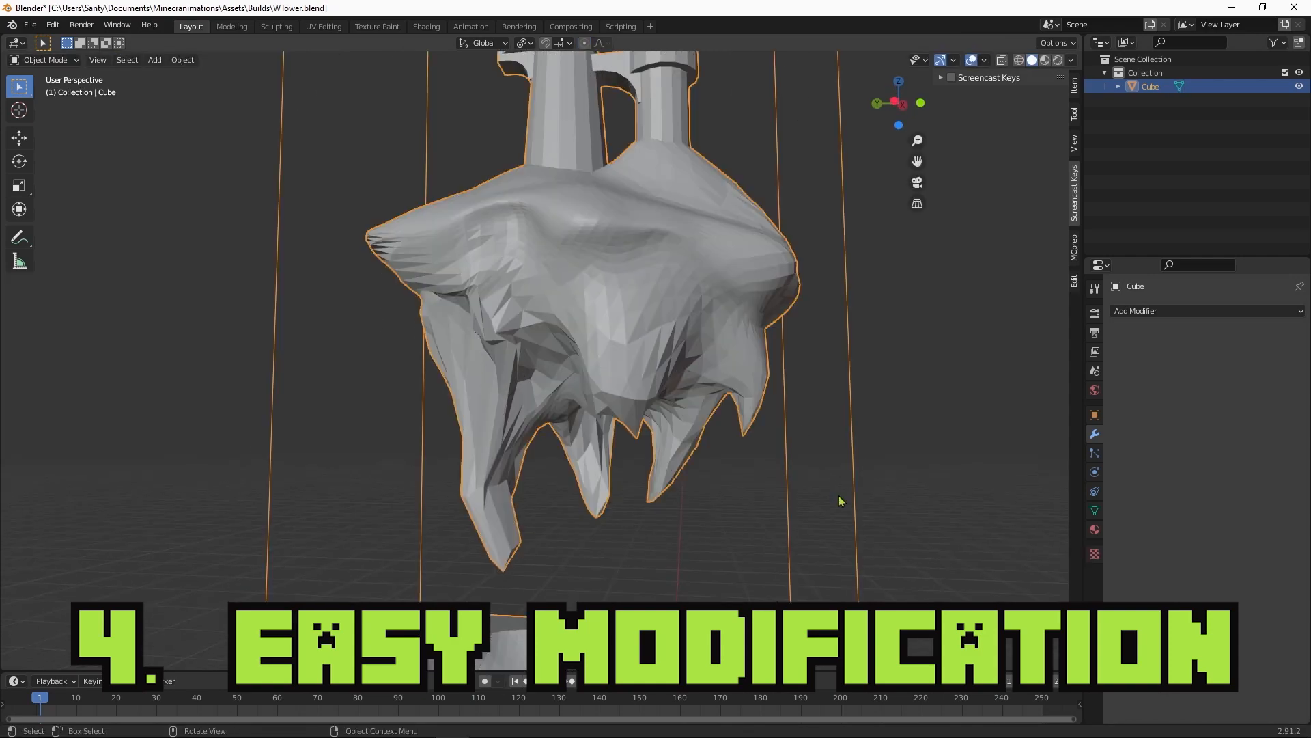
key(Tab)
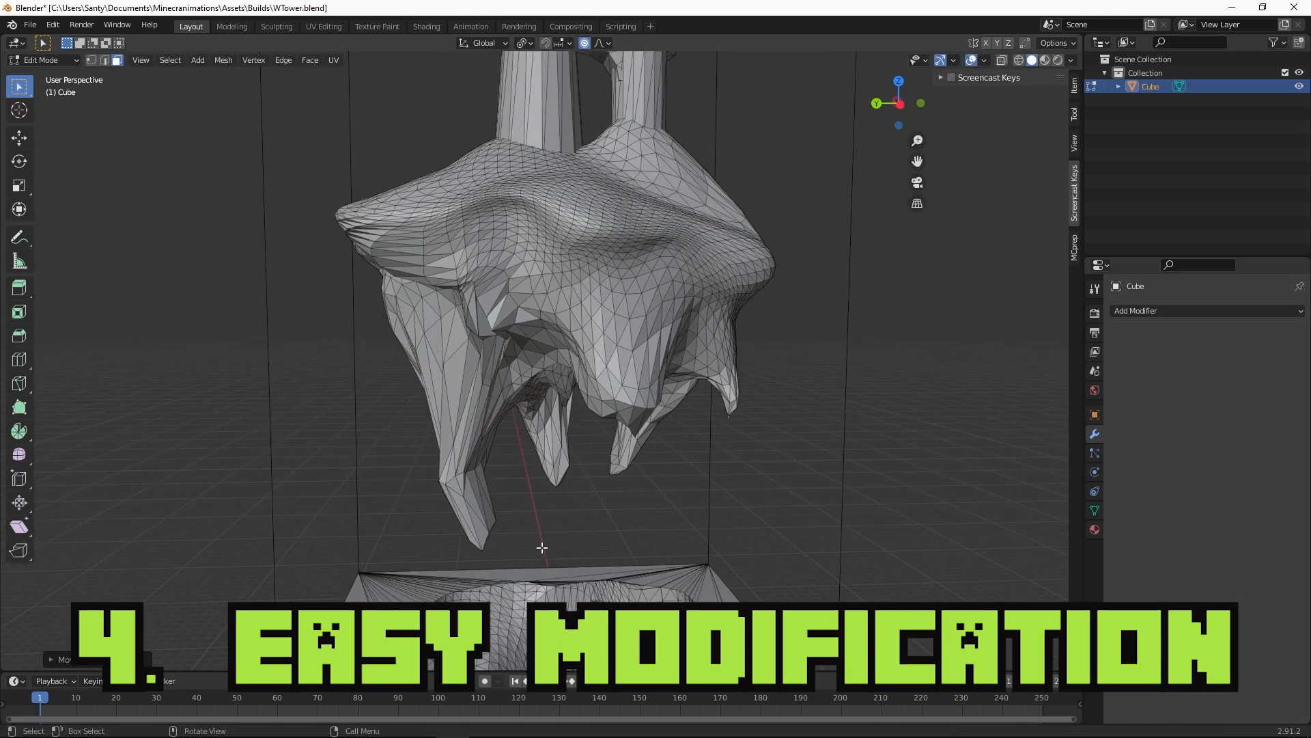
key(g)
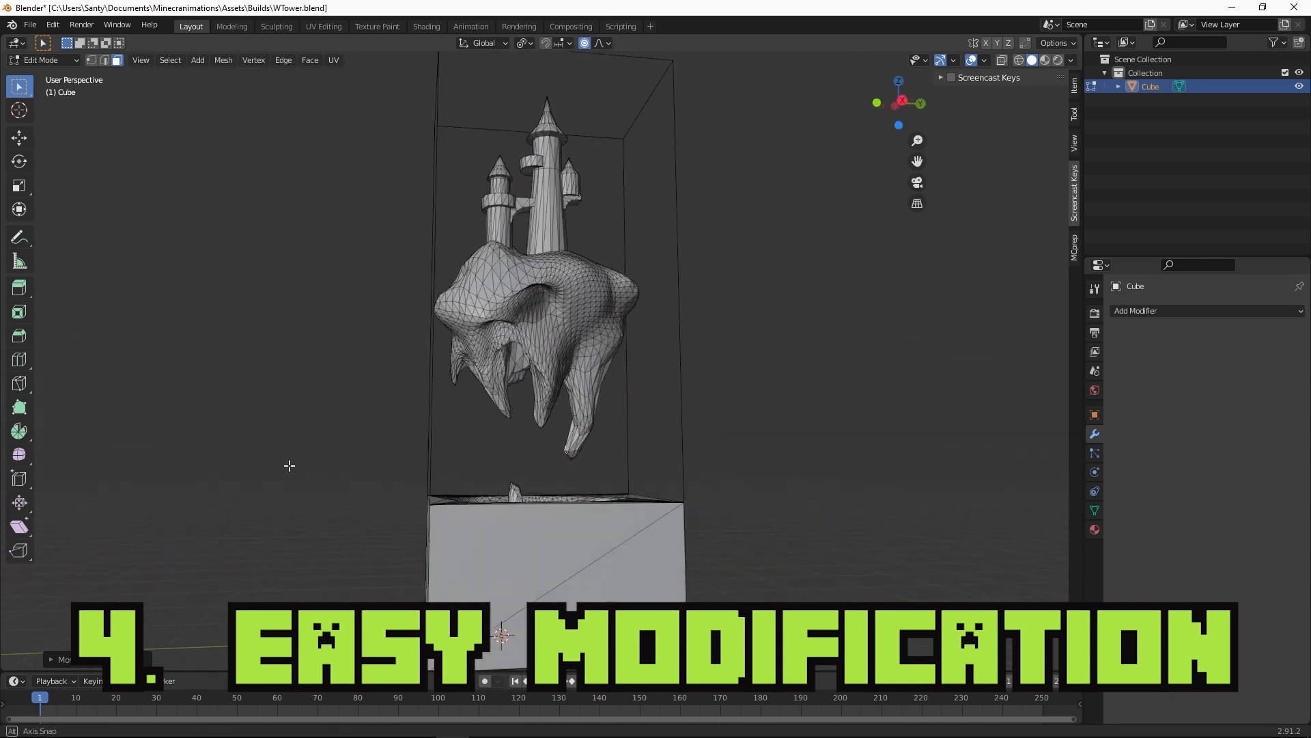
key(Tab)
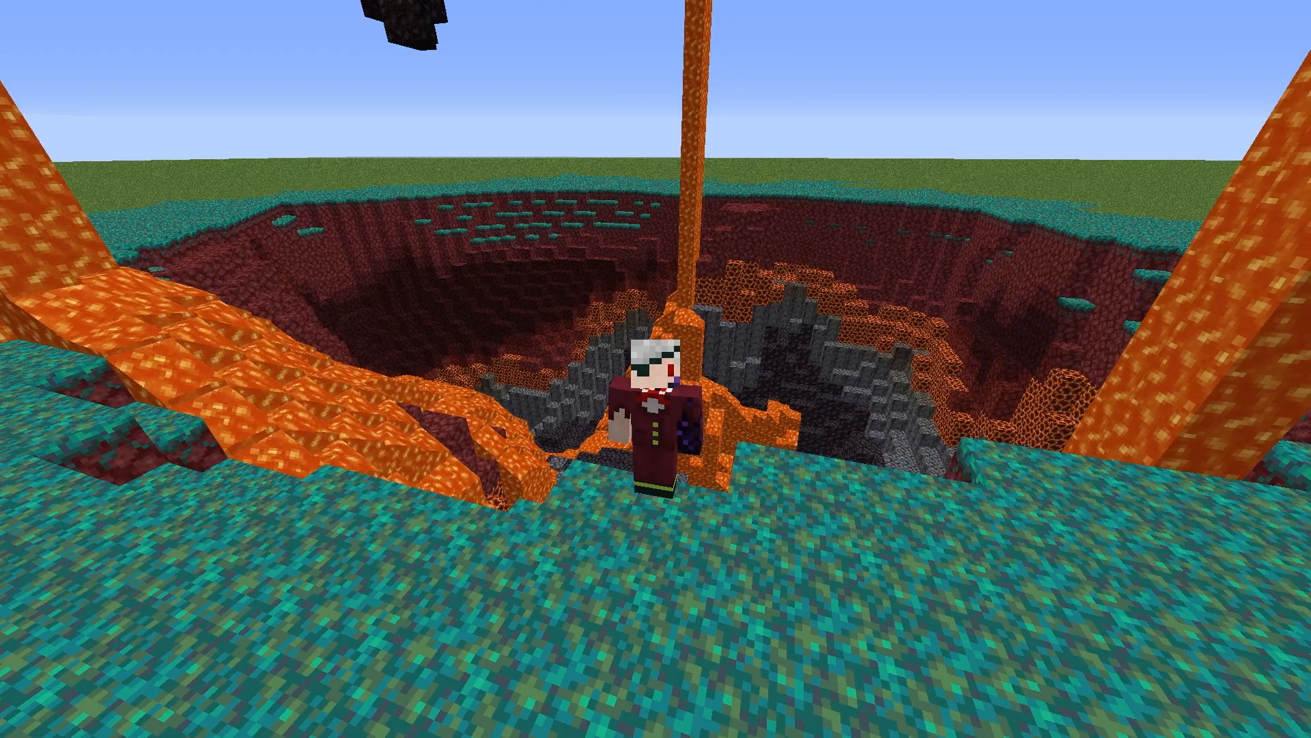
mouse_move(656, 369)
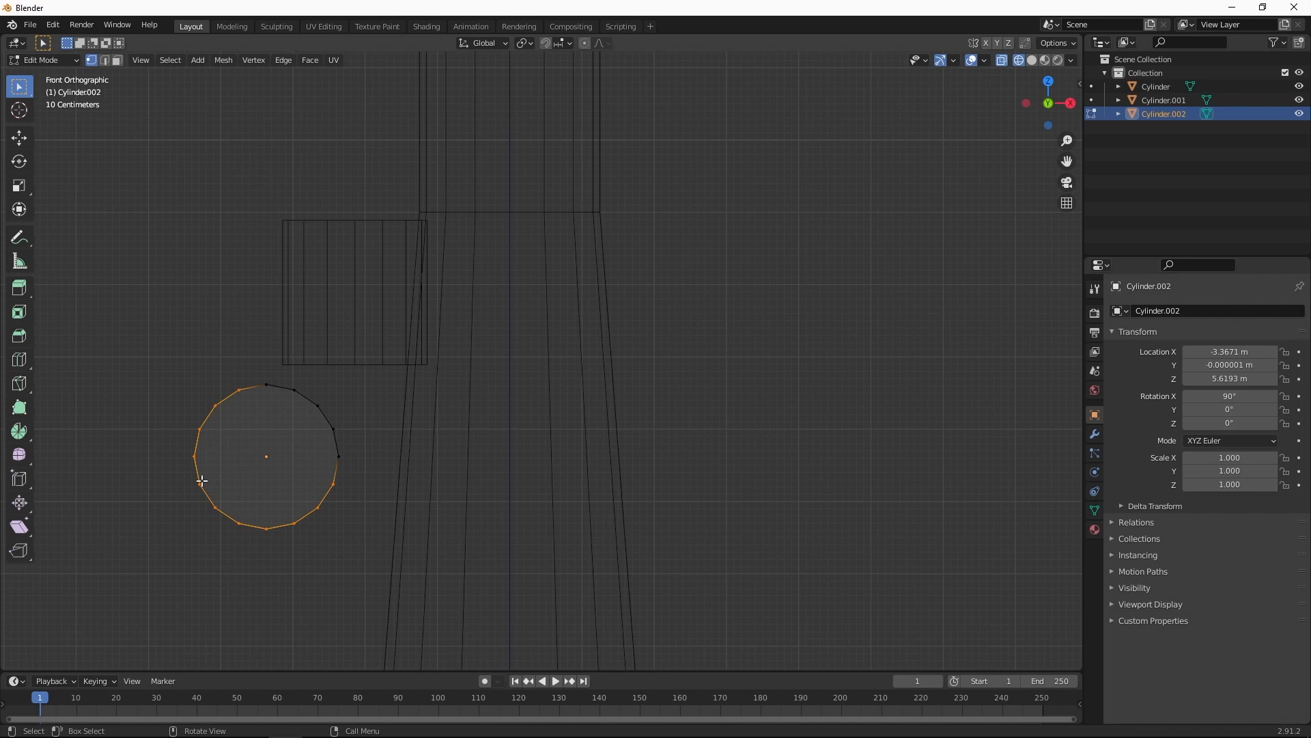
Step: Scale extruded cylinder faces into pointed turret roofs and reshape the icosphere into a lumpy island
key(s)
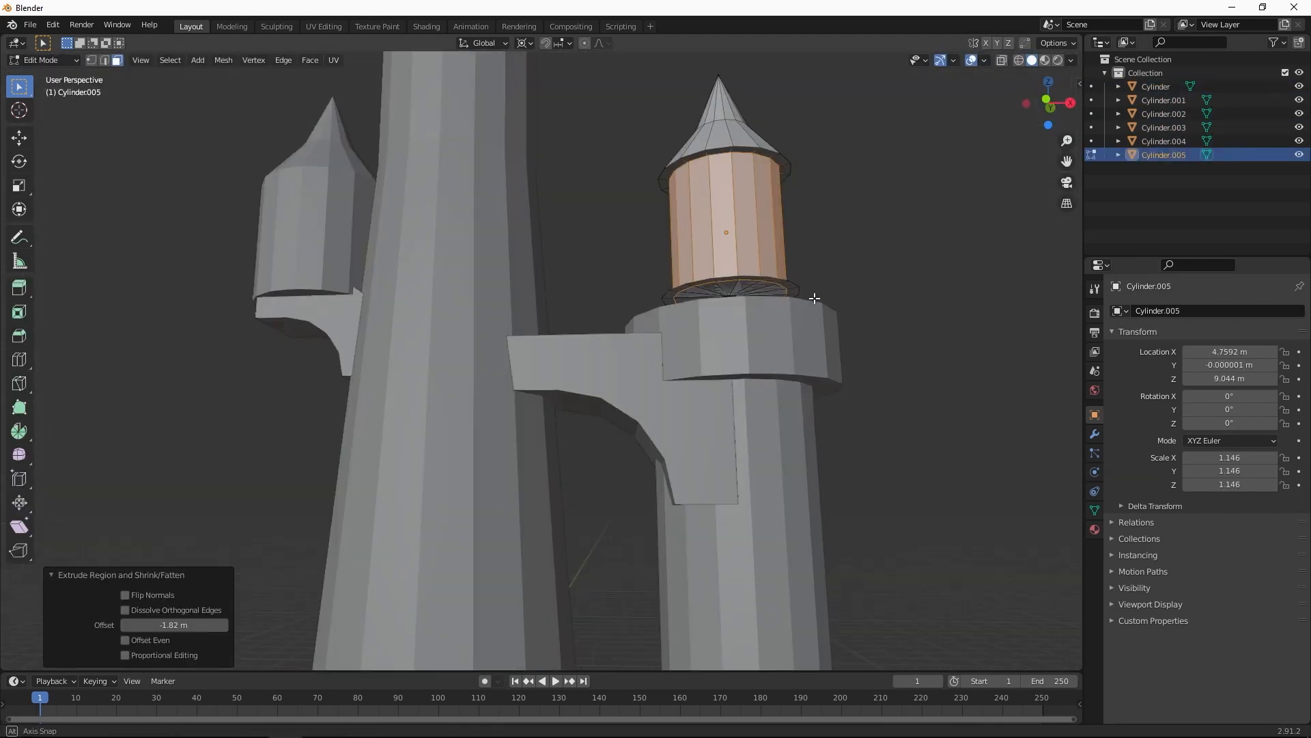
key(Tab)
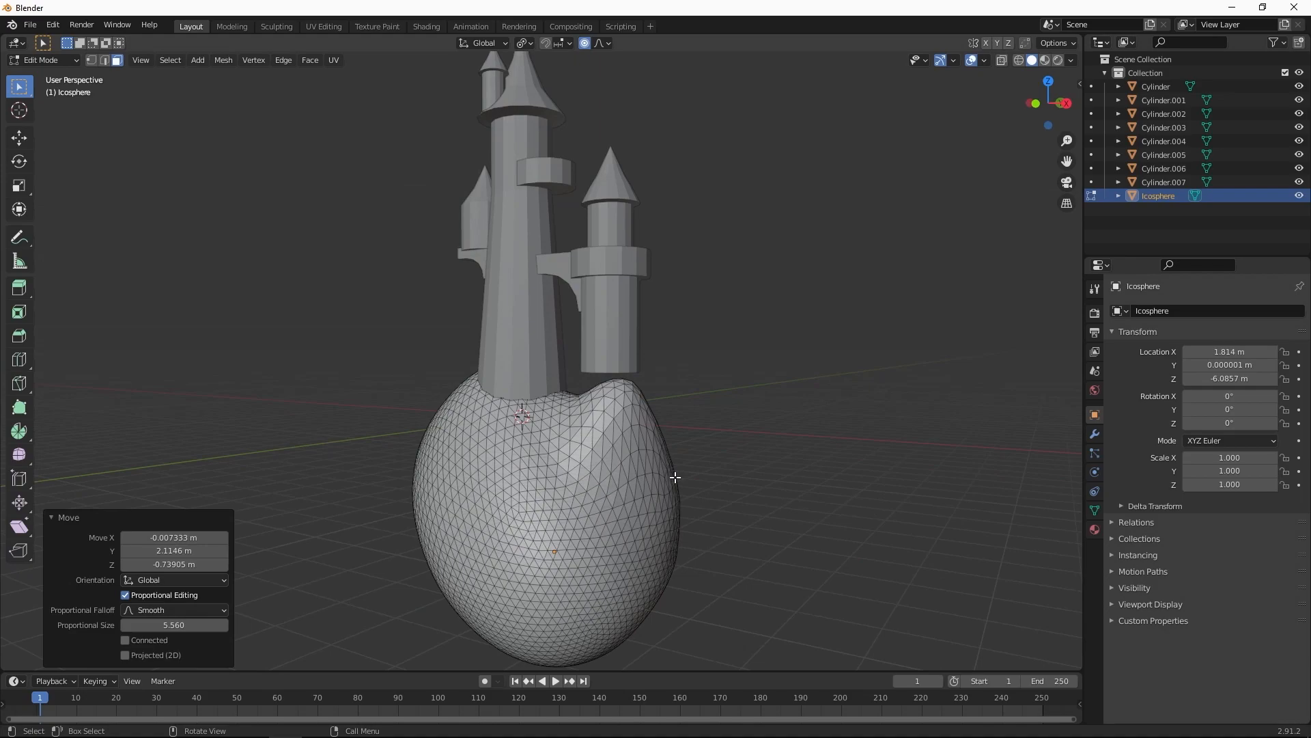
key(Tab)
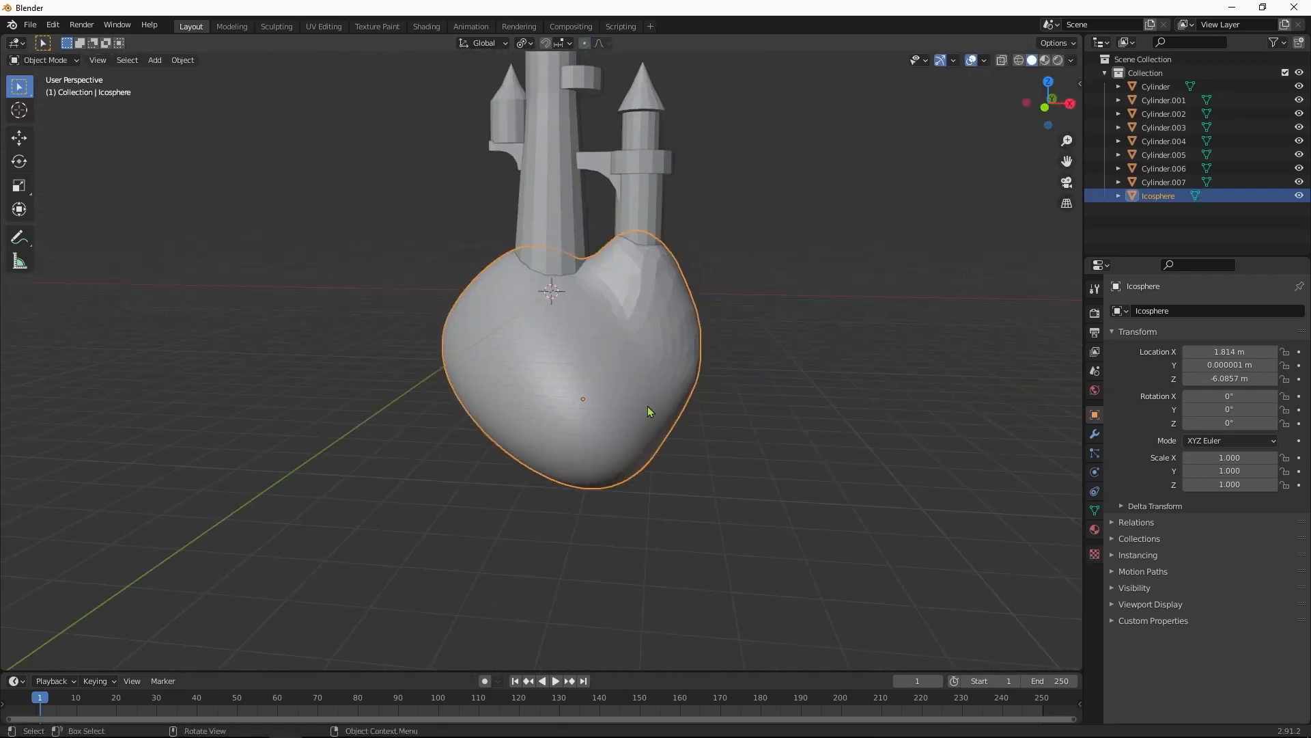
key(Tab)
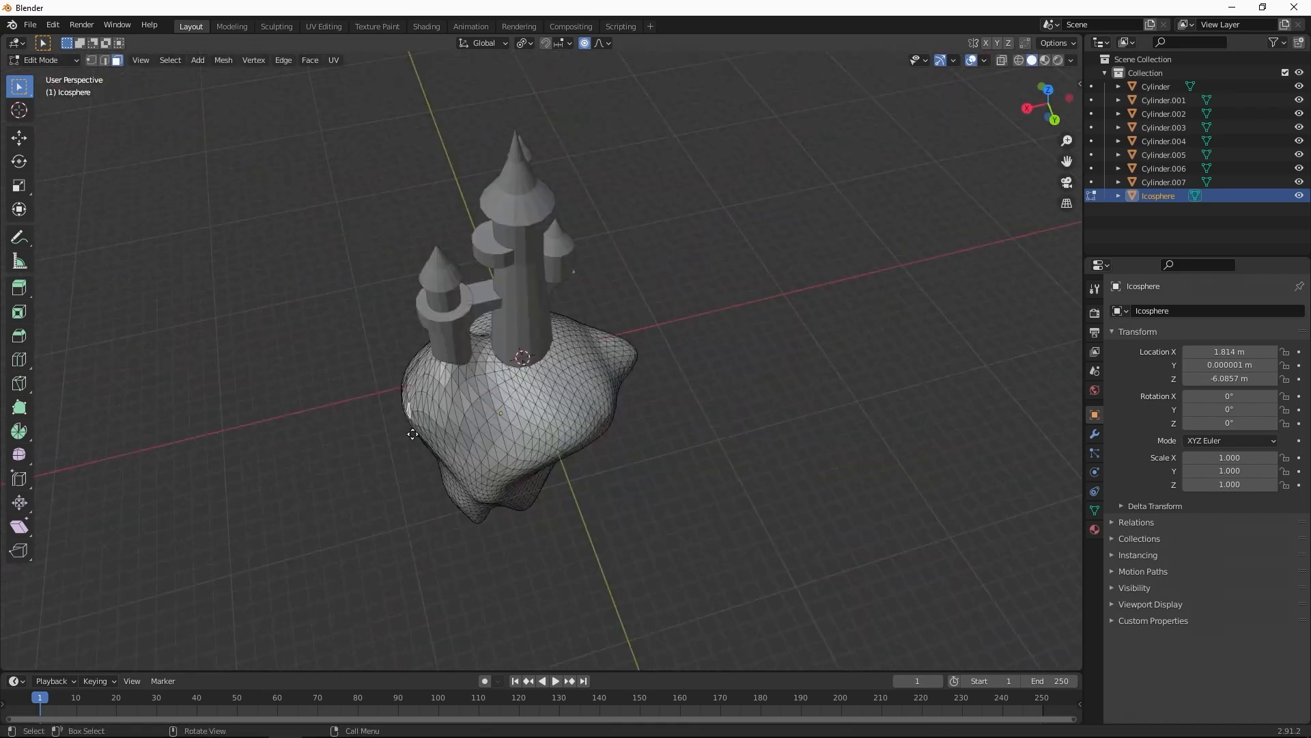
key(Tab)
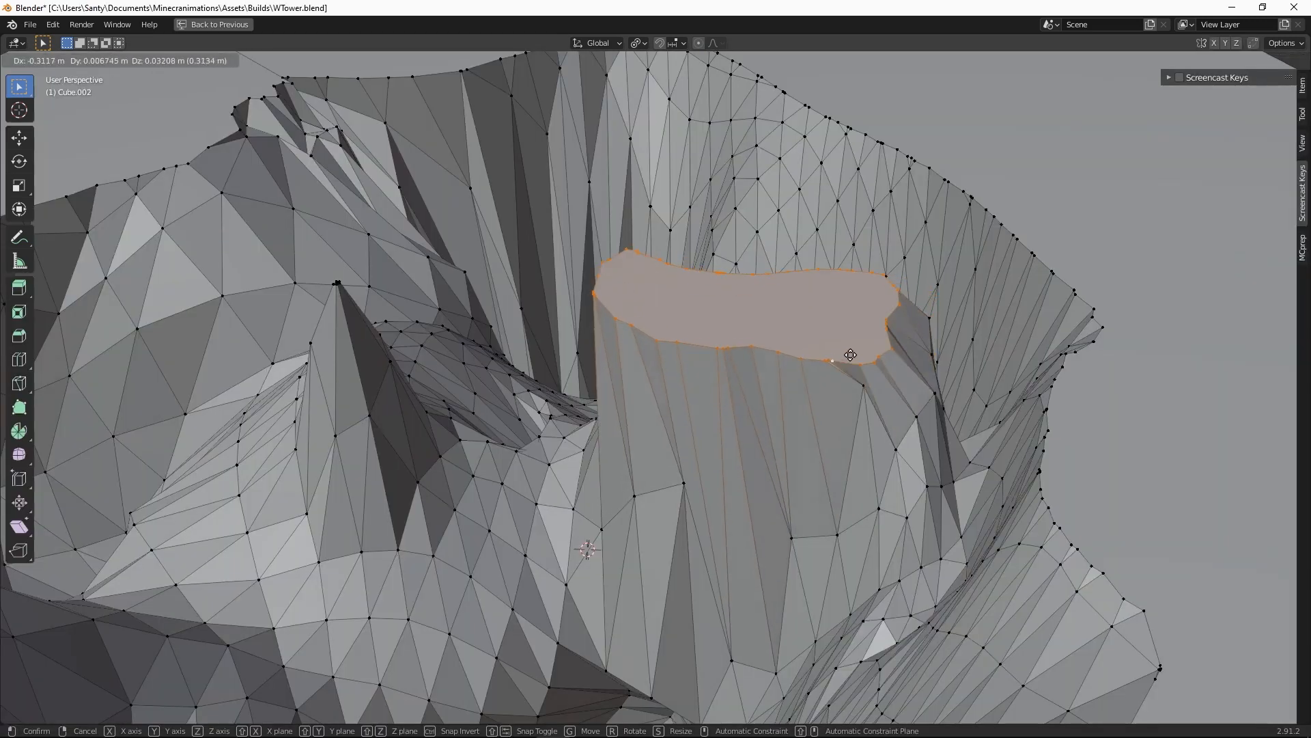
mouse_move(852, 352)
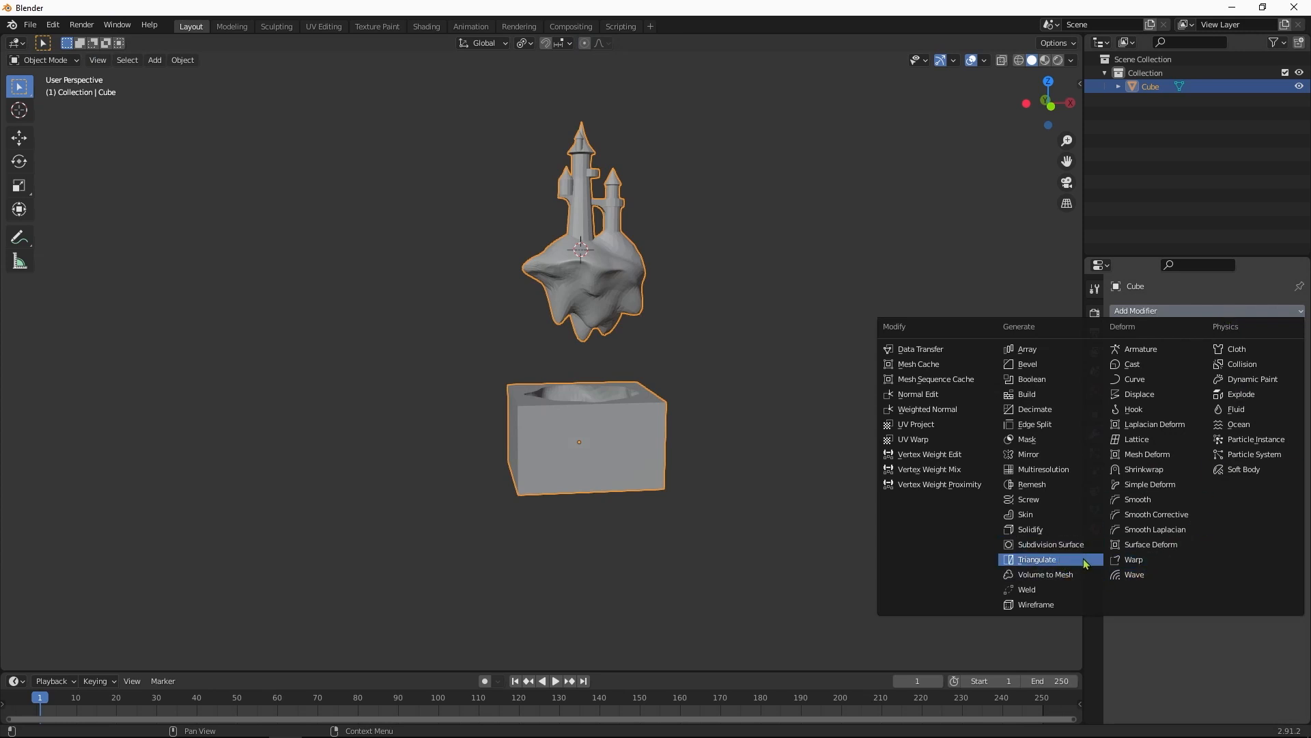
Step: Add a Triangulate modifier to the Cube object and adjust island faces in Edit Mode
click(1036, 559)
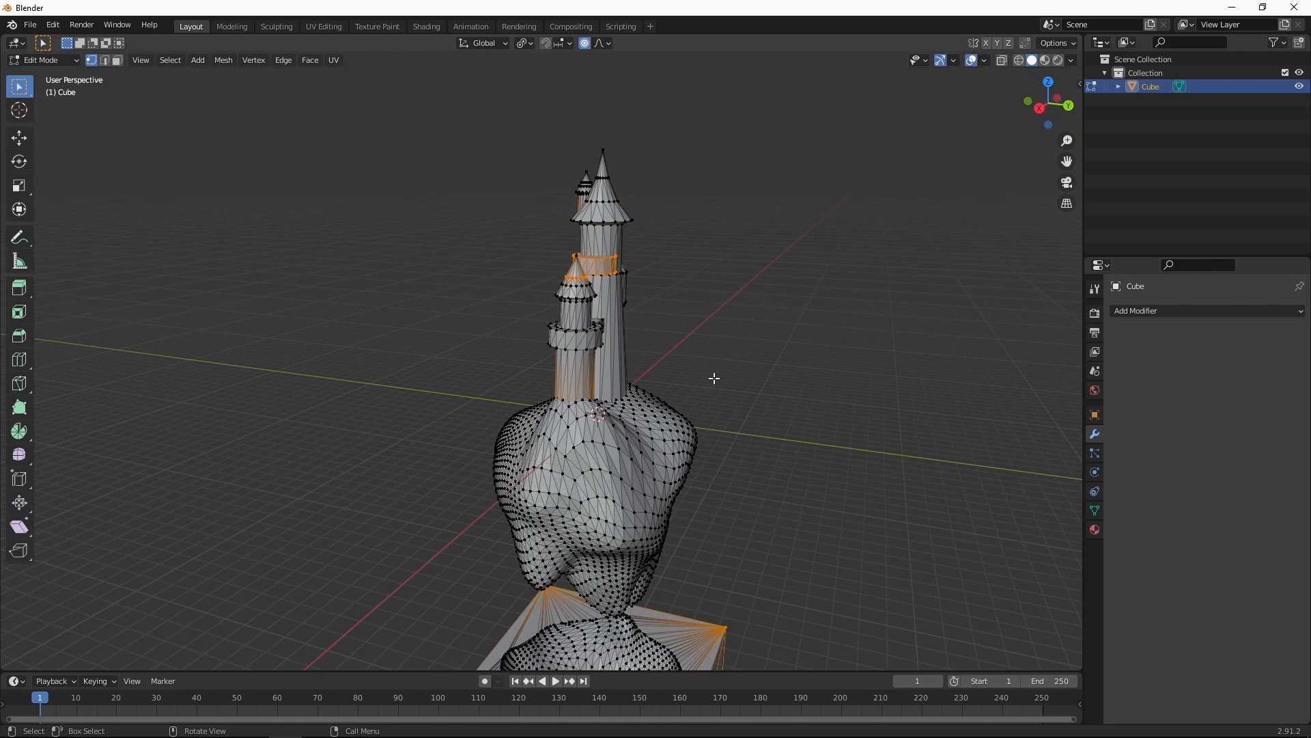
key(Tab)
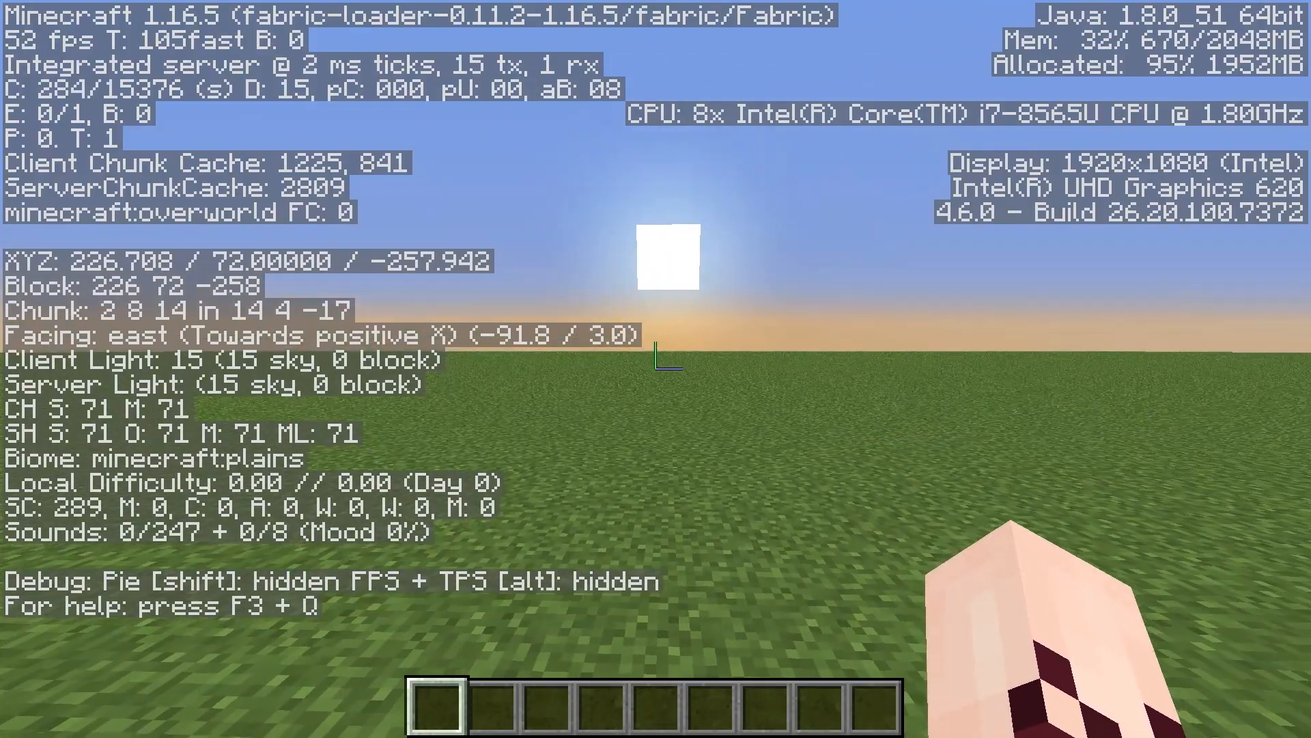
Step: Toggle the F3 debug screen to read coordinates on the grassland, then switch back to Blender
key(F3)
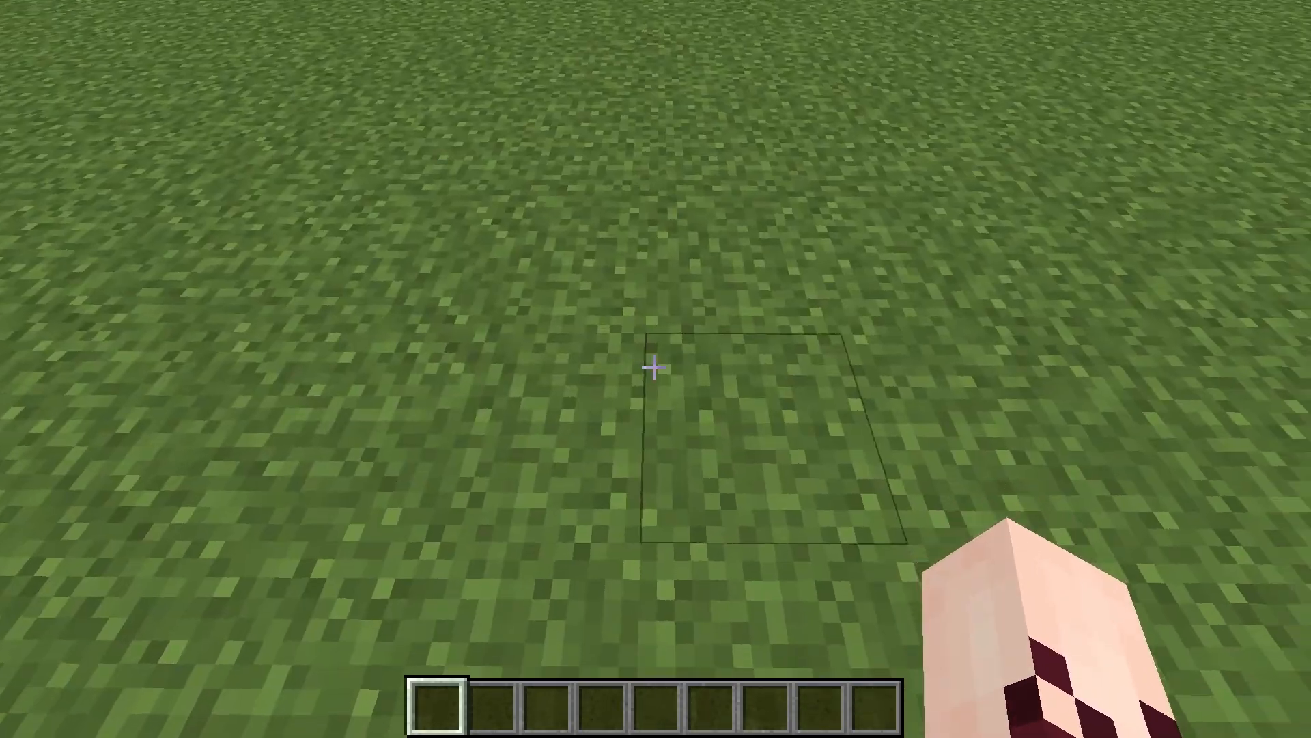
mouse_move(656, 369)
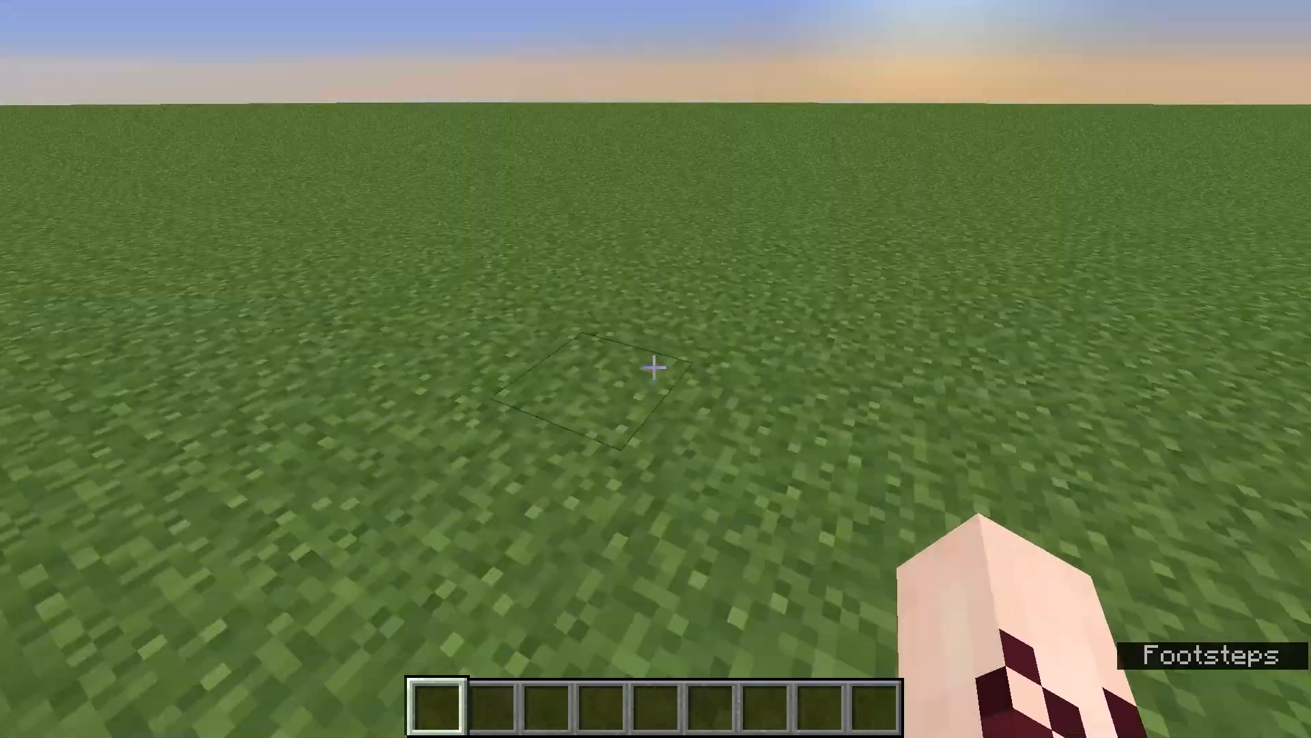
mouse_move(656, 369)
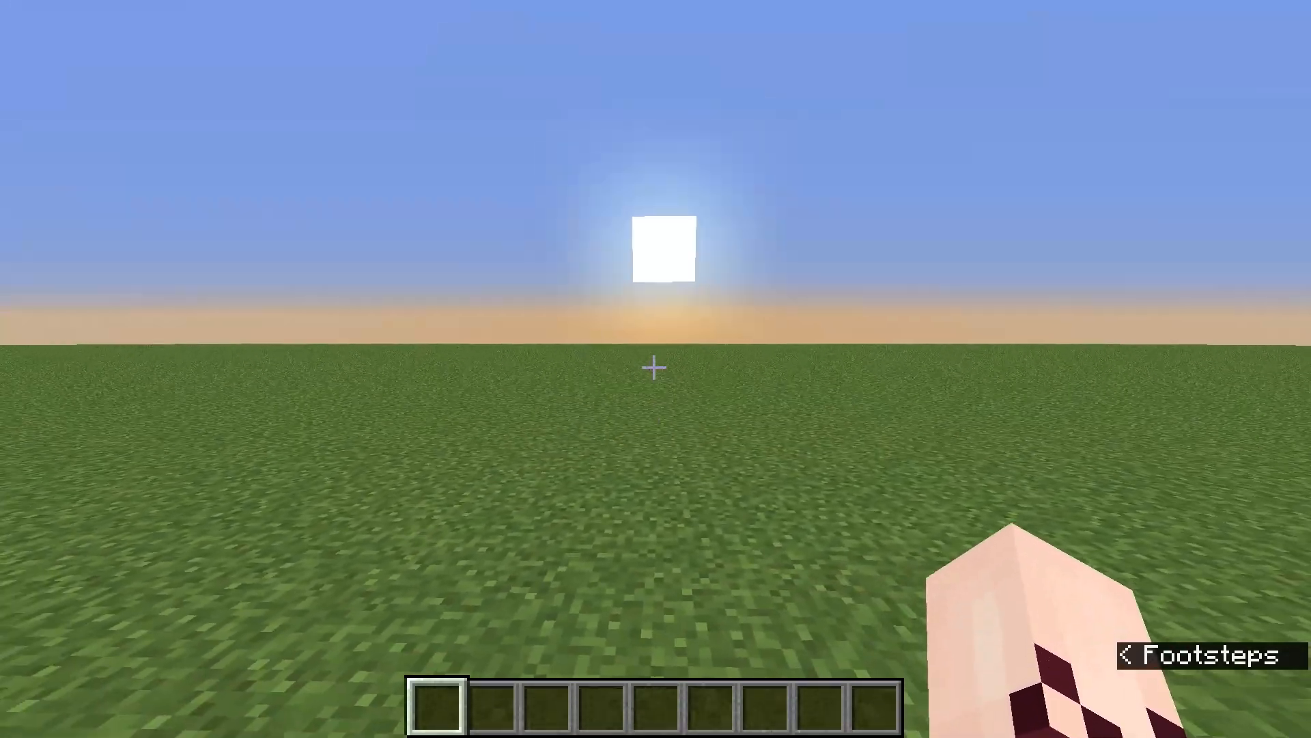
key(f3)
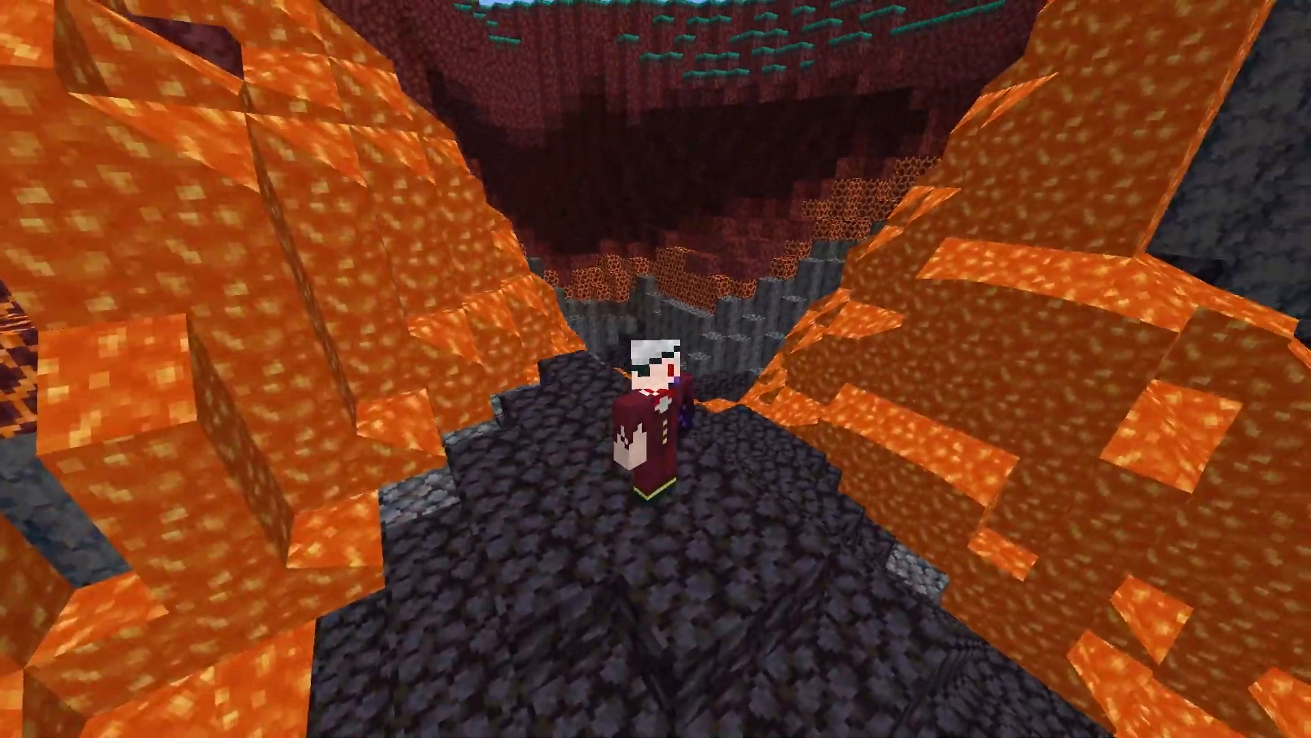
mouse_move(656, 368)
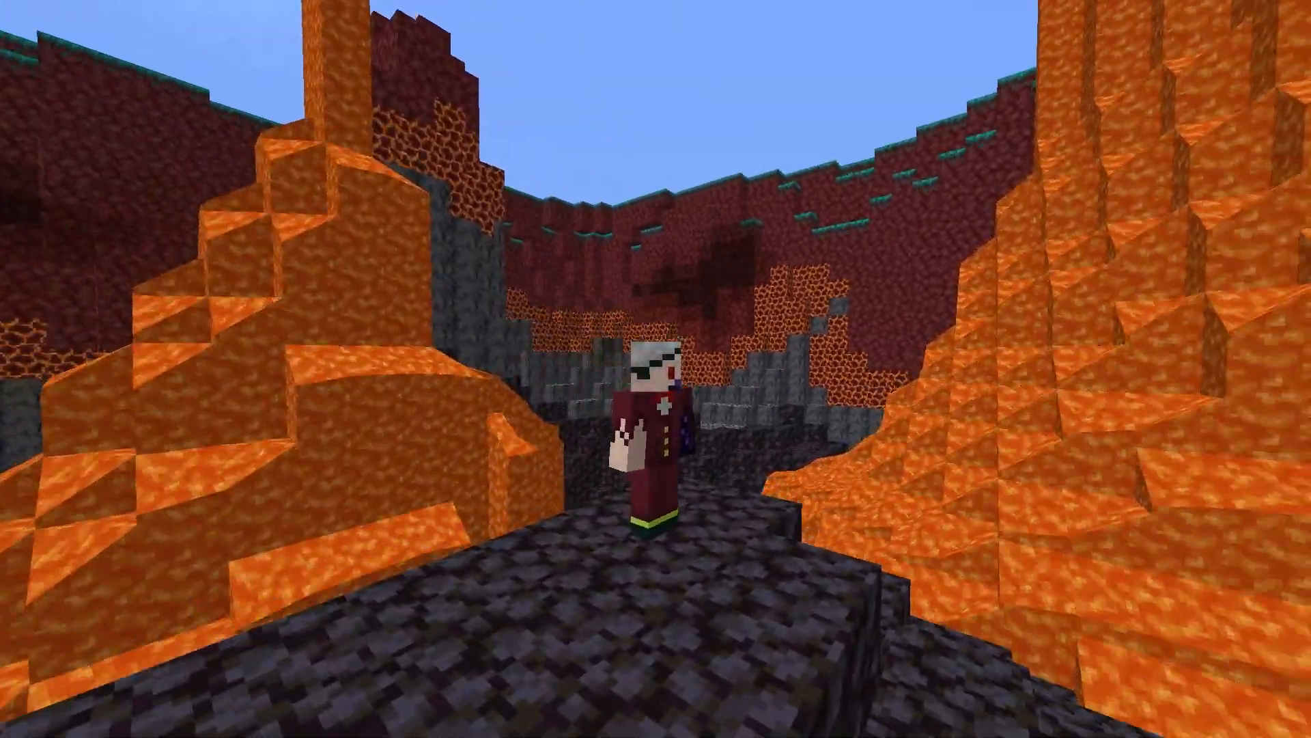
key(alt+tab)
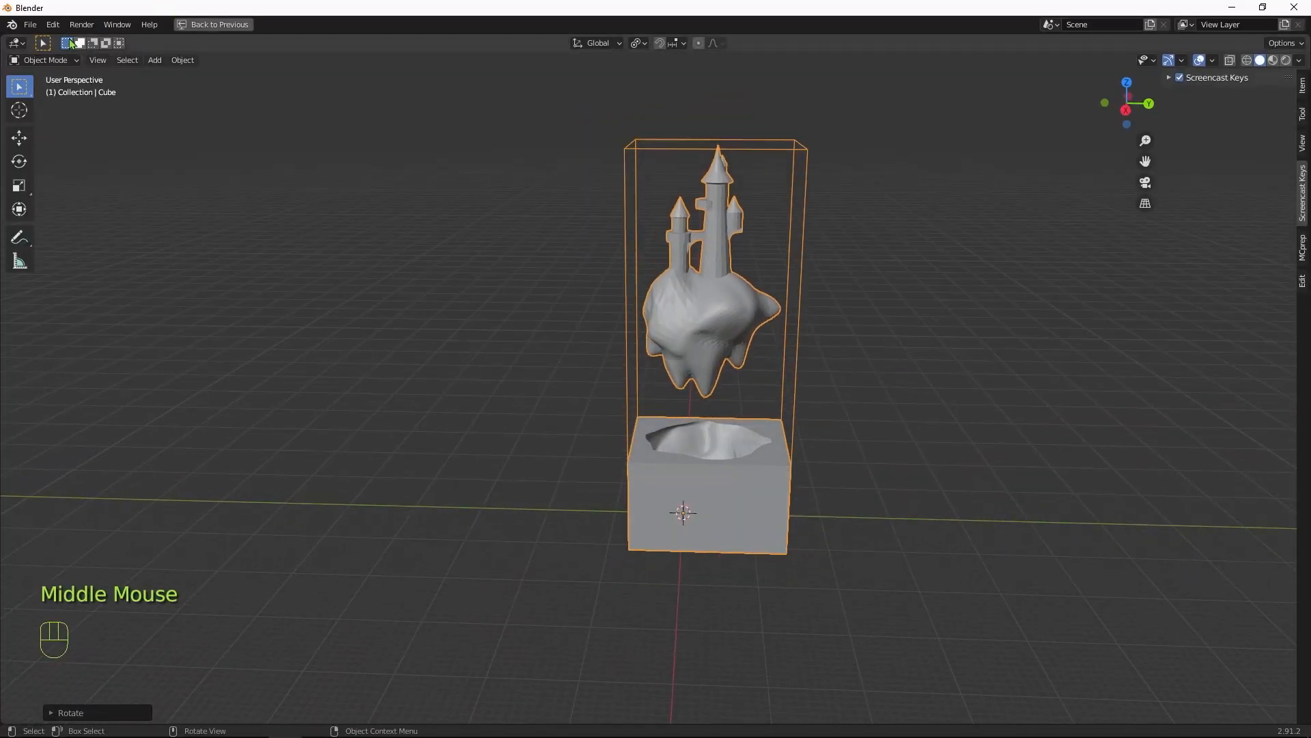
Step: Export the model as Wavefront OBJ named WTower.obj in the OBJ Assets folder
click(29, 25)
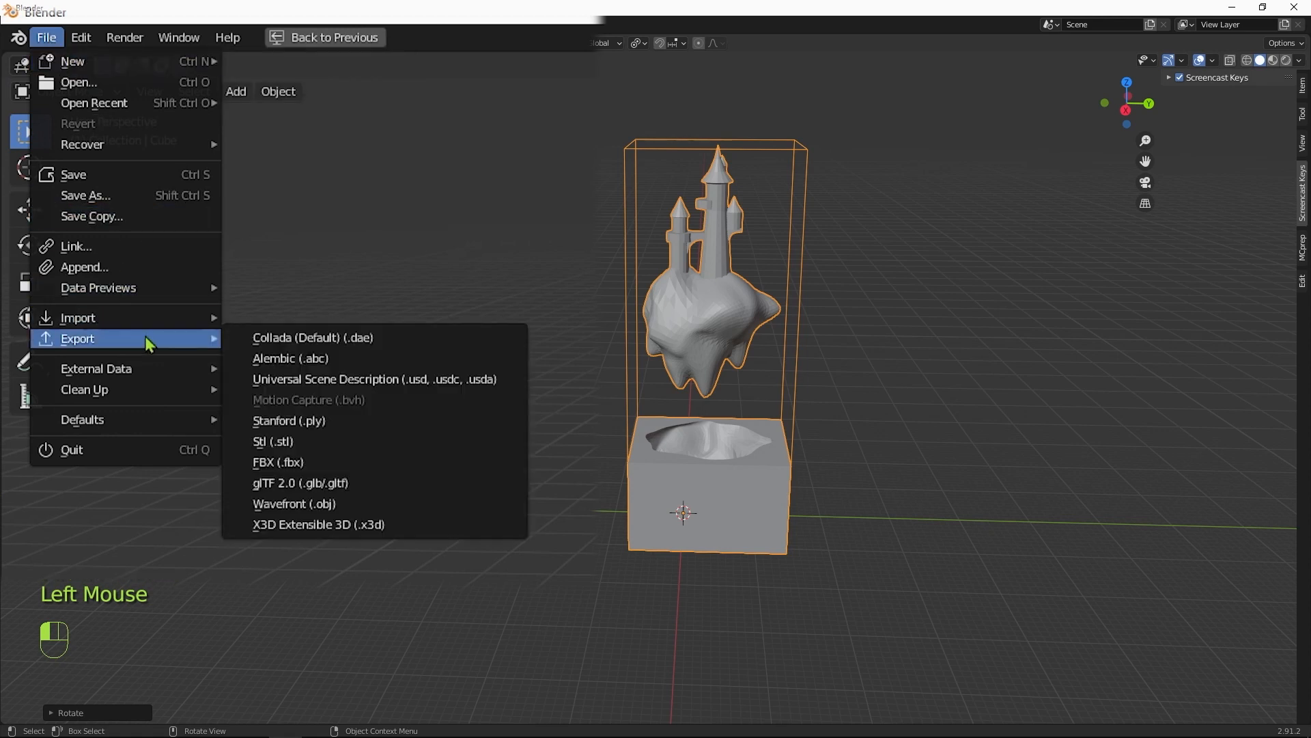
mouse_move(340, 504)
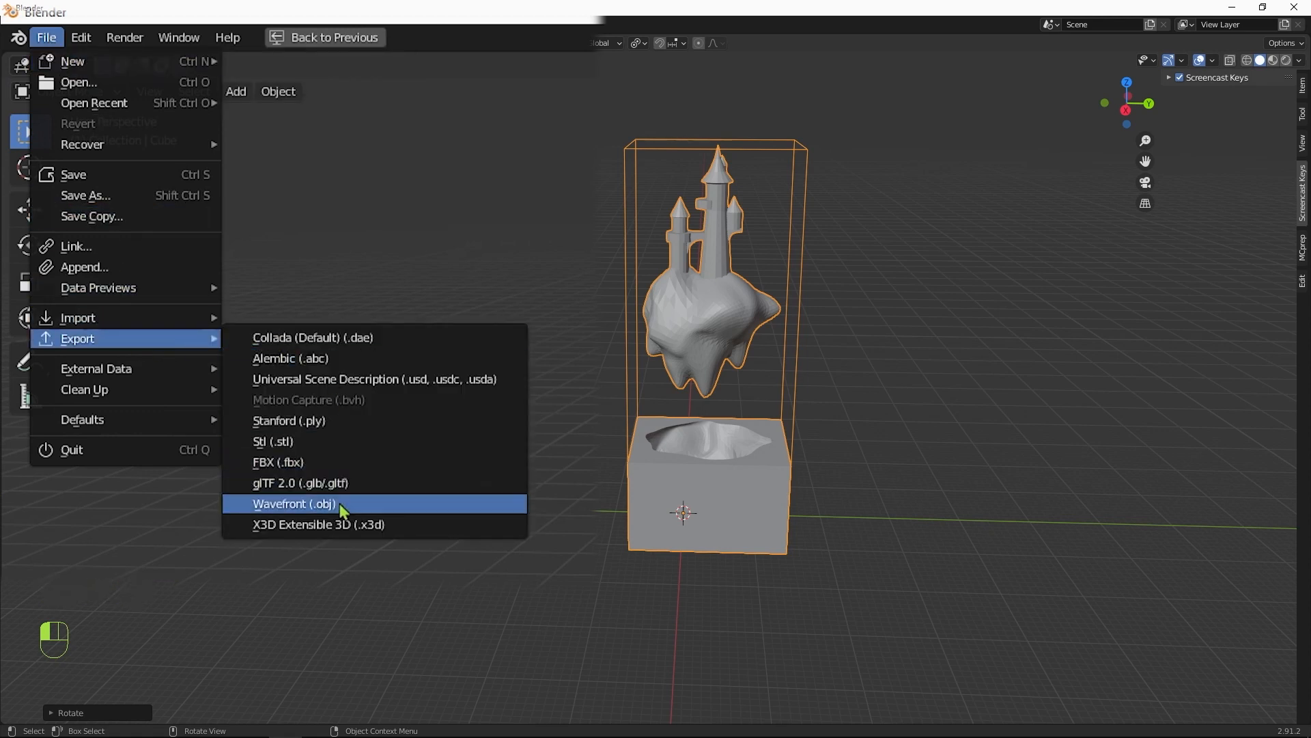
click(294, 504)
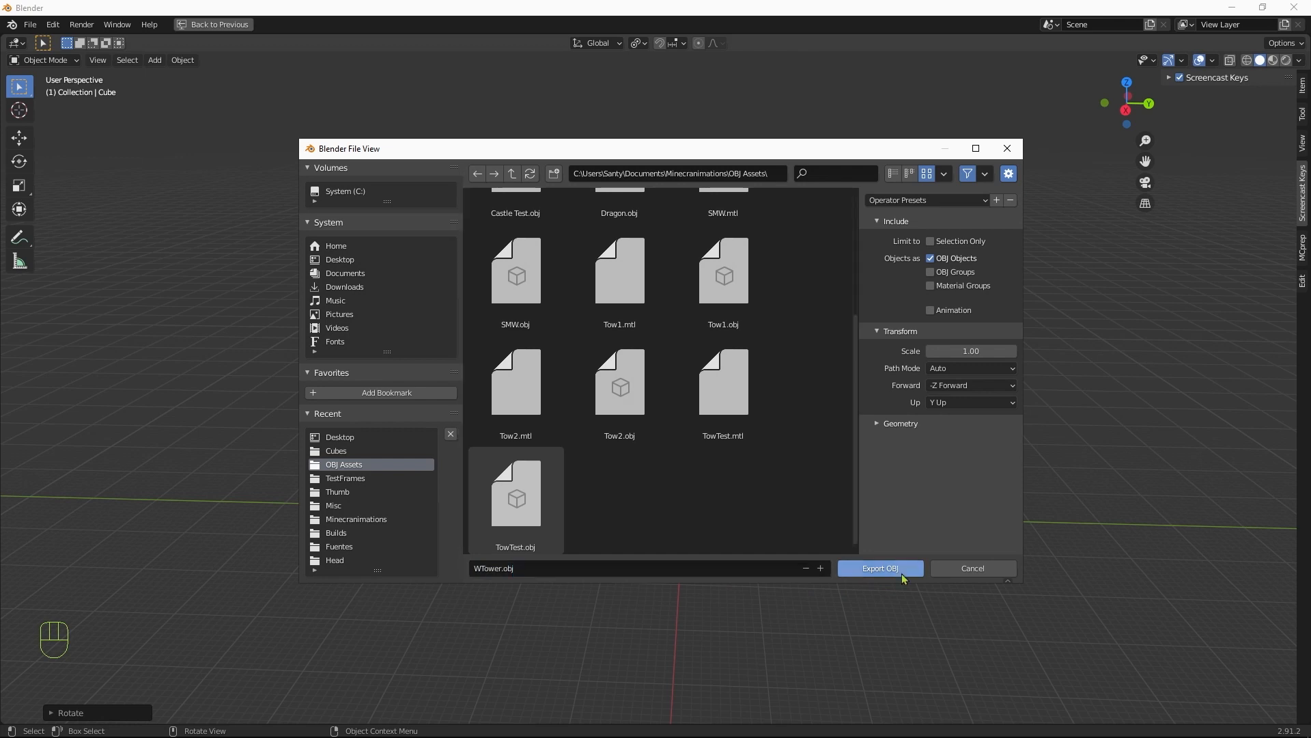
click(879, 568)
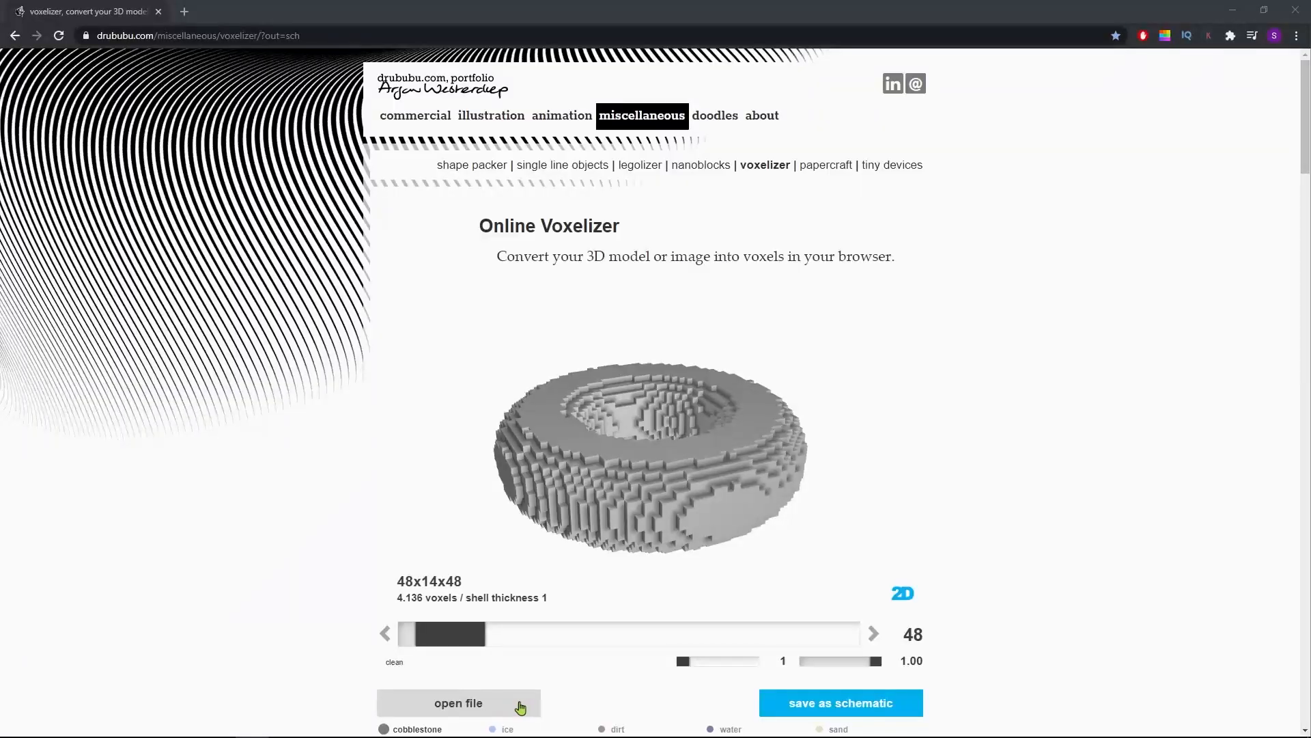
Step: Load WTower.obj into the voxelizer without a texture
click(459, 702)
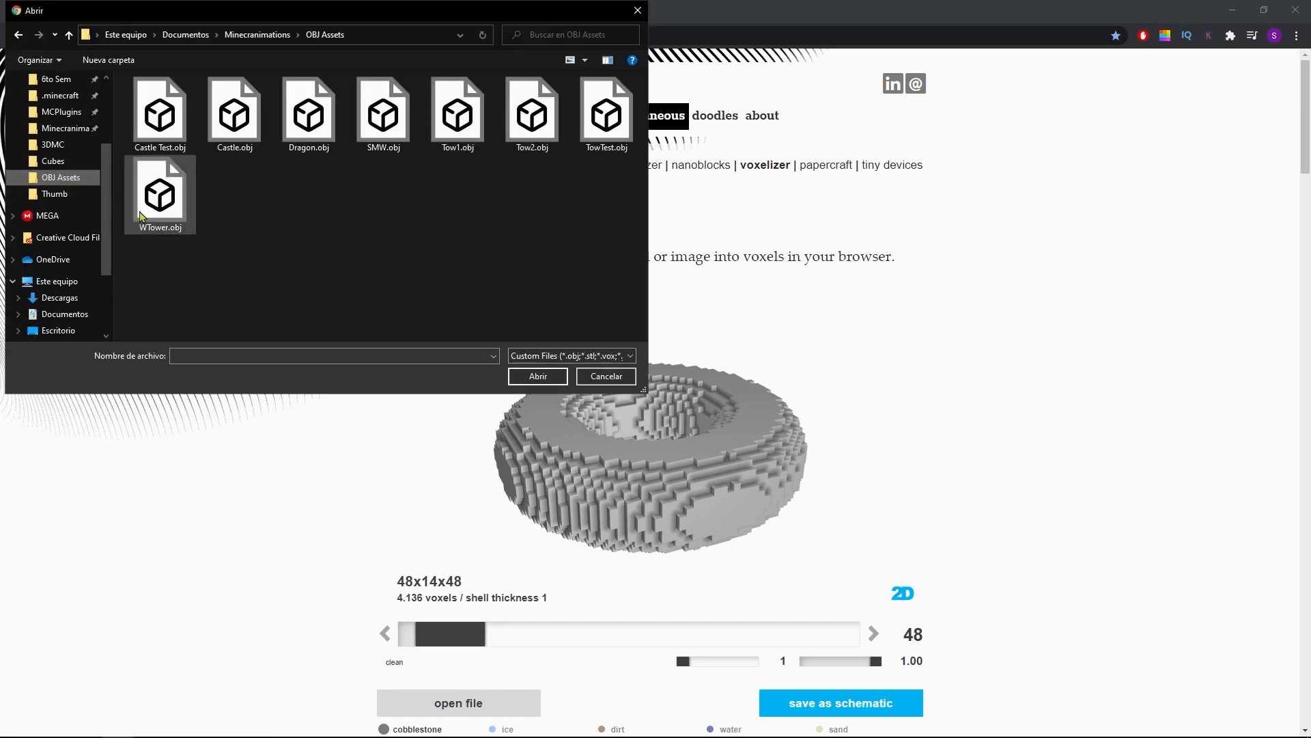
click(158, 188)
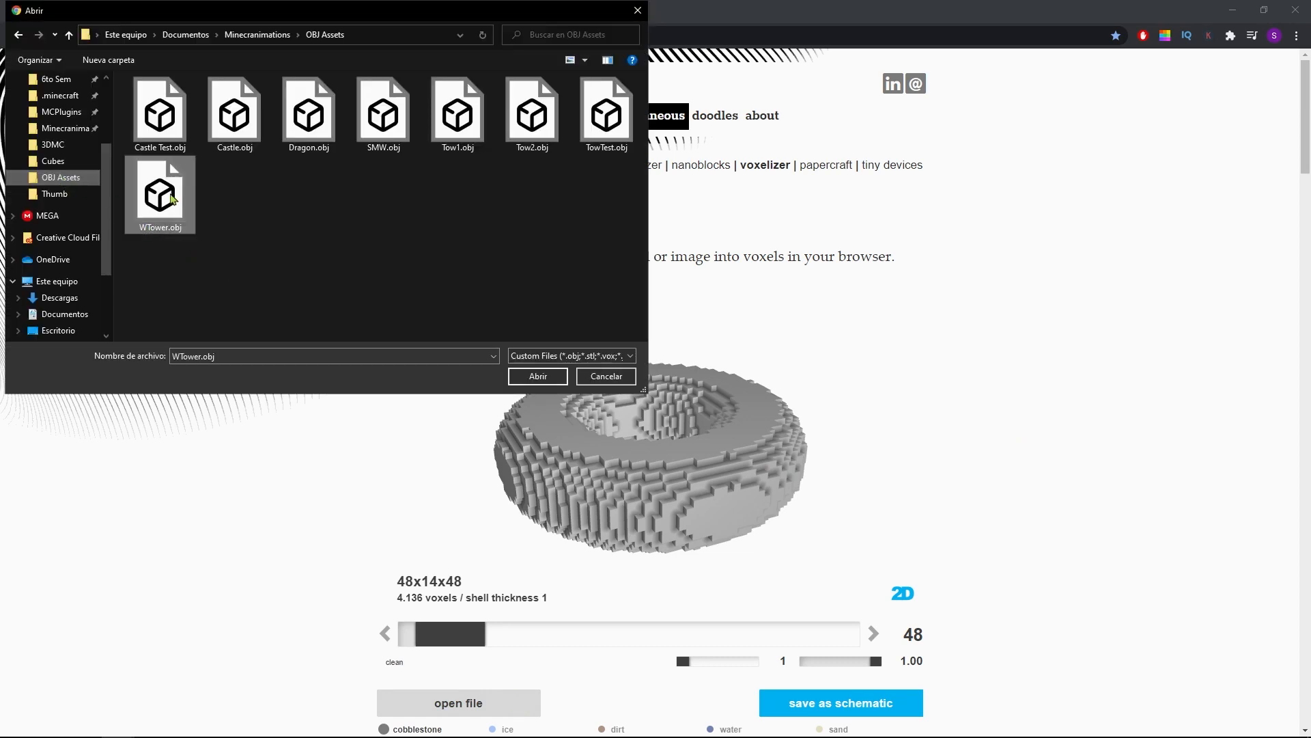
click(539, 375)
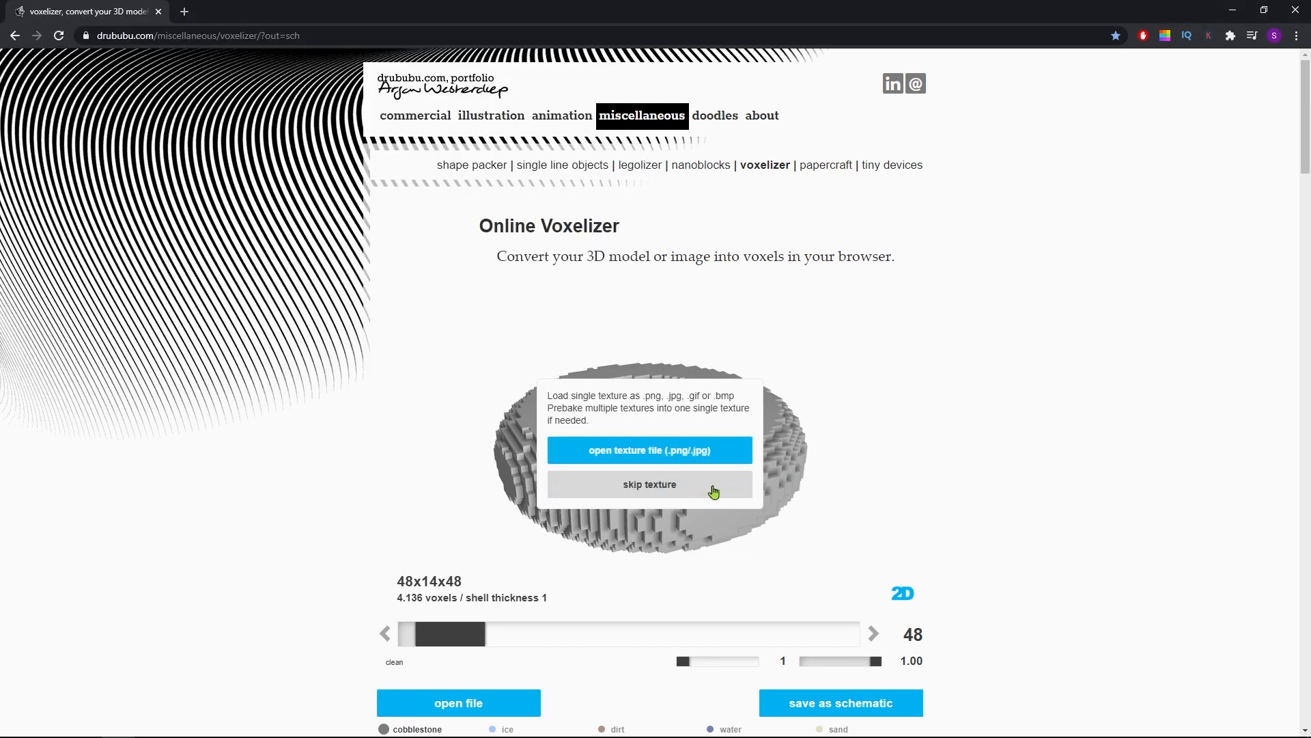
click(650, 483)
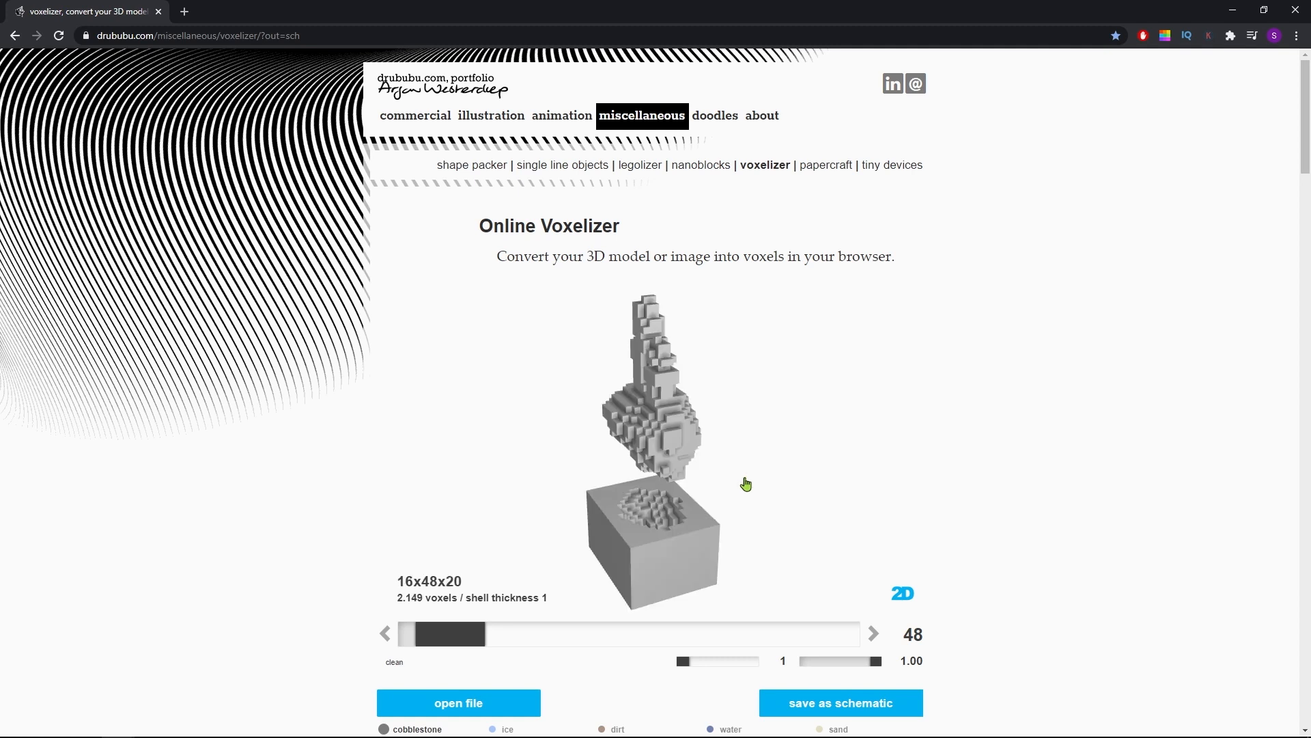
mouse_move(791, 475)
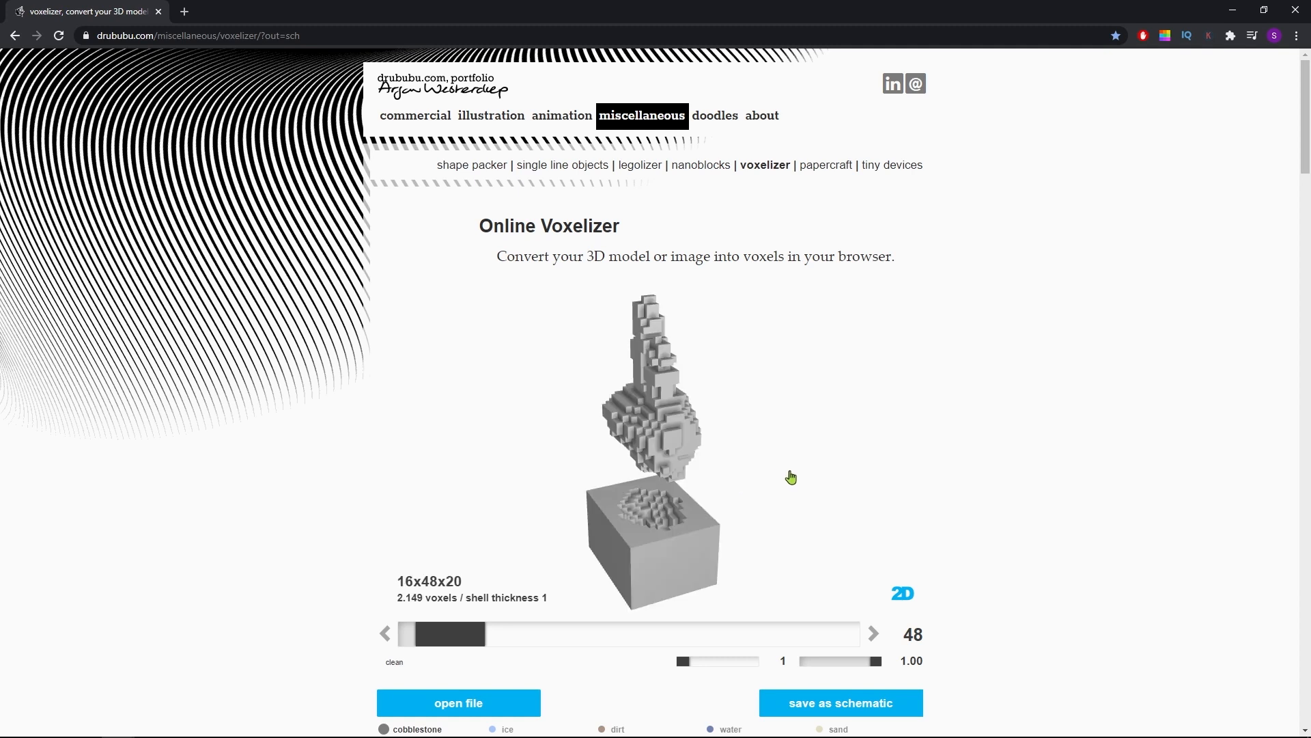
mouse_move(824, 583)
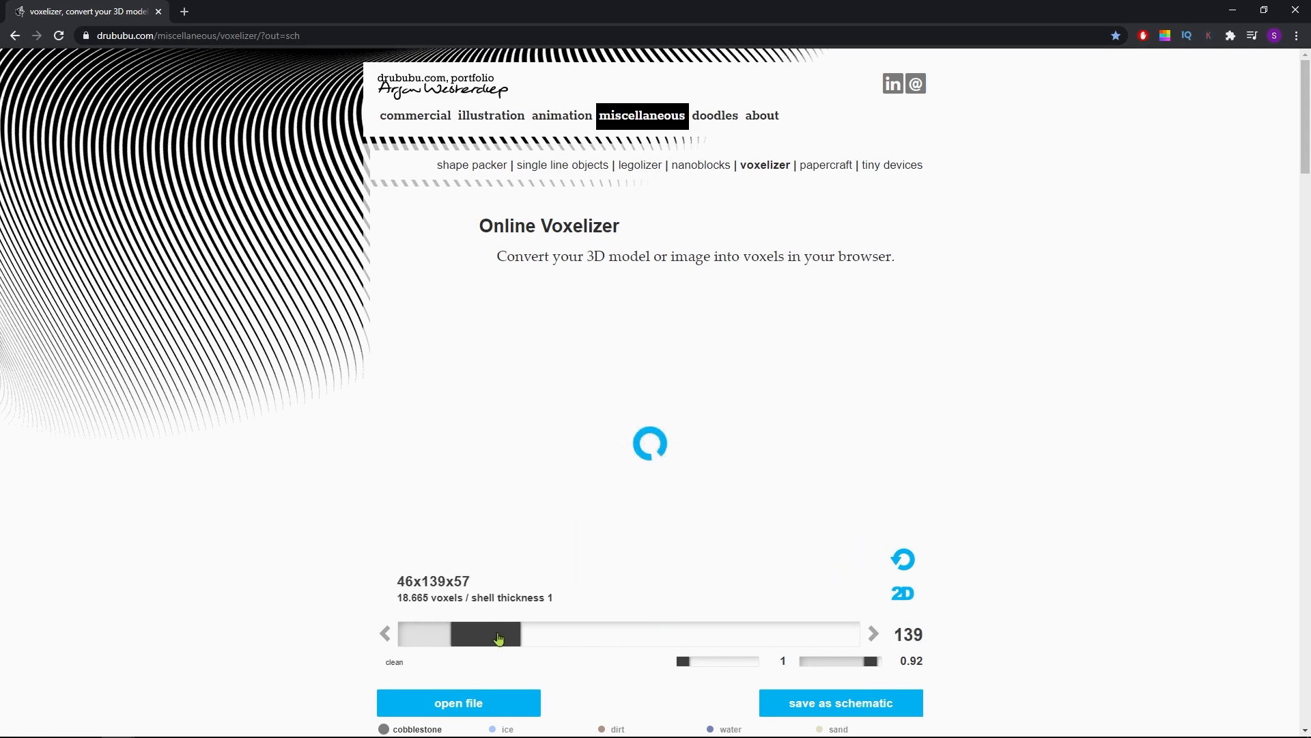
Step: Raise the voxel resolution to 166
click(875, 633)
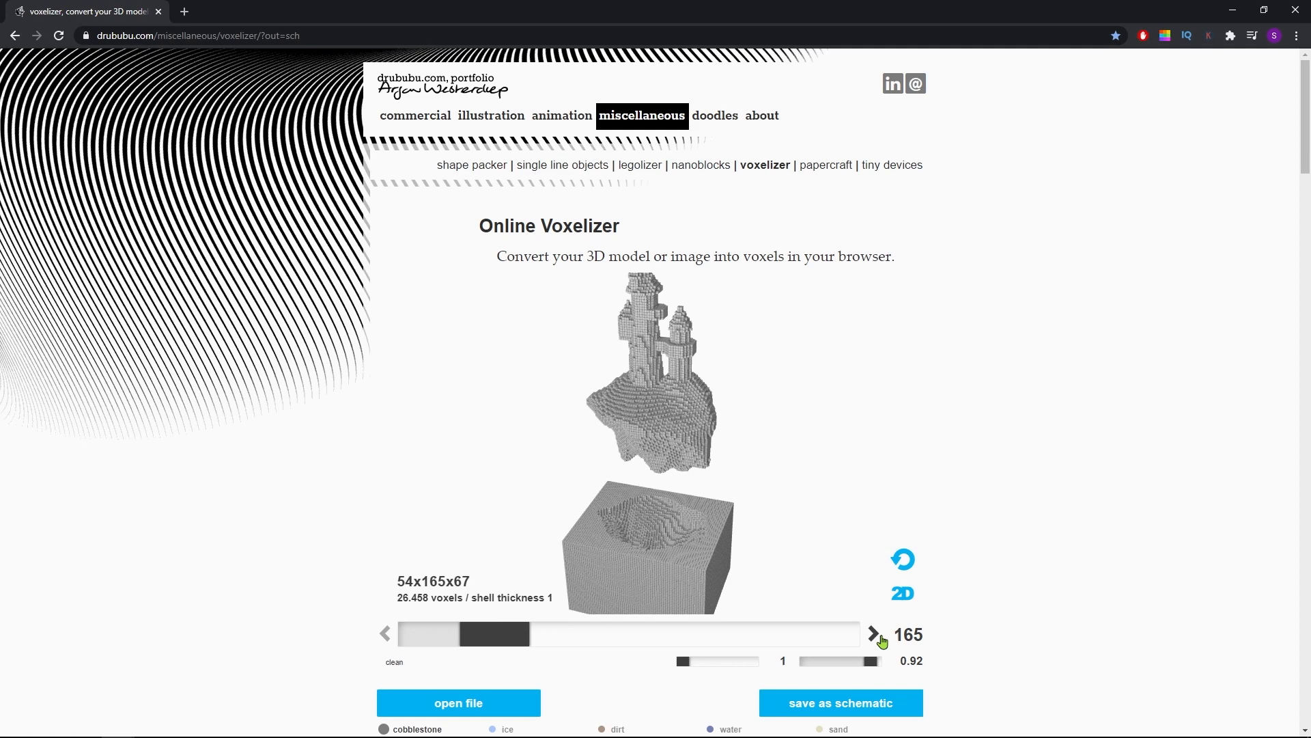
click(873, 632)
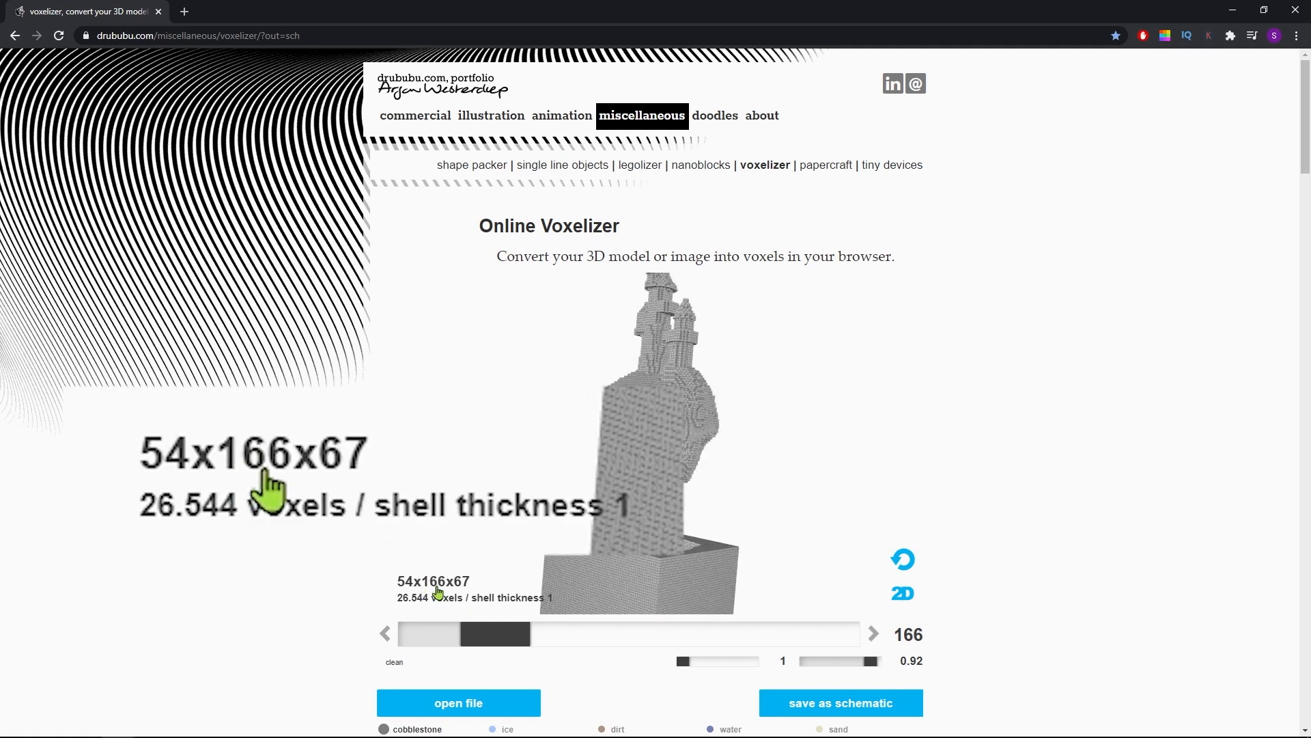
mouse_move(267, 498)
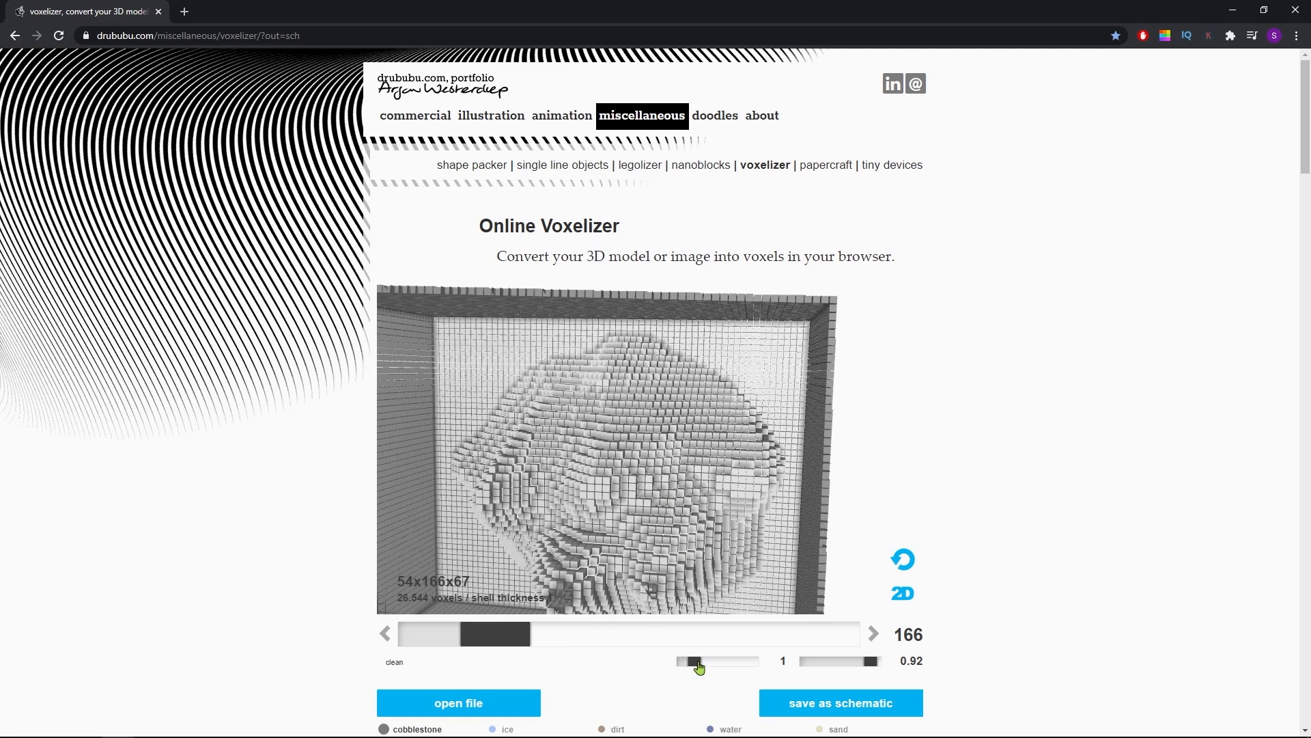
click(698, 661)
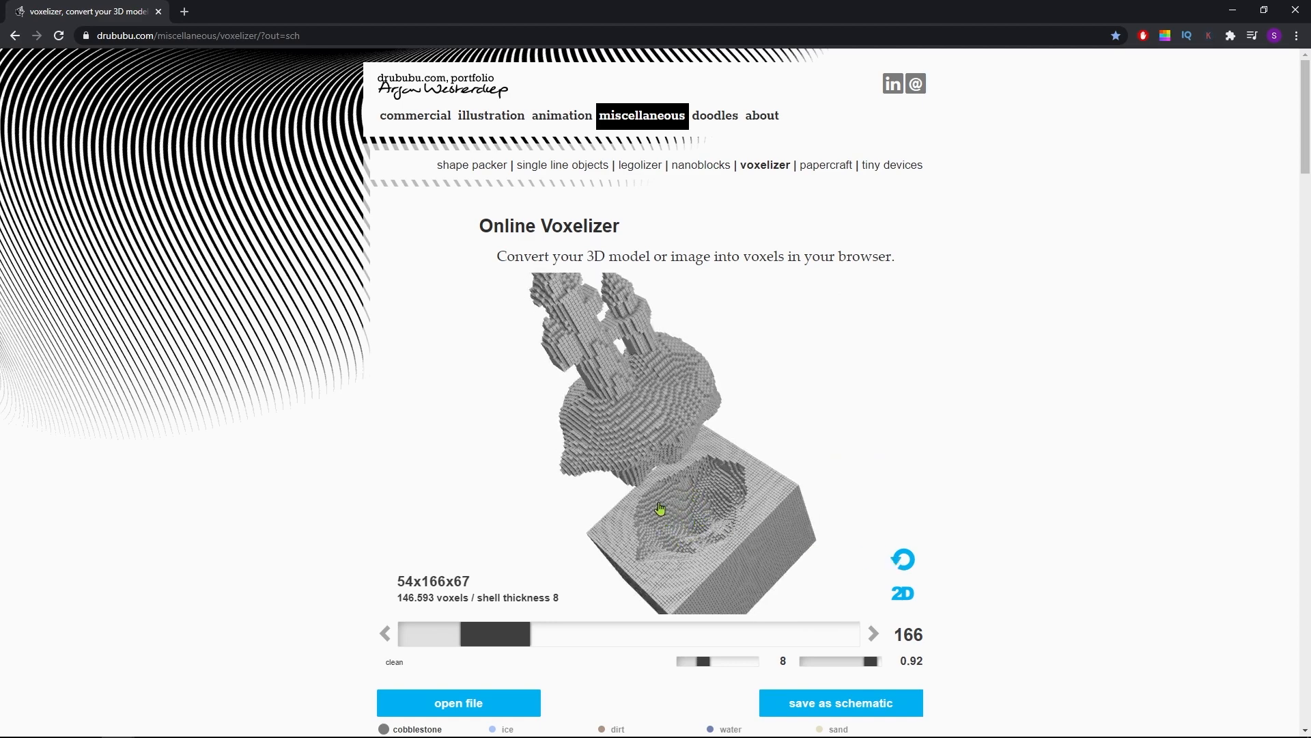
mouse_move(784, 501)
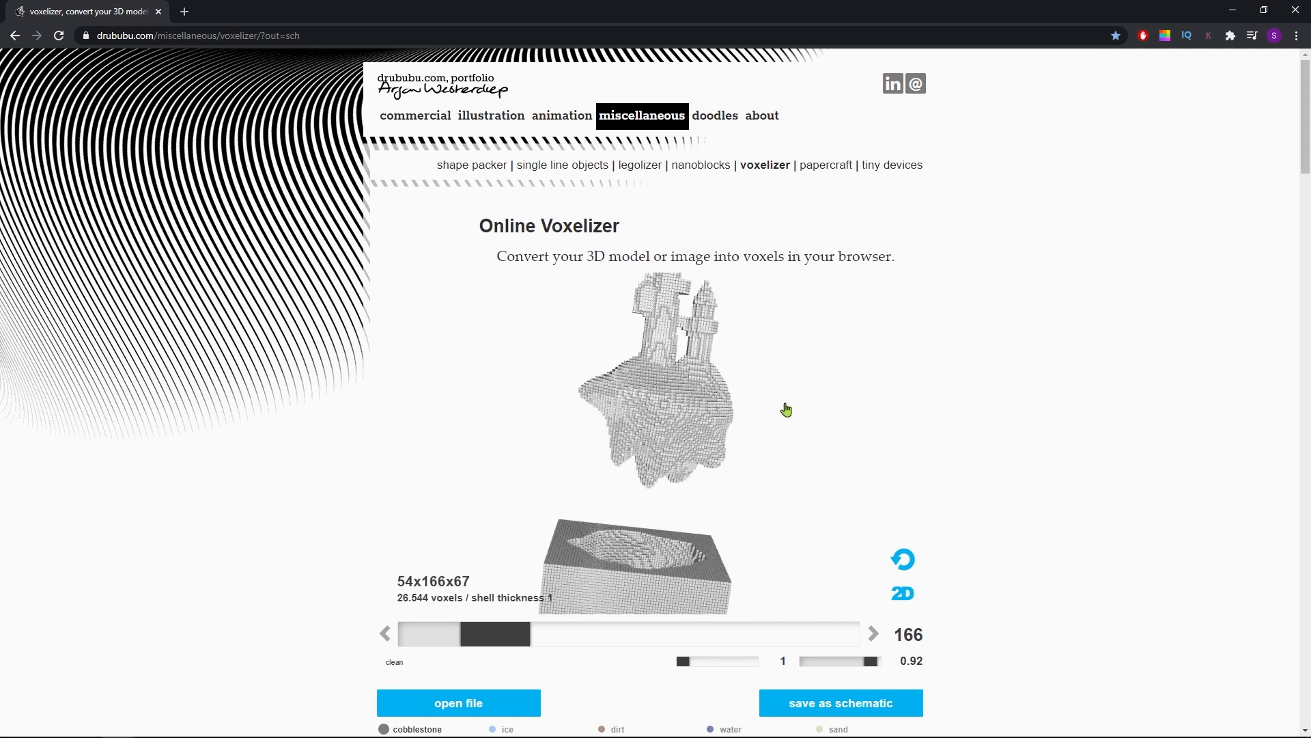
Step: Lower the resolution to 165 and scroll down to the Minecraft block palette
click(386, 535)
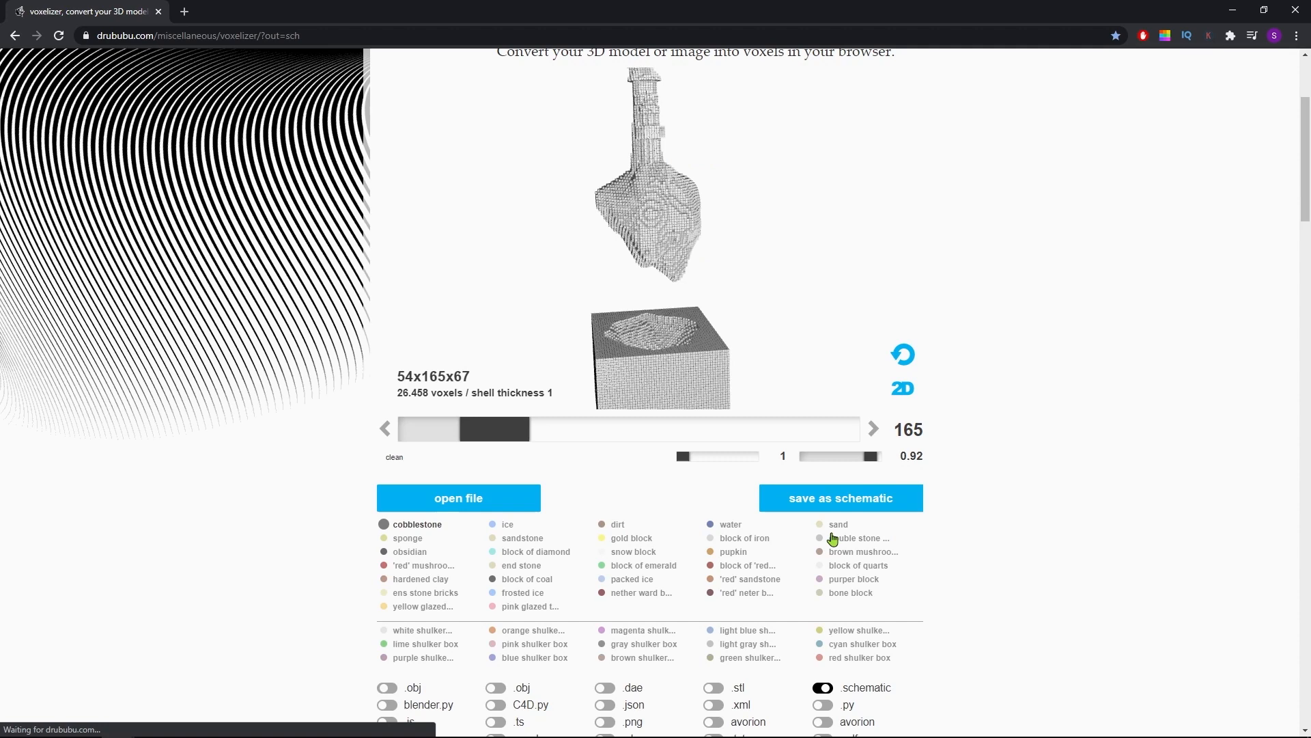
scroll(down, 3)
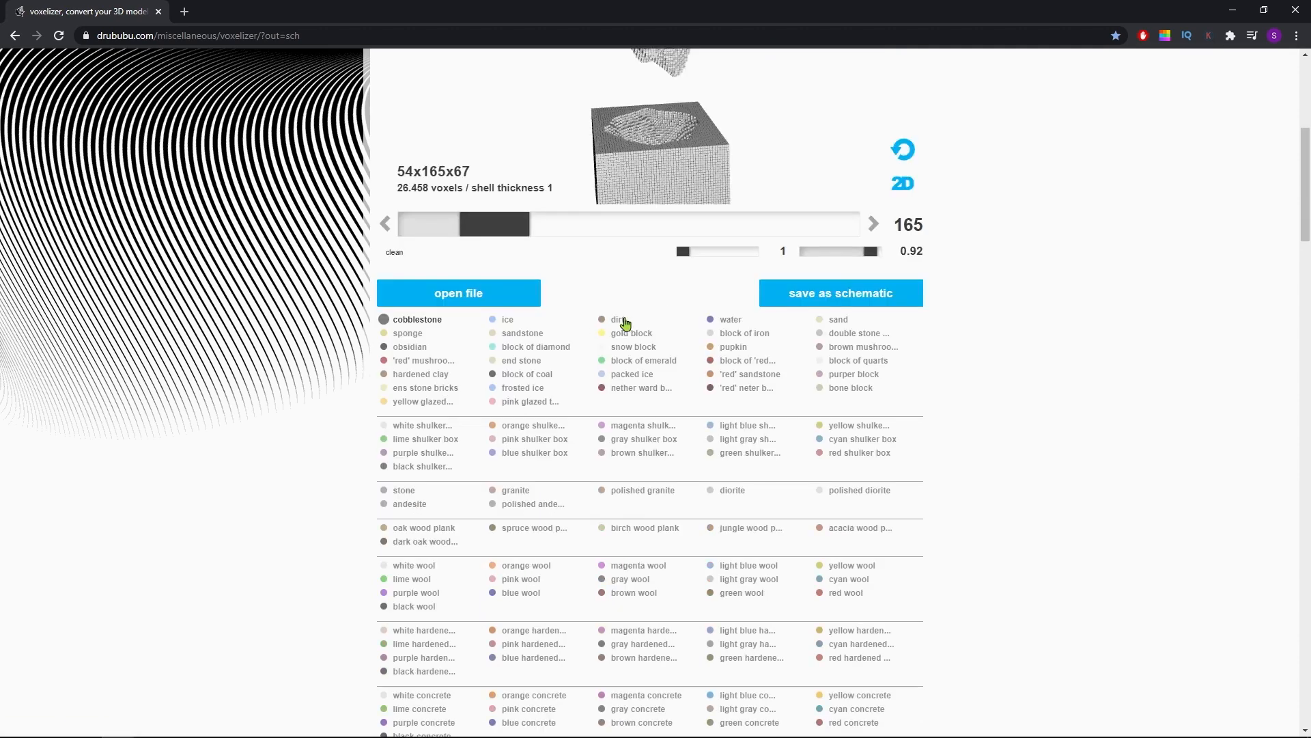
mouse_move(694, 347)
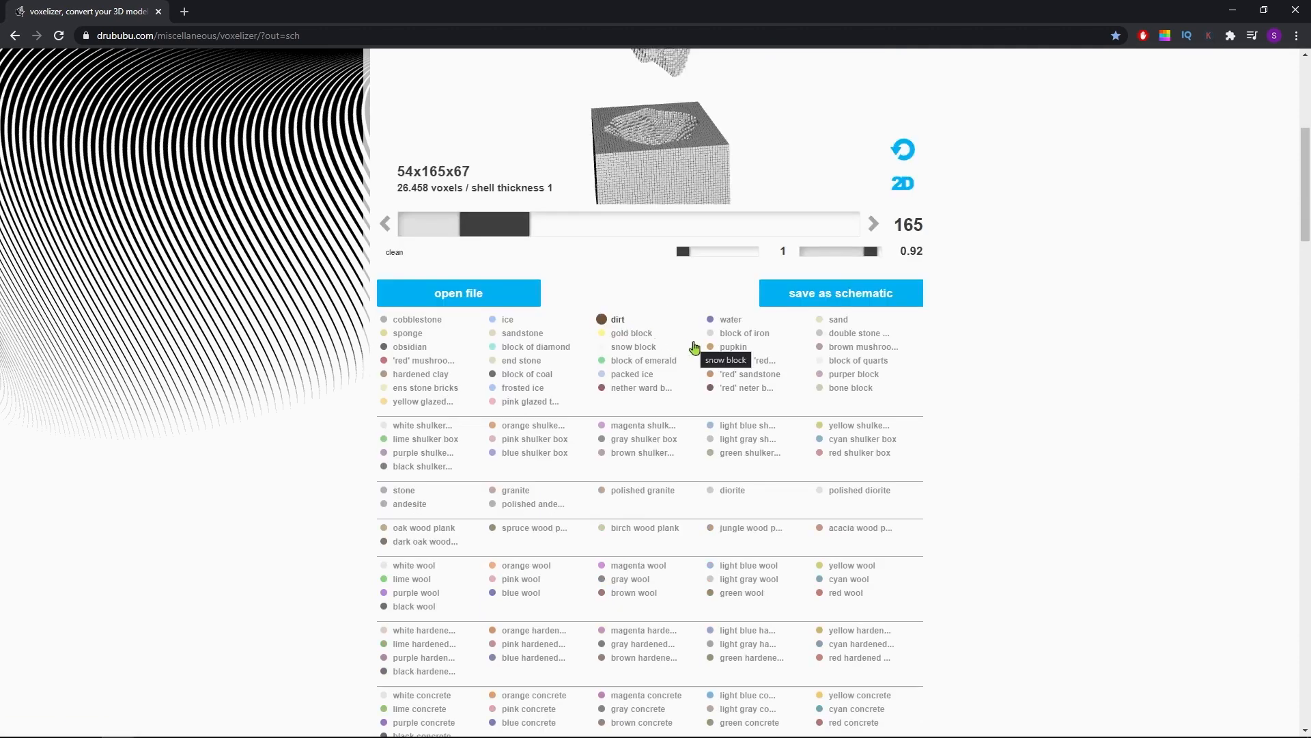
mouse_move(631, 333)
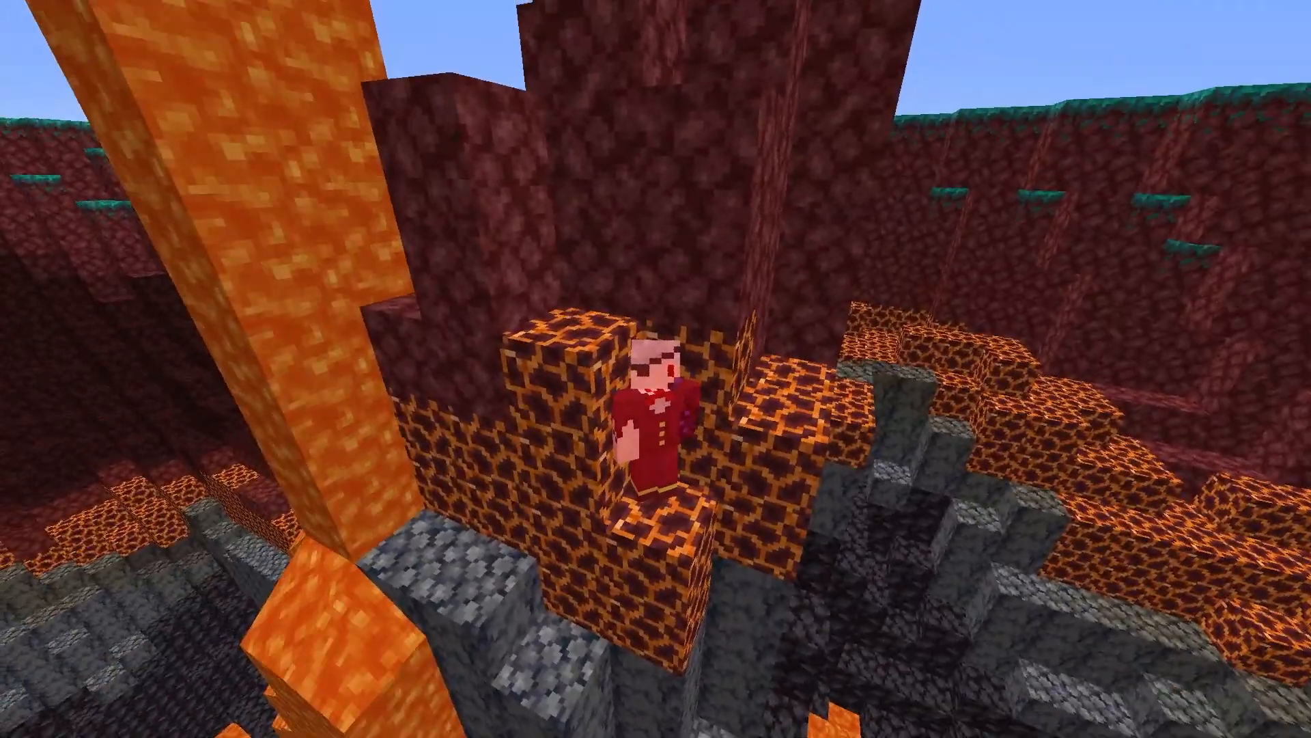
mouse_move(655, 368)
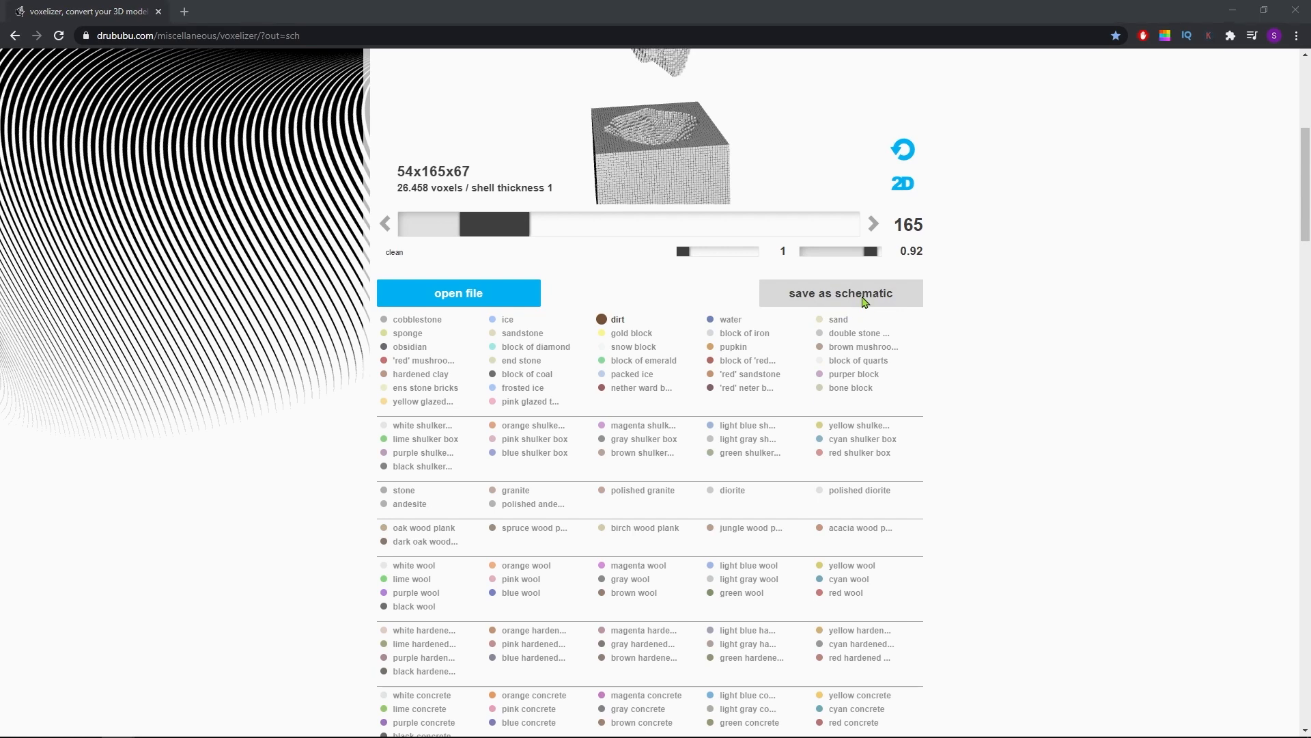
Step: Save the voxelized tower as wtower.schematic in OBJ Assets
click(840, 292)
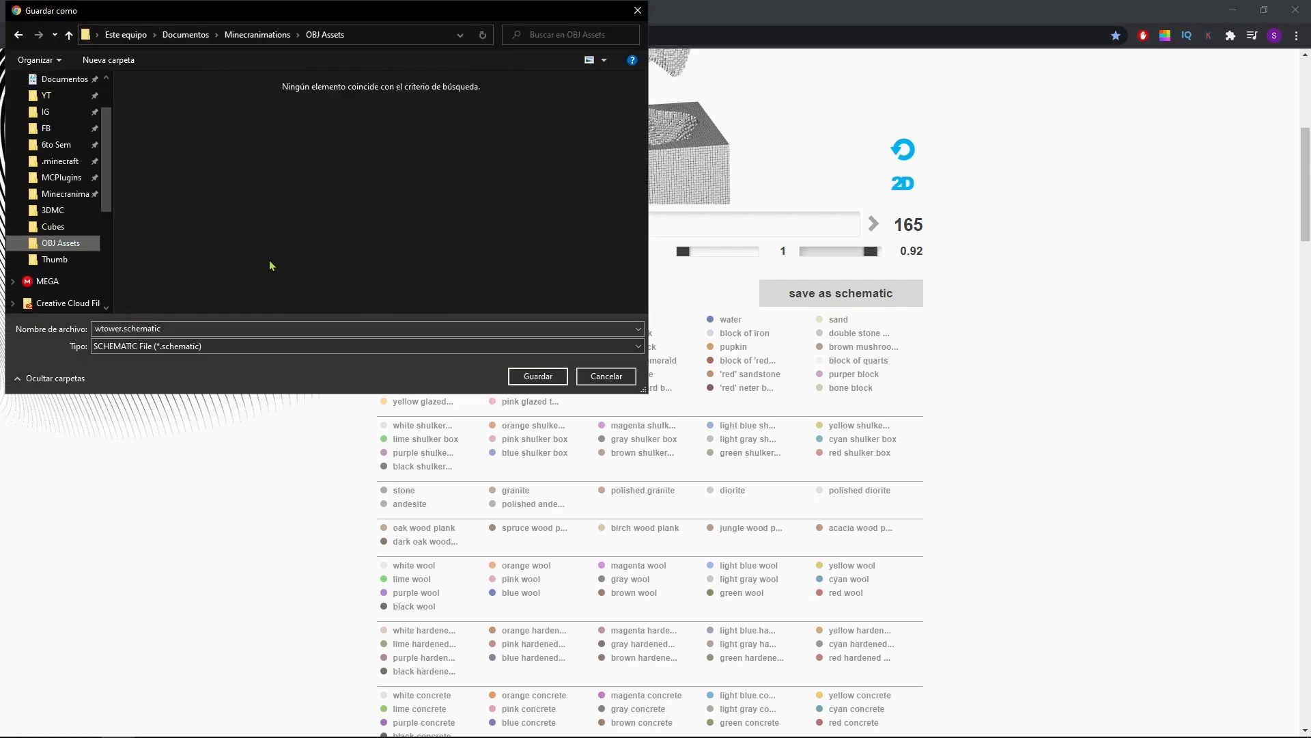
click(537, 375)
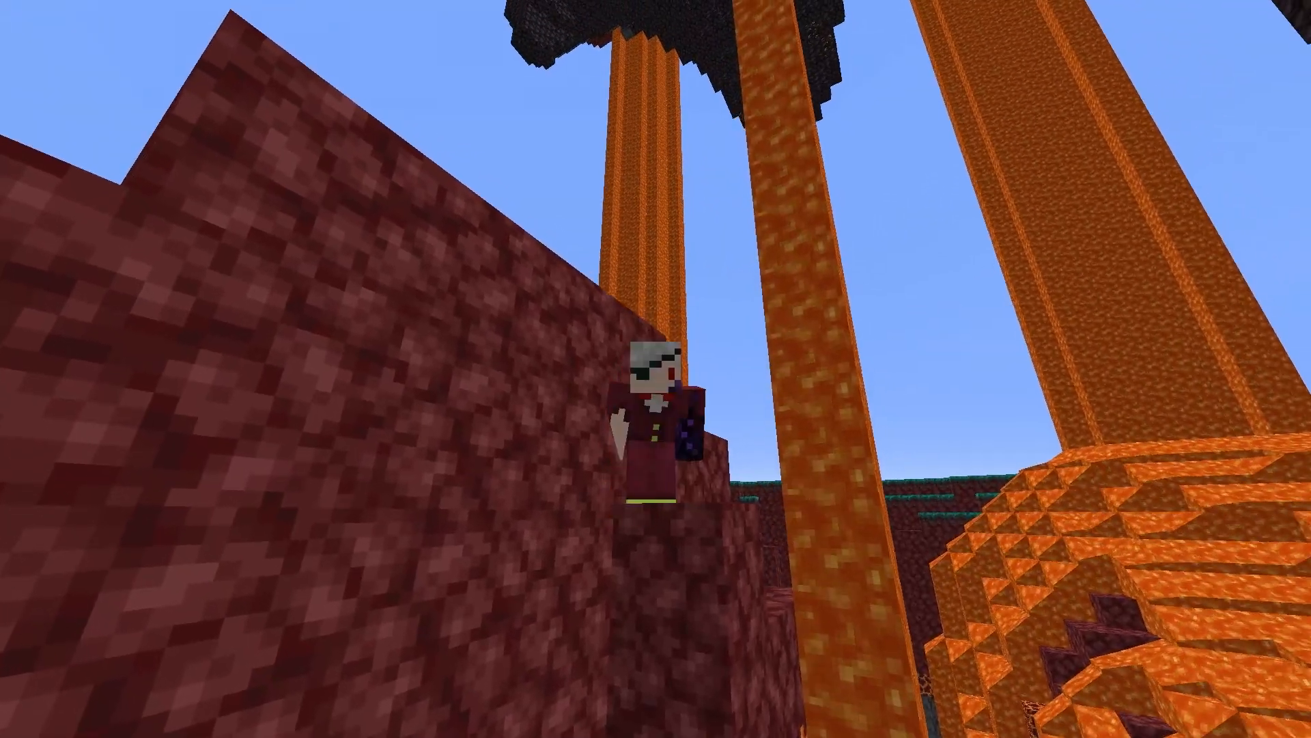
Step: Download the universal JAR Fabric installer from fabricmc.net and save fabric-installer-0.7.1.jar
key(alt+tab)
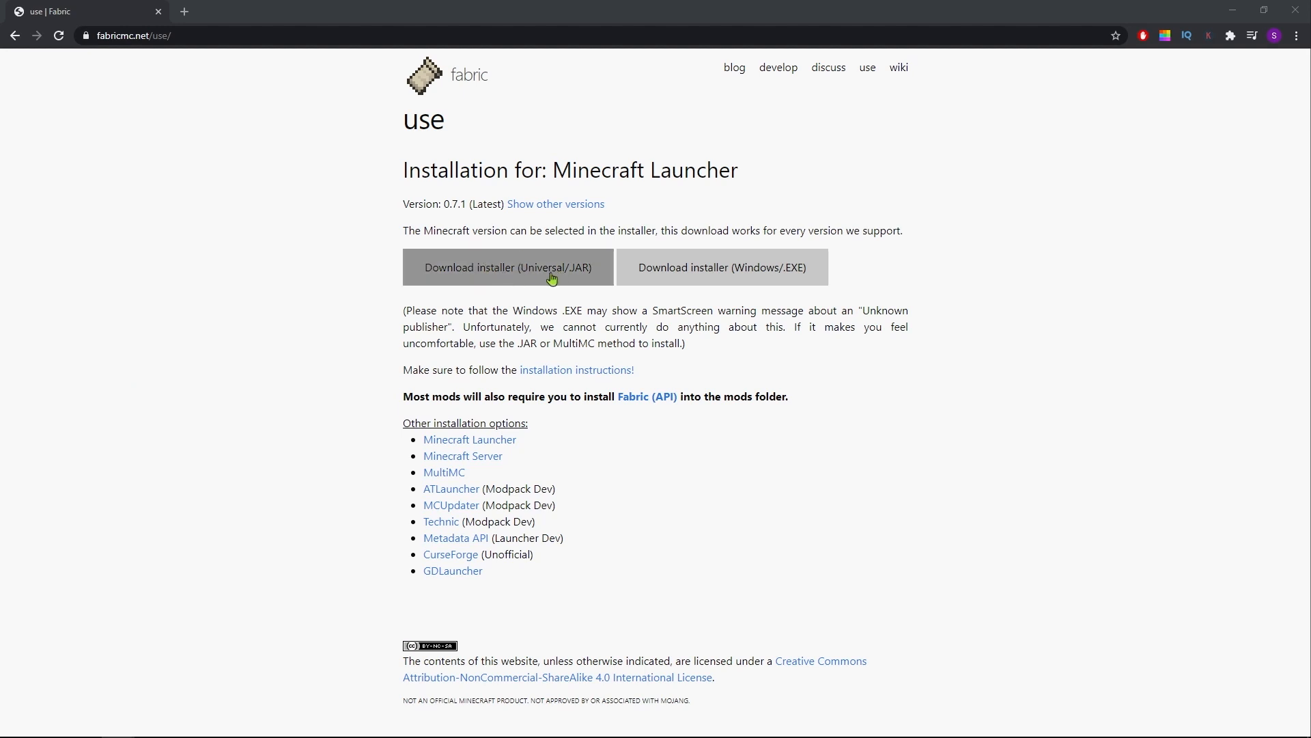
mouse_move(497, 269)
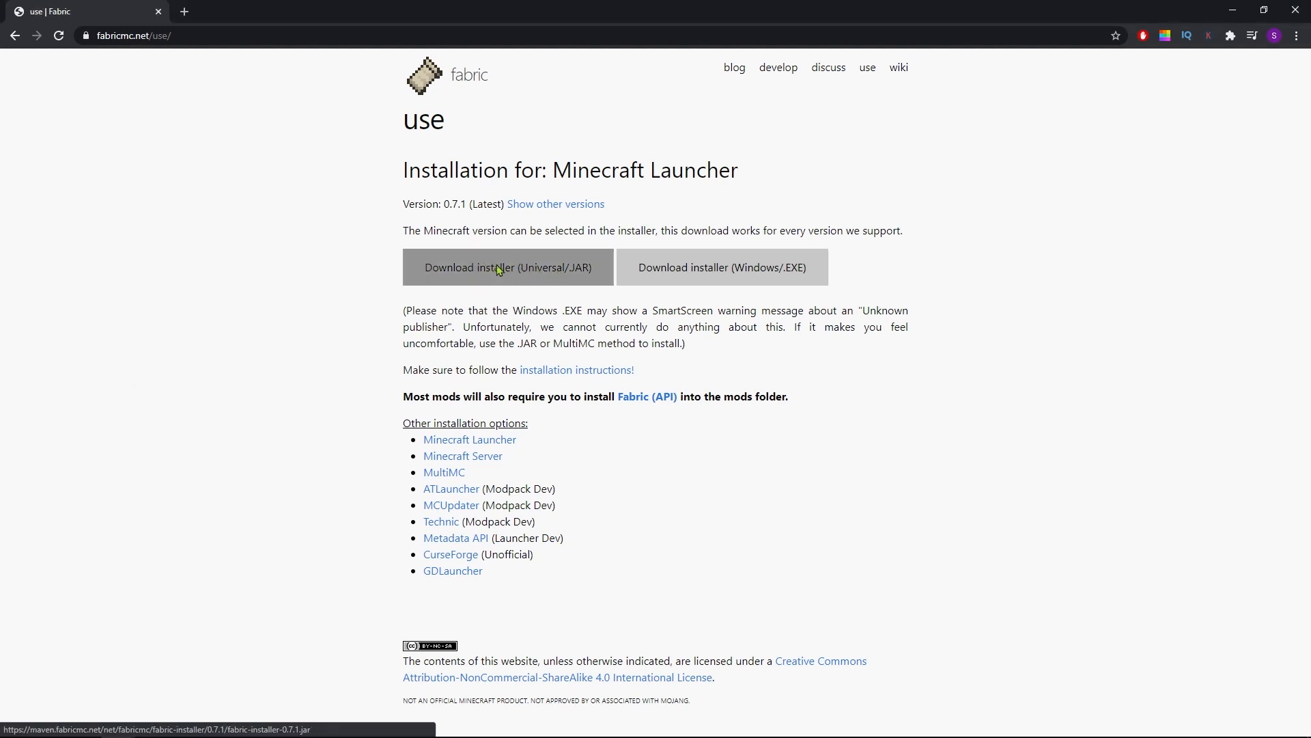
click(506, 266)
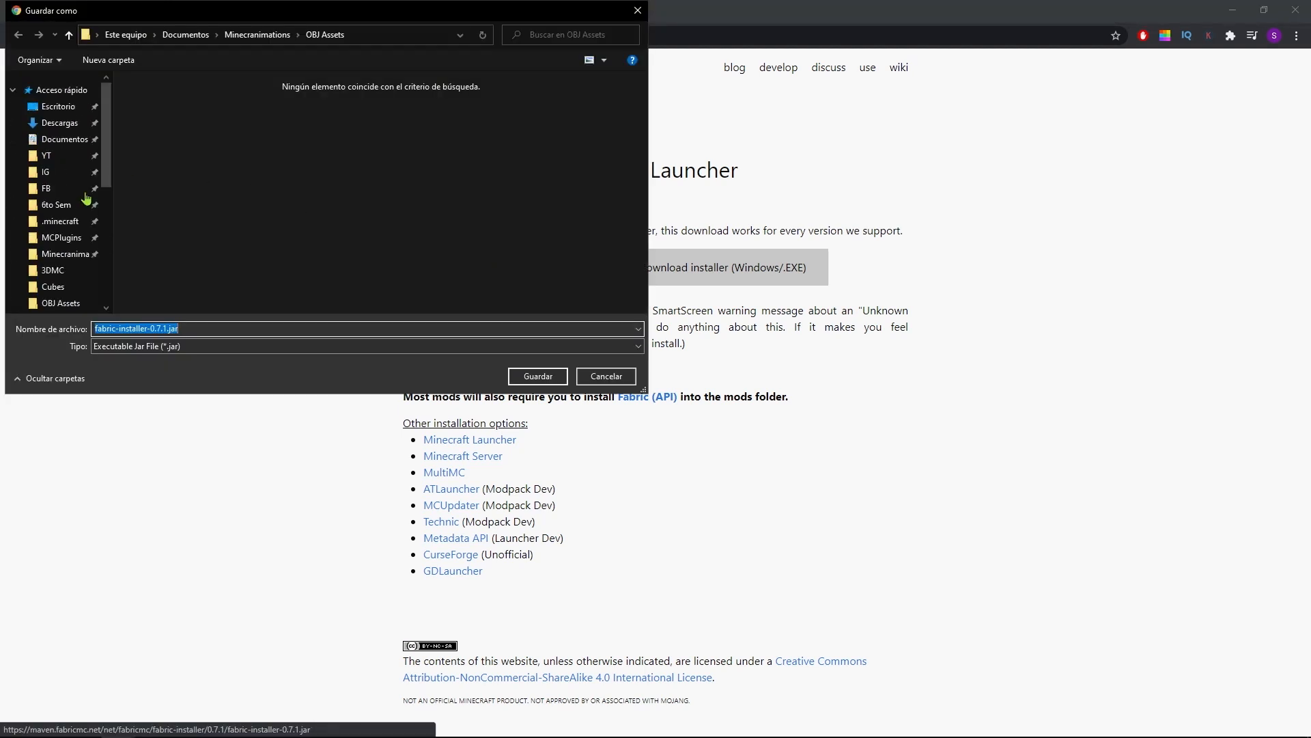
click(537, 375)
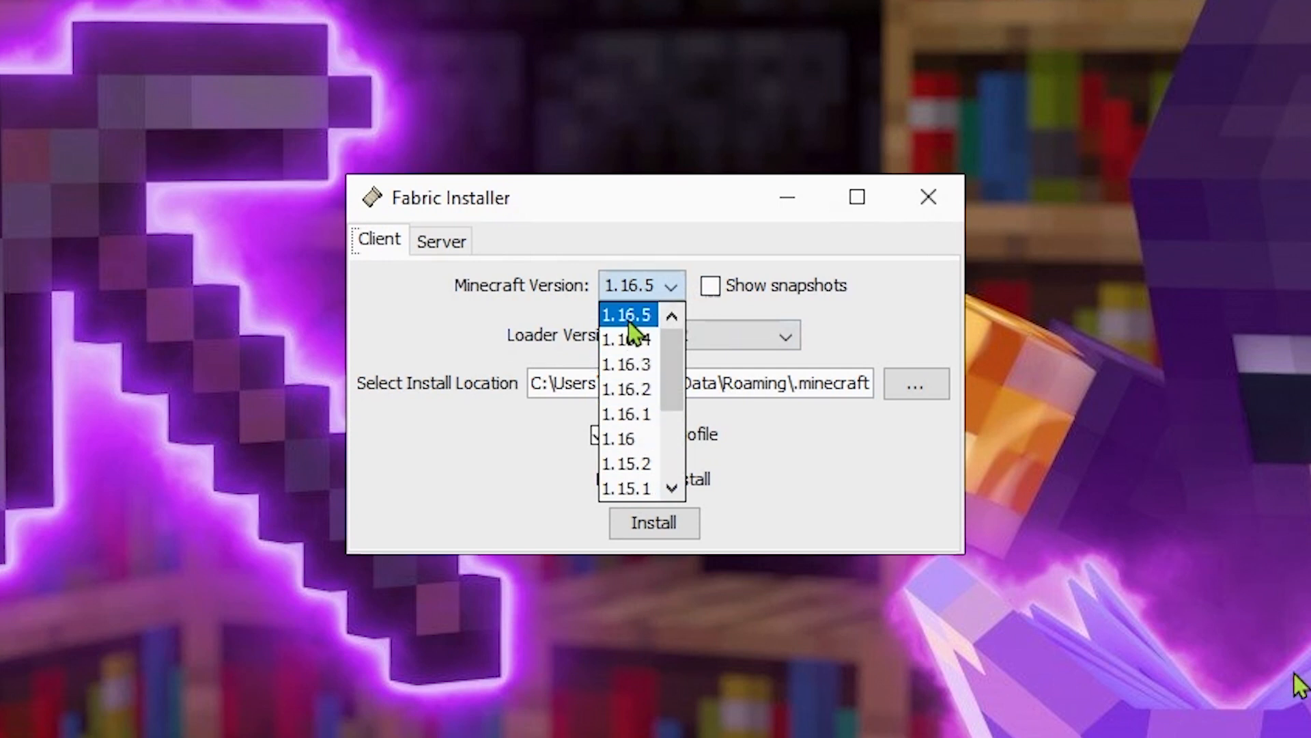
Step: Choose Minecraft 1.16.5 as the client install version with loader 0.11.2
click(627, 314)
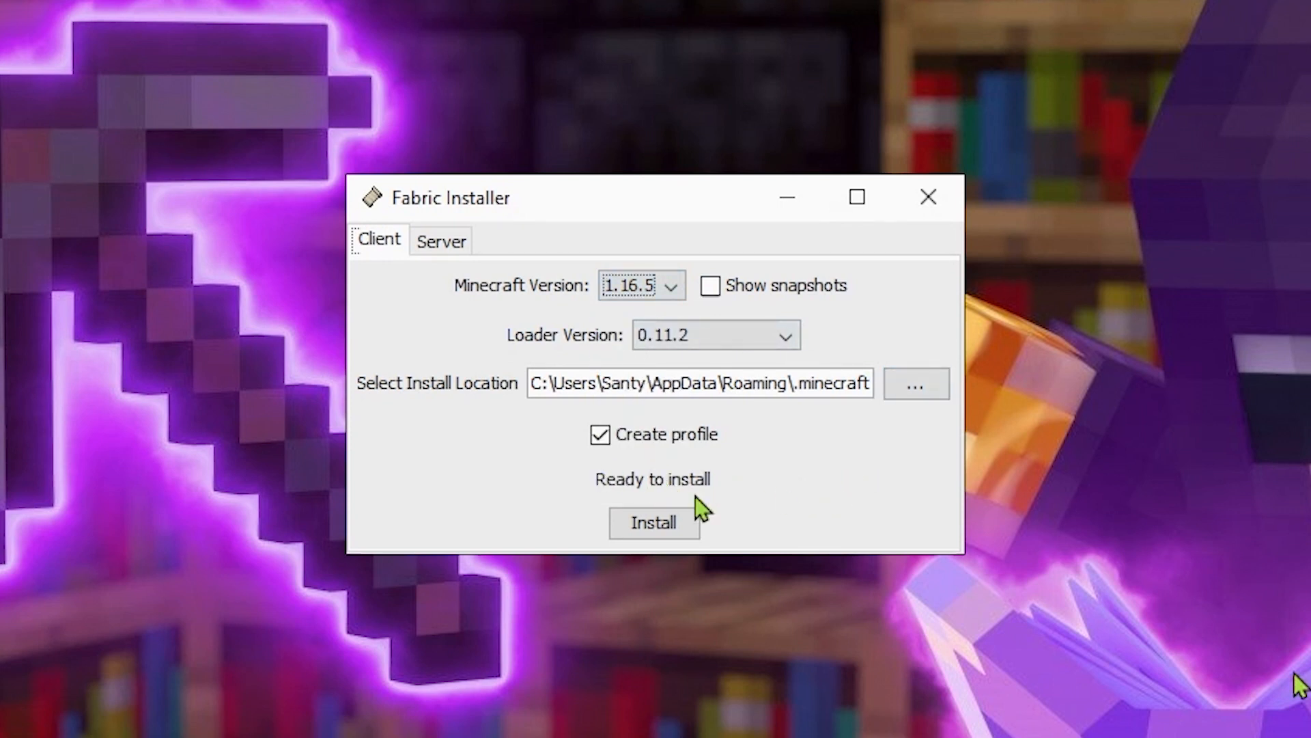
mouse_move(654, 523)
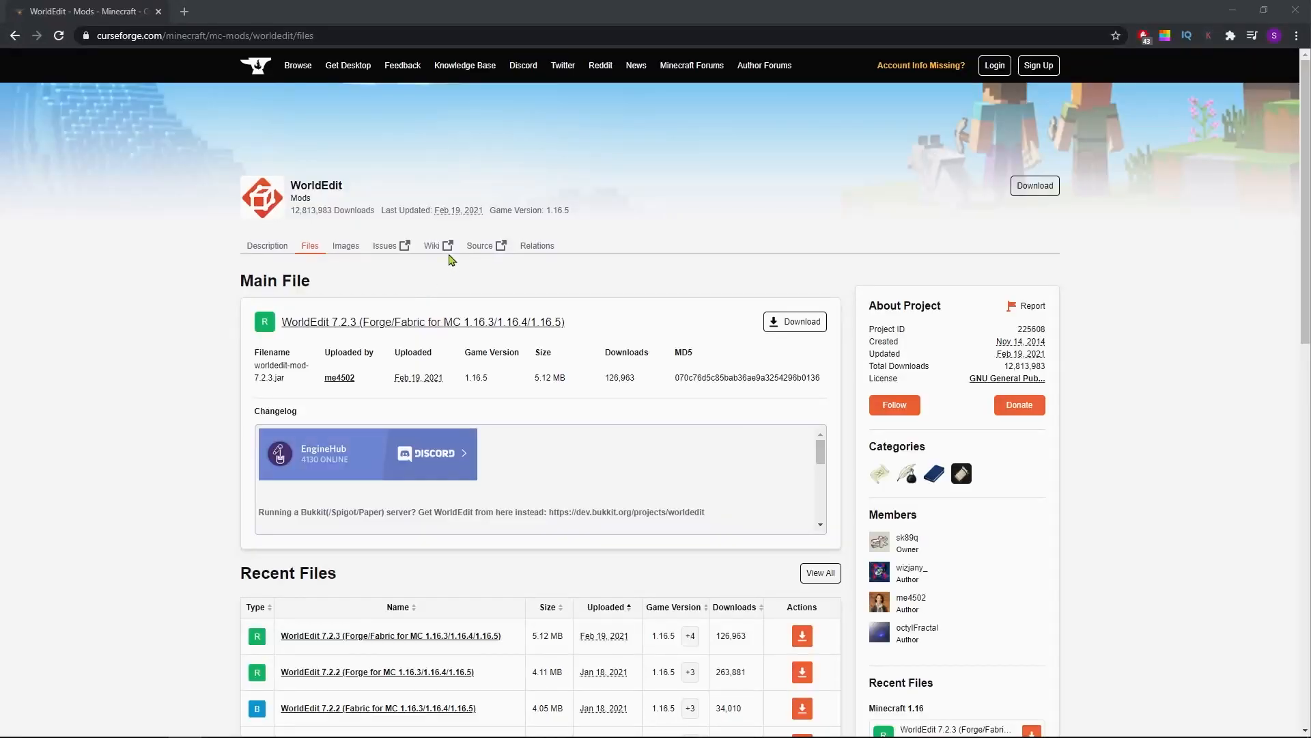
Step: Start the download of worldedit-fabric-mc1.16.3-7.2.2-dist.jar from the Recent Files list
scroll(down, 3)
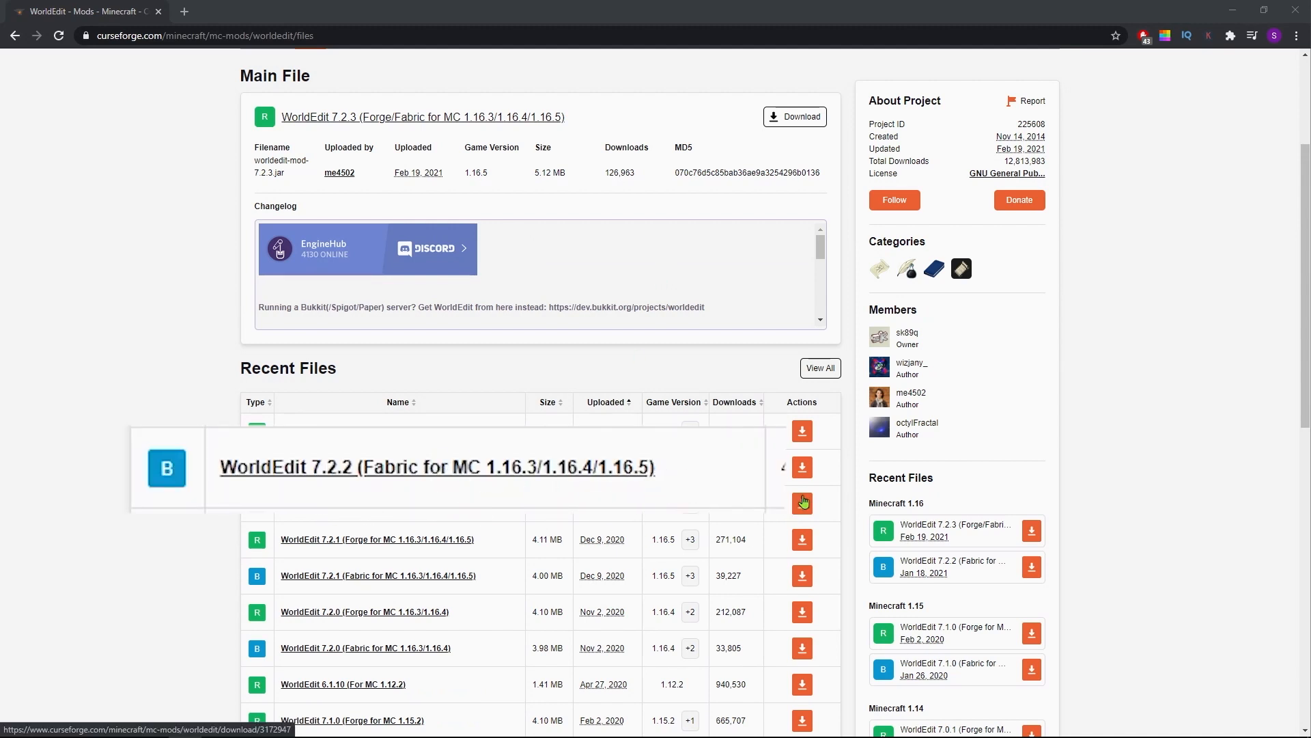
click(802, 503)
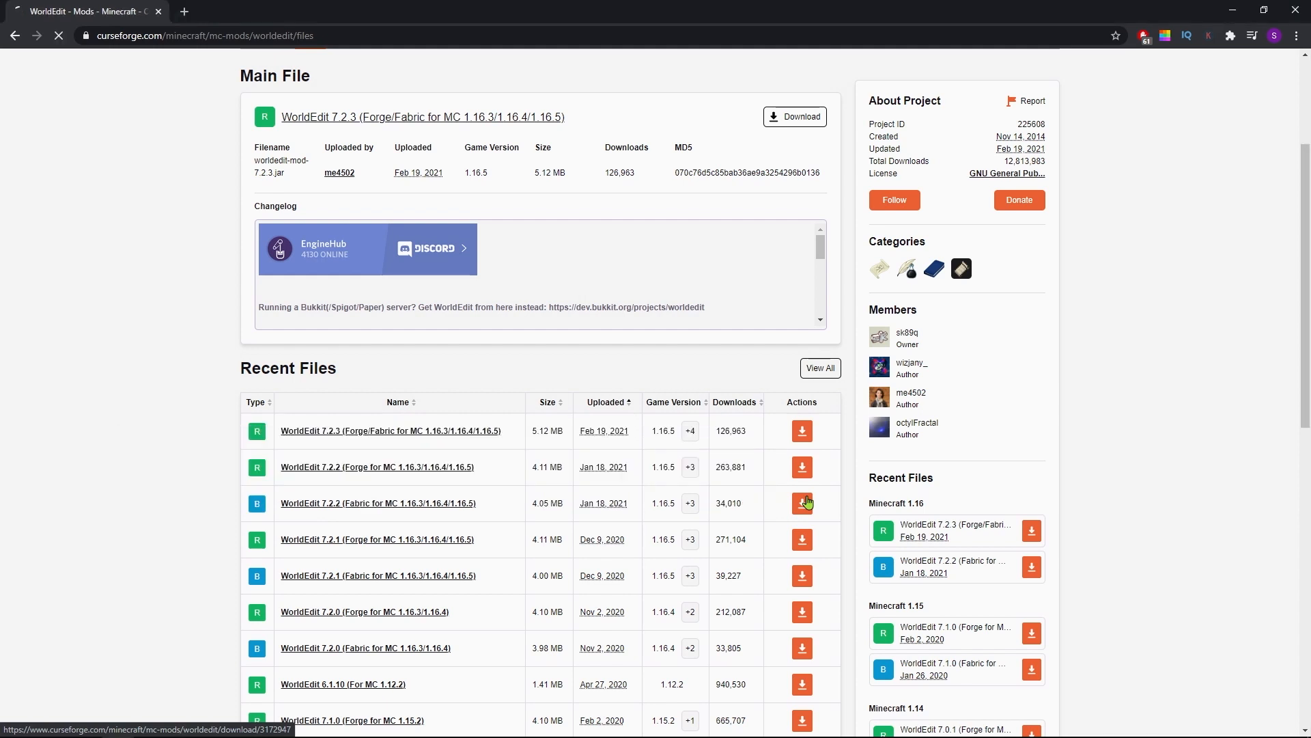
click(801, 502)
text(%A)
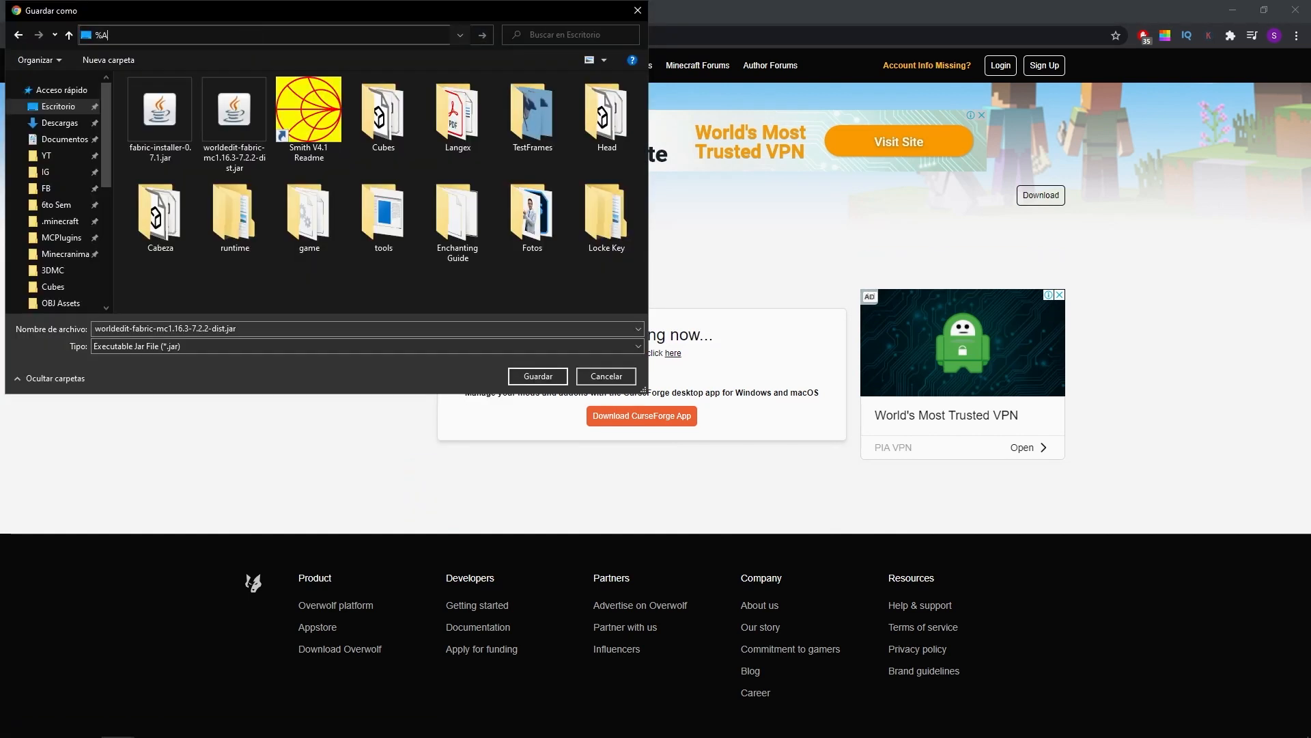
Step: Navigate via %appdata% into .minecraft\mods and save the WorldEdit Fabric jar there
key(Backspace)
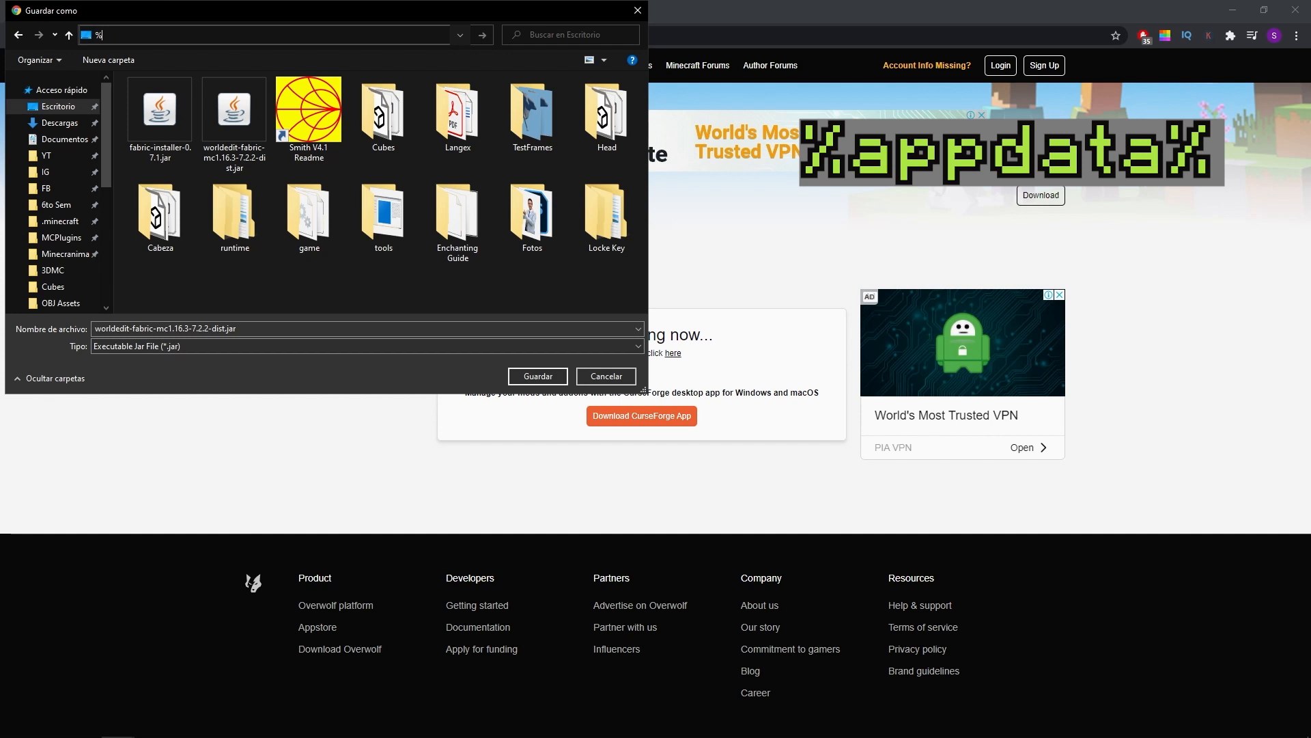
text(appdata%)
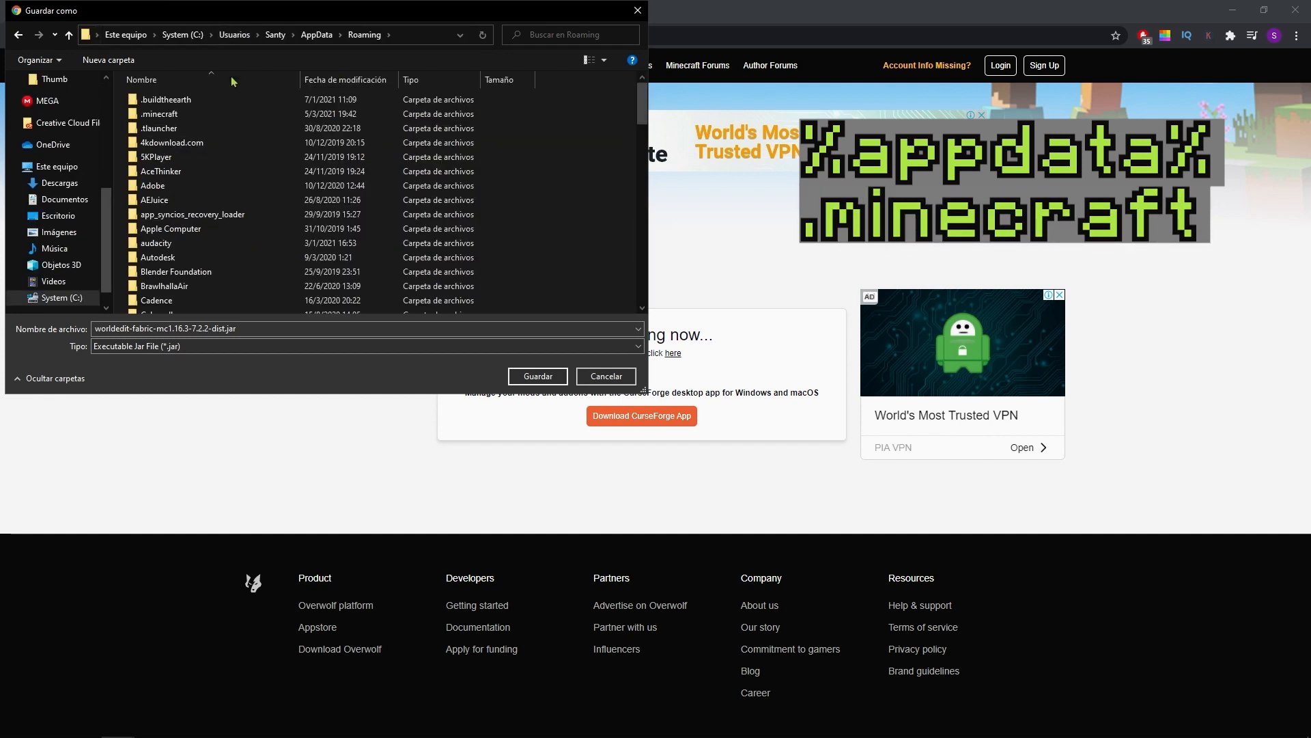
click(158, 113)
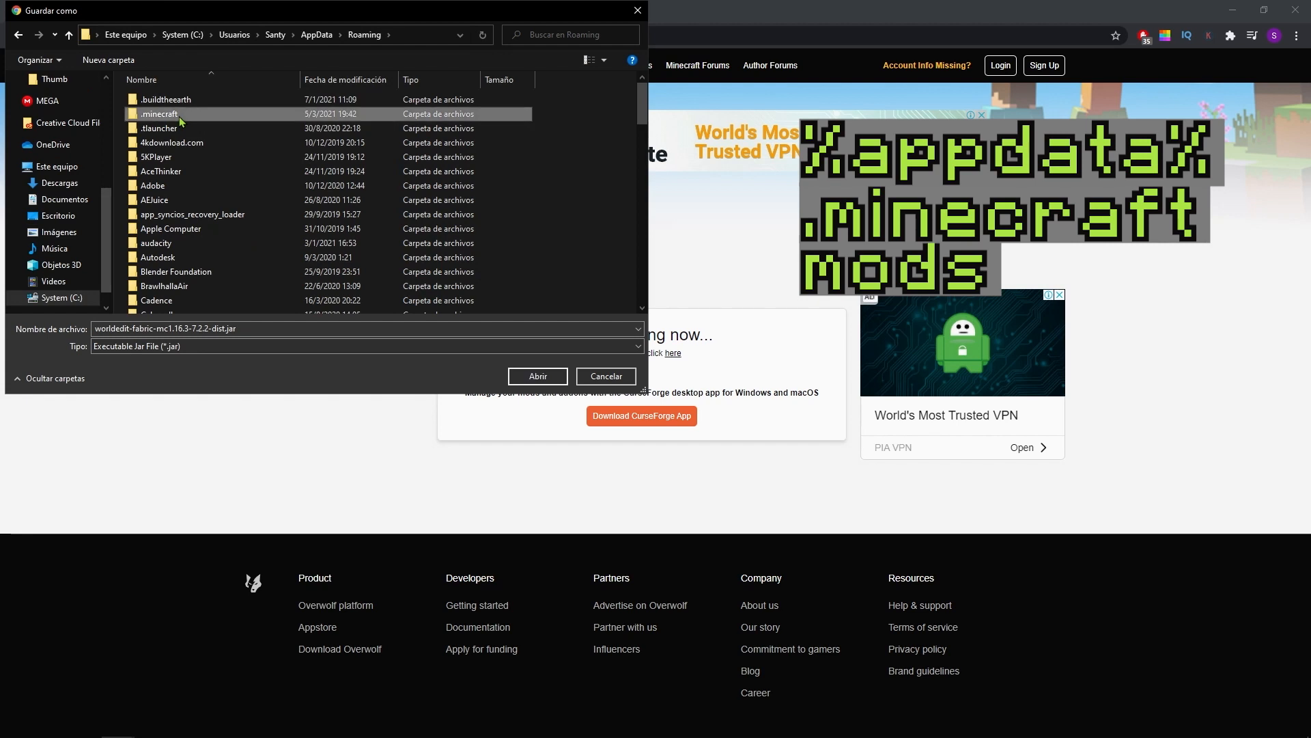
double_click(160, 113)
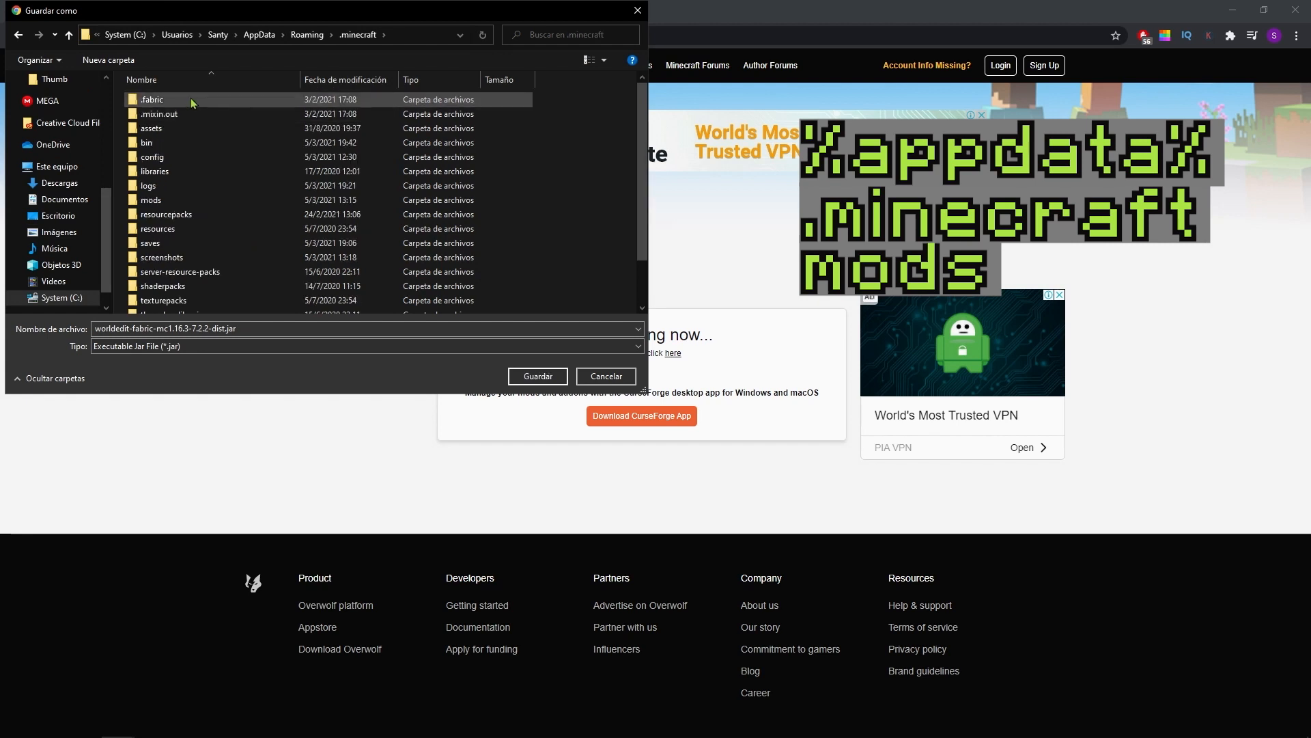
click(152, 199)
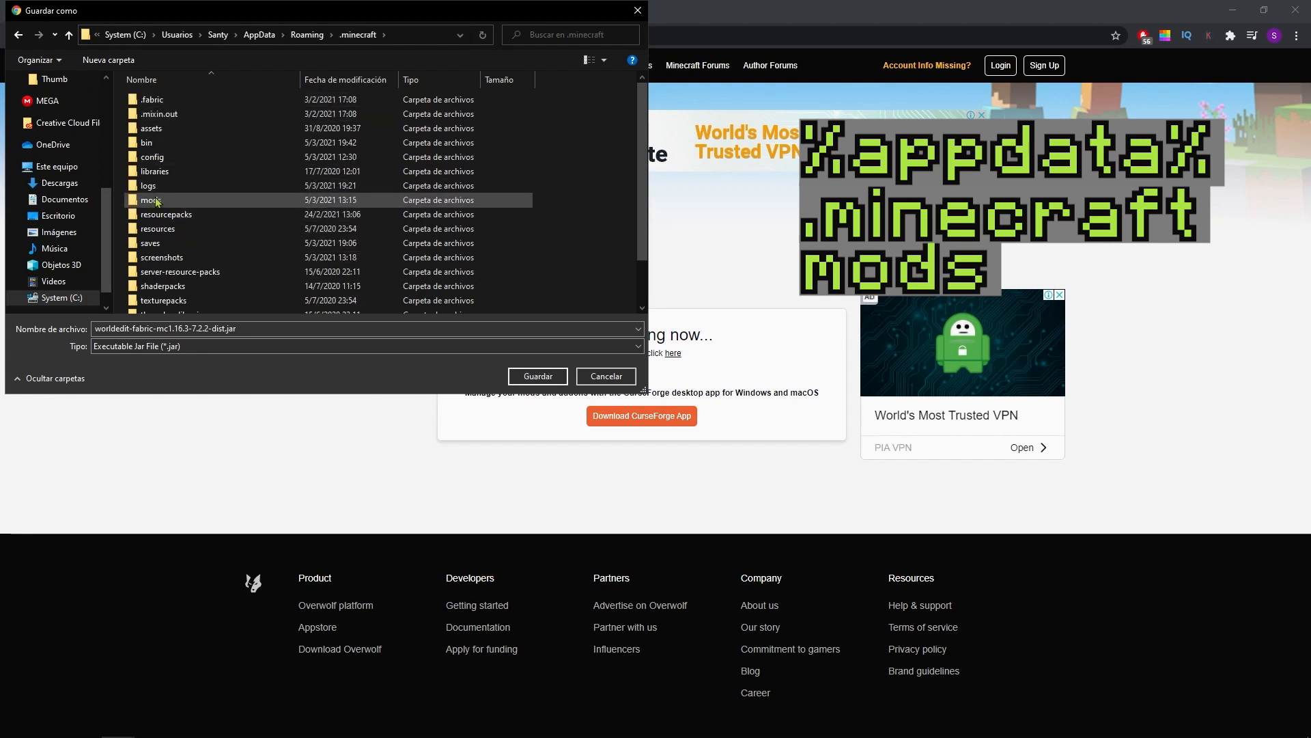
double_click(153, 200)
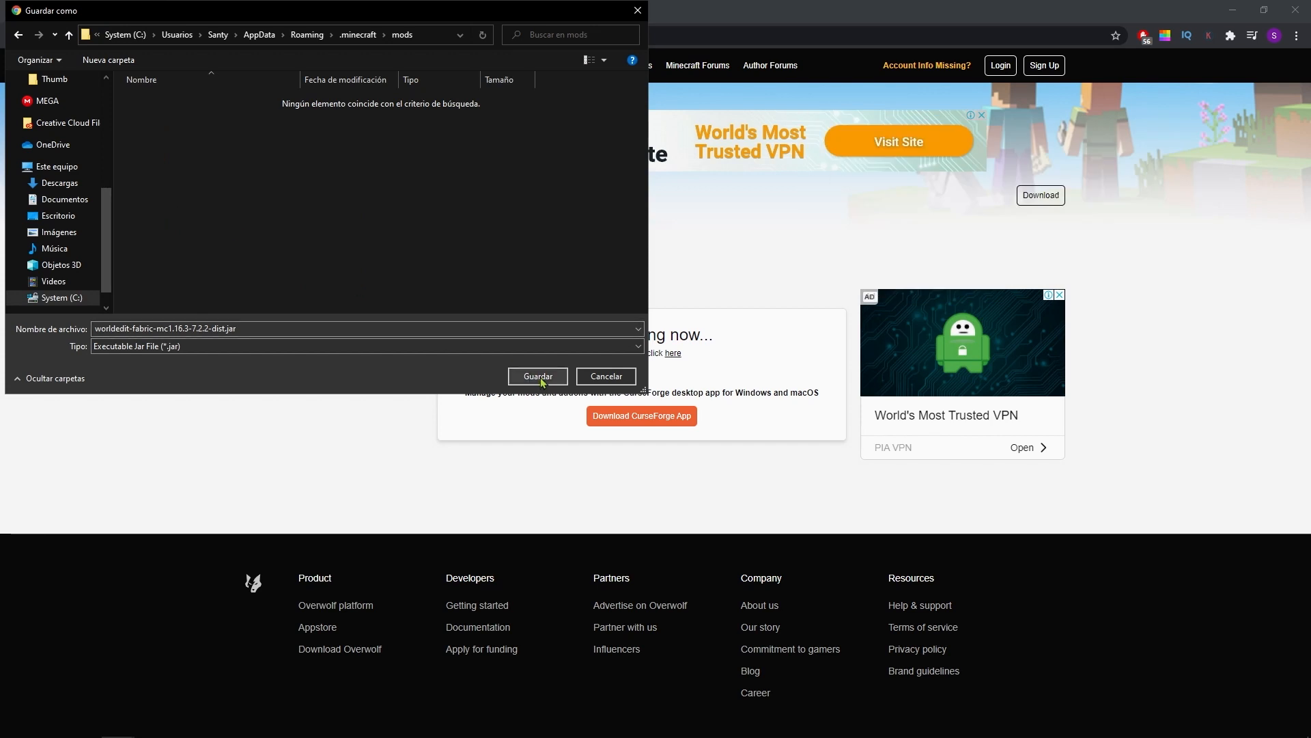
click(538, 376)
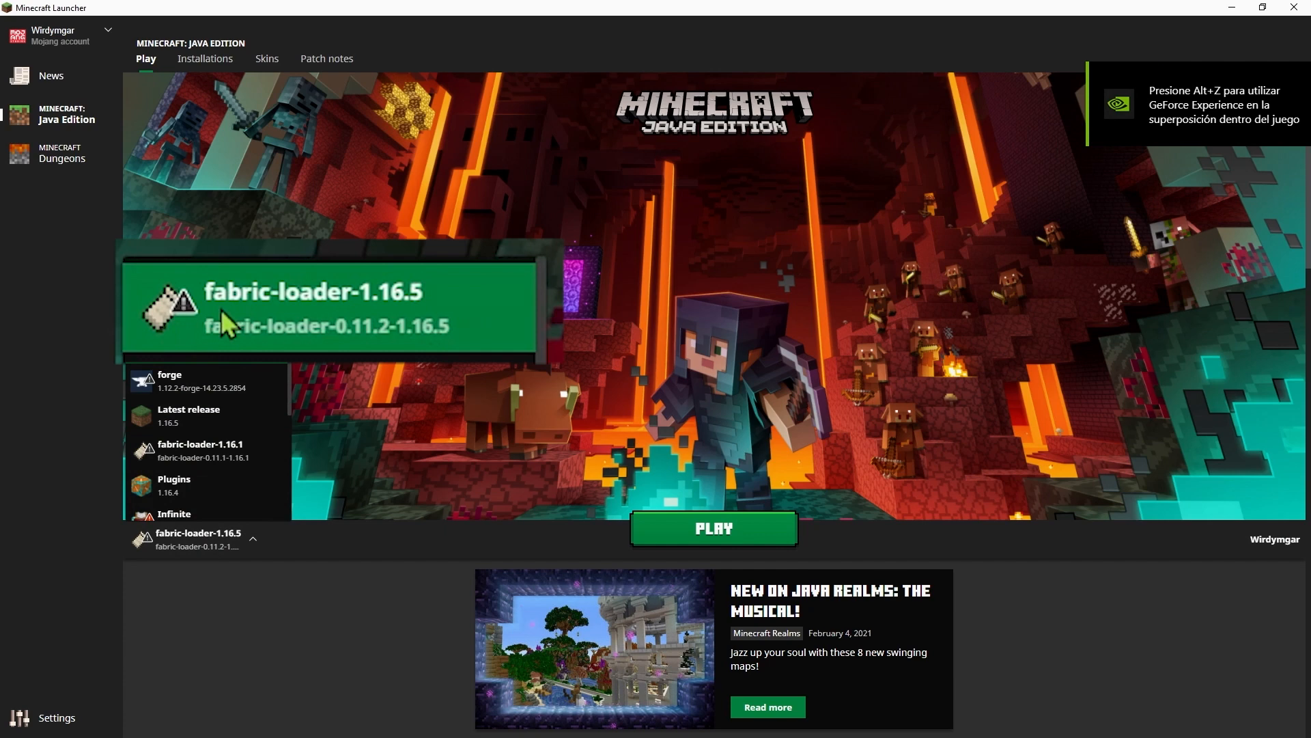
mouse_move(477, 334)
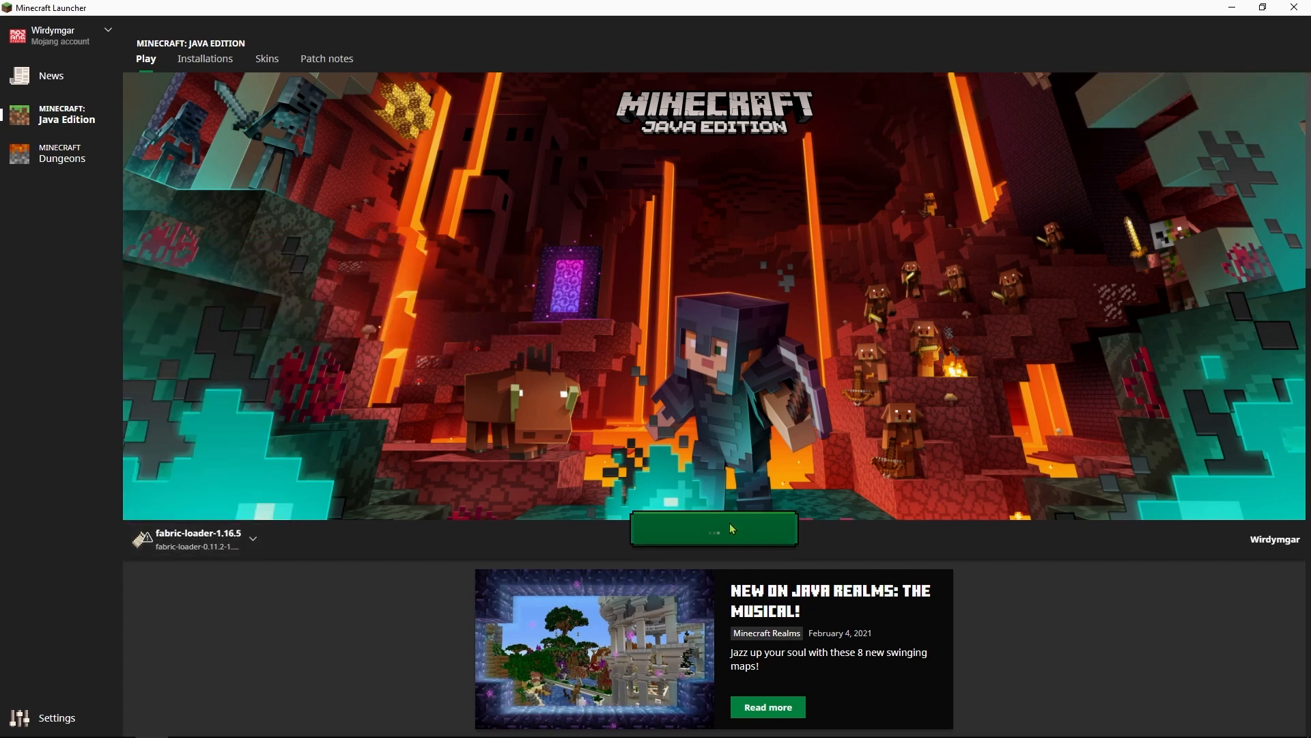
Step: Start Minecraft with the fabric-loader-1.16.5 installation
click(713, 529)
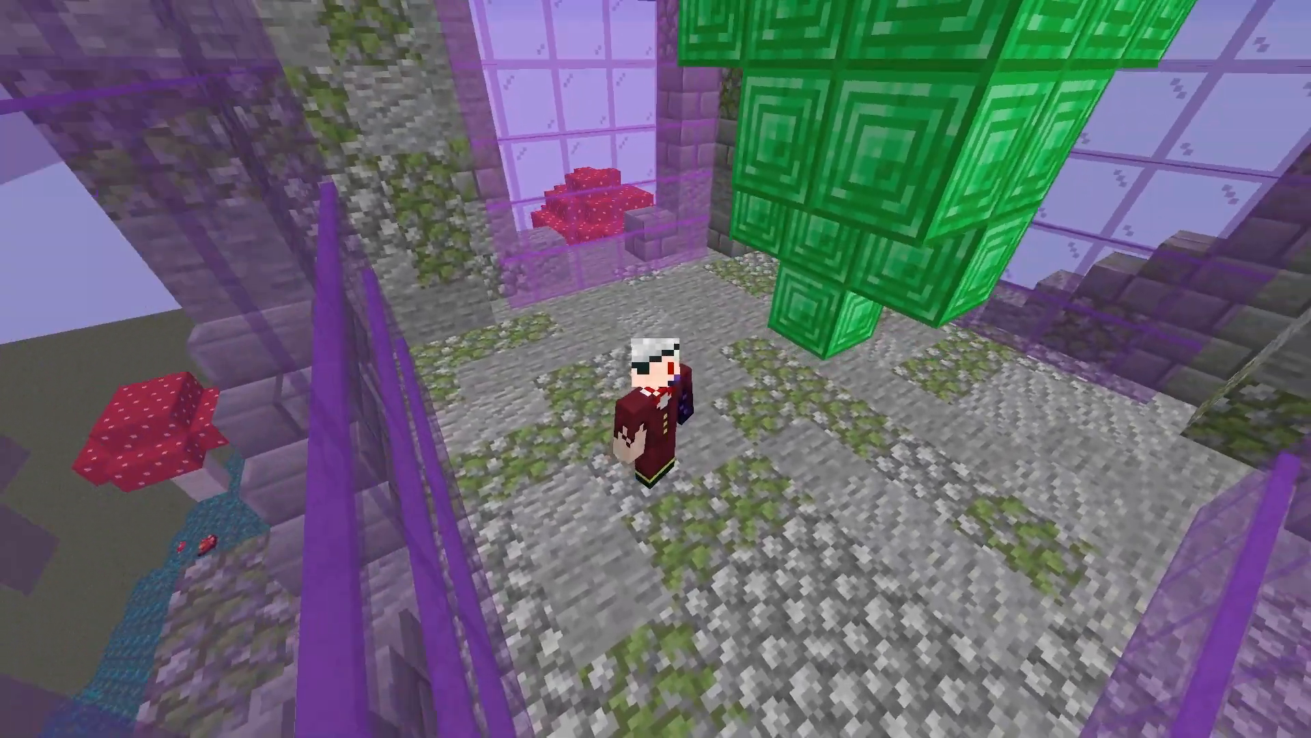
mouse_move(655, 369)
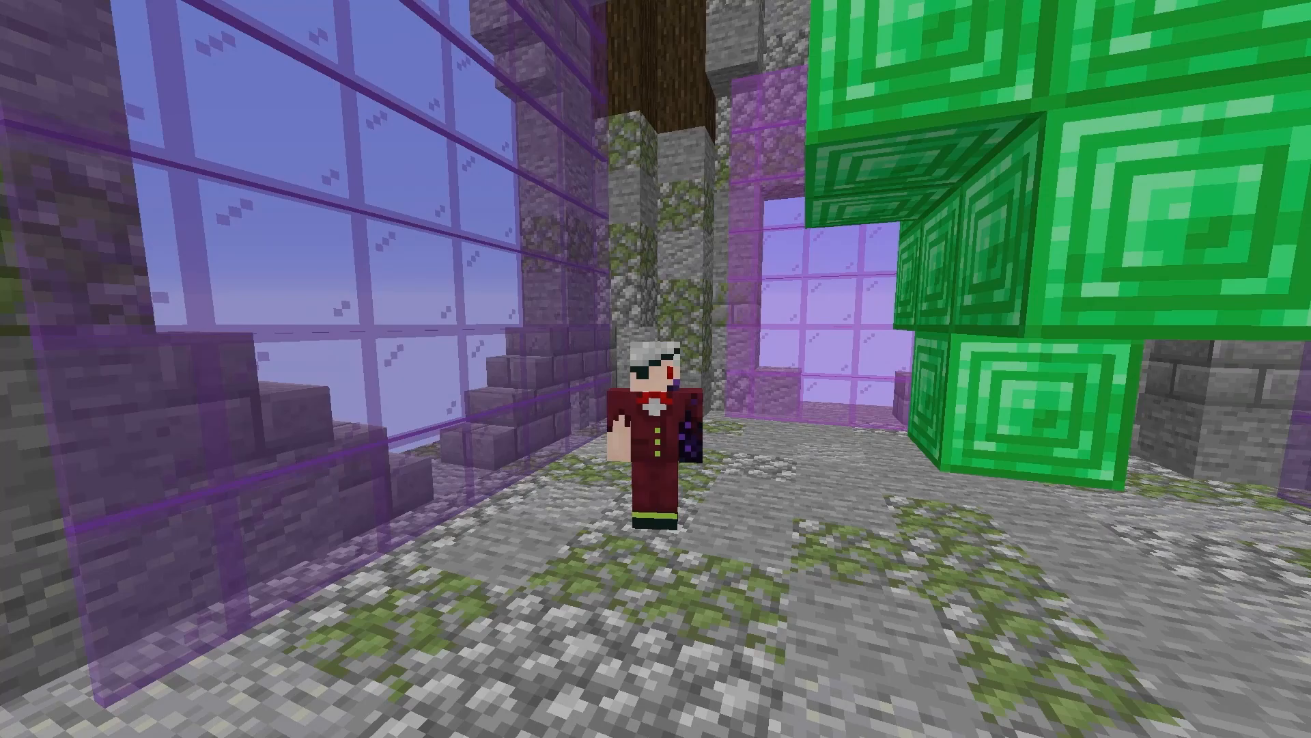
mouse_move(656, 368)
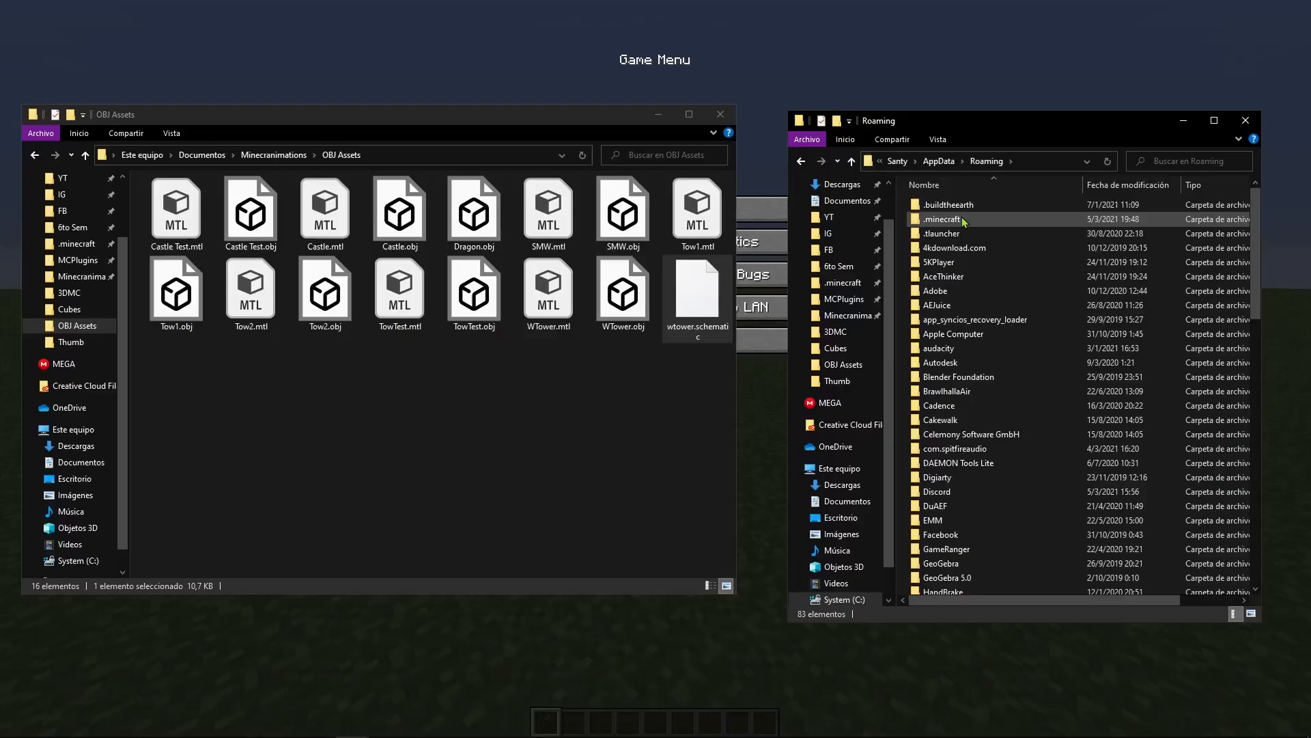
Step: Browse into .minecraft\config\worldedit\schematics in File Explorer
double_click(944, 218)
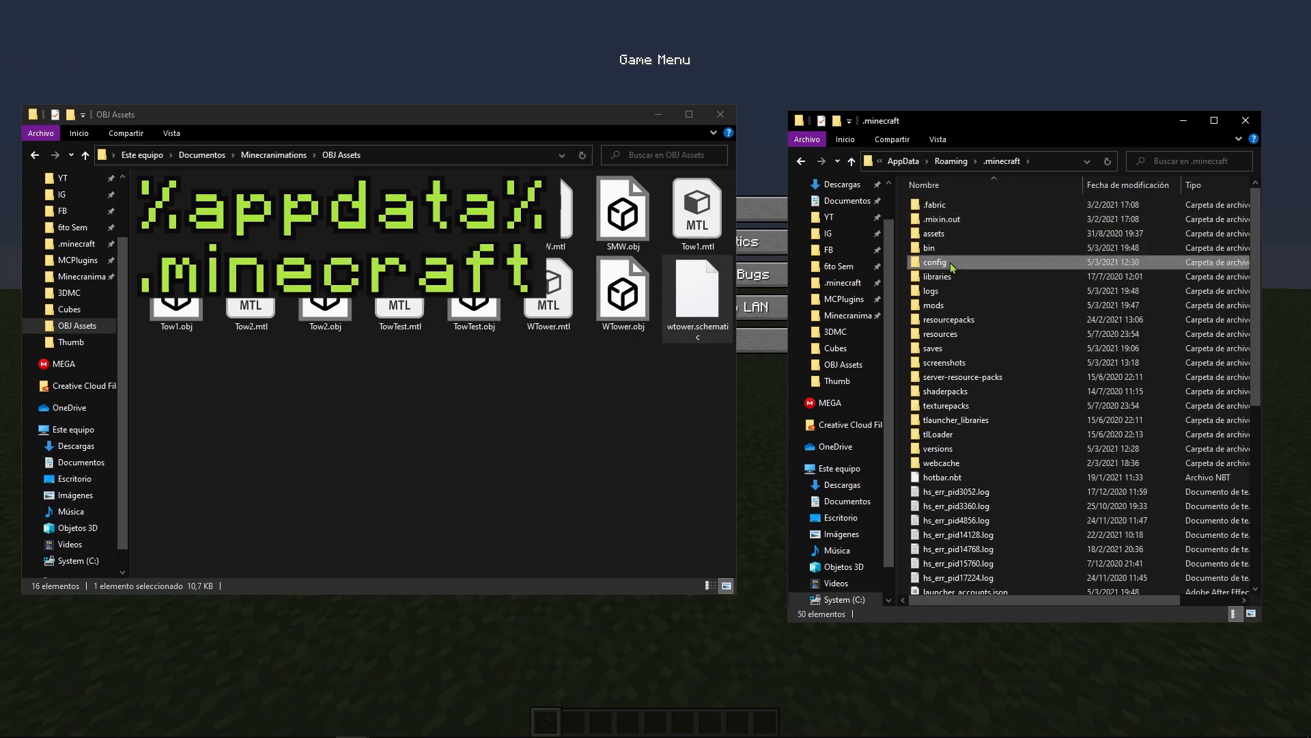
double_click(936, 262)
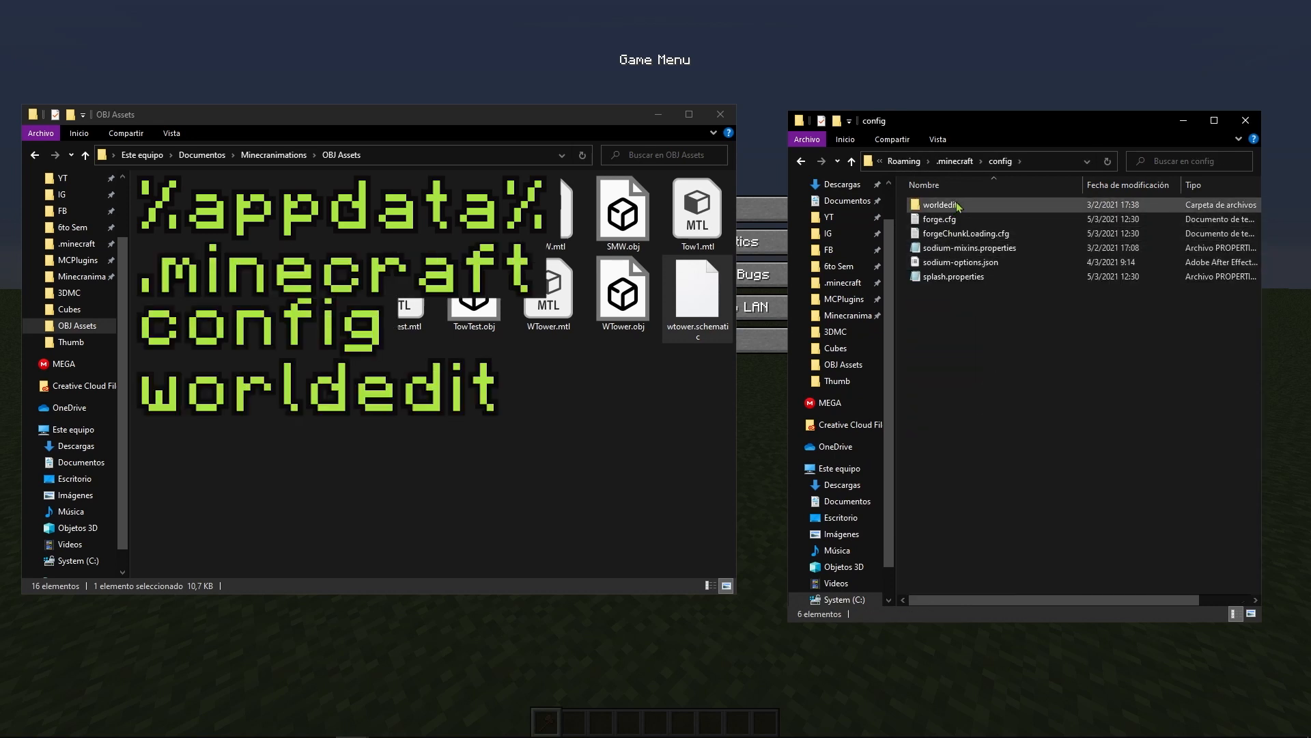
double_click(939, 203)
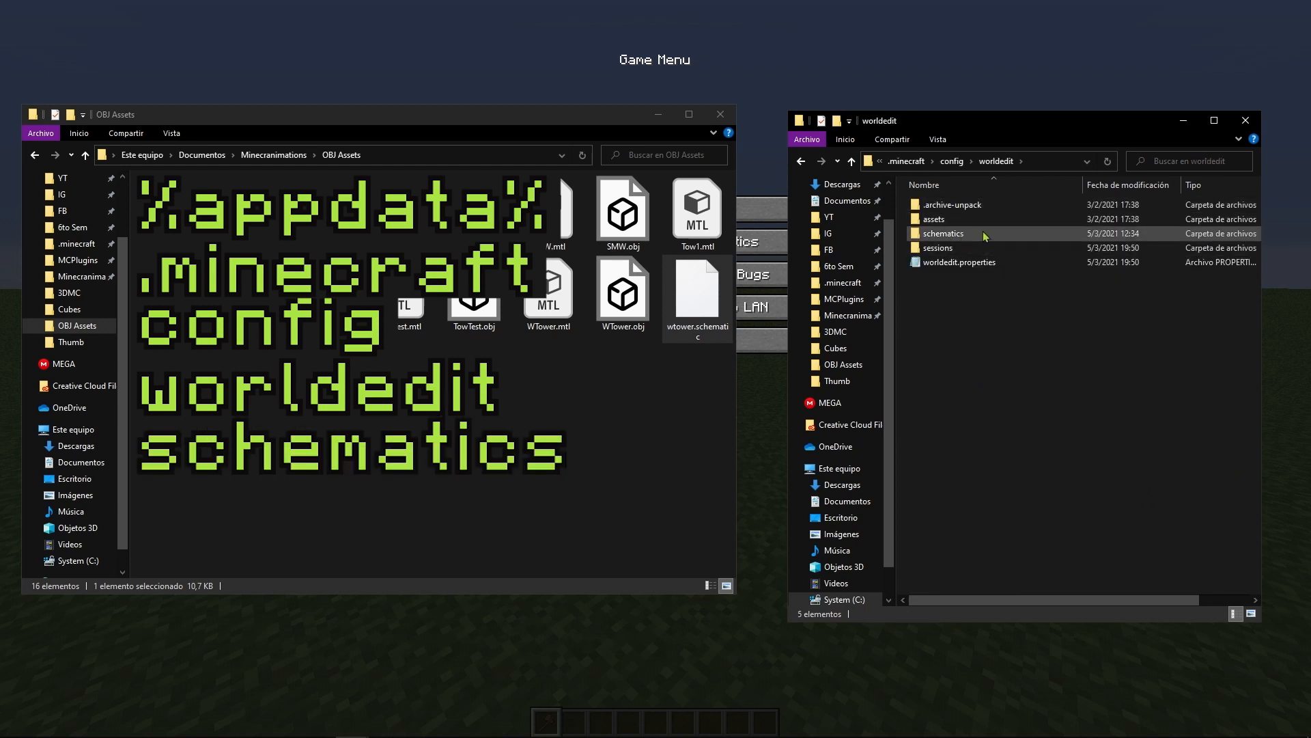
double_click(944, 234)
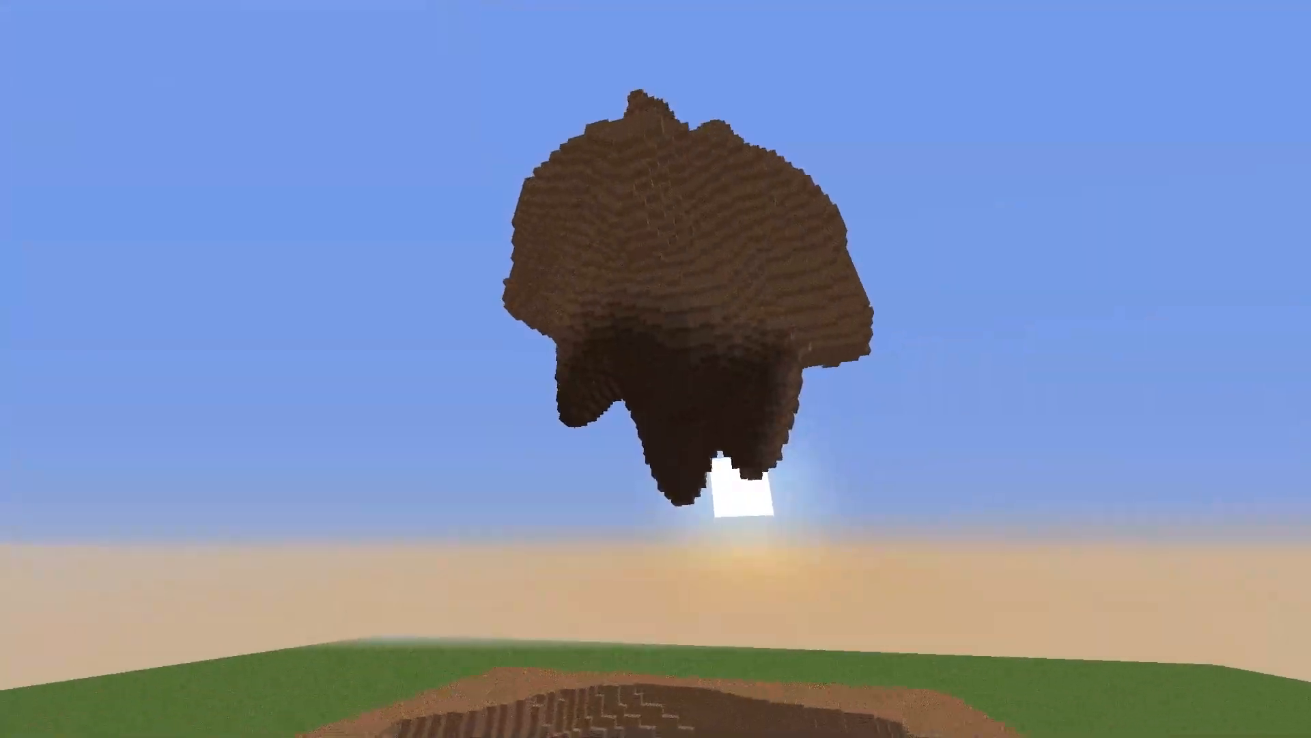
mouse_move(655, 369)
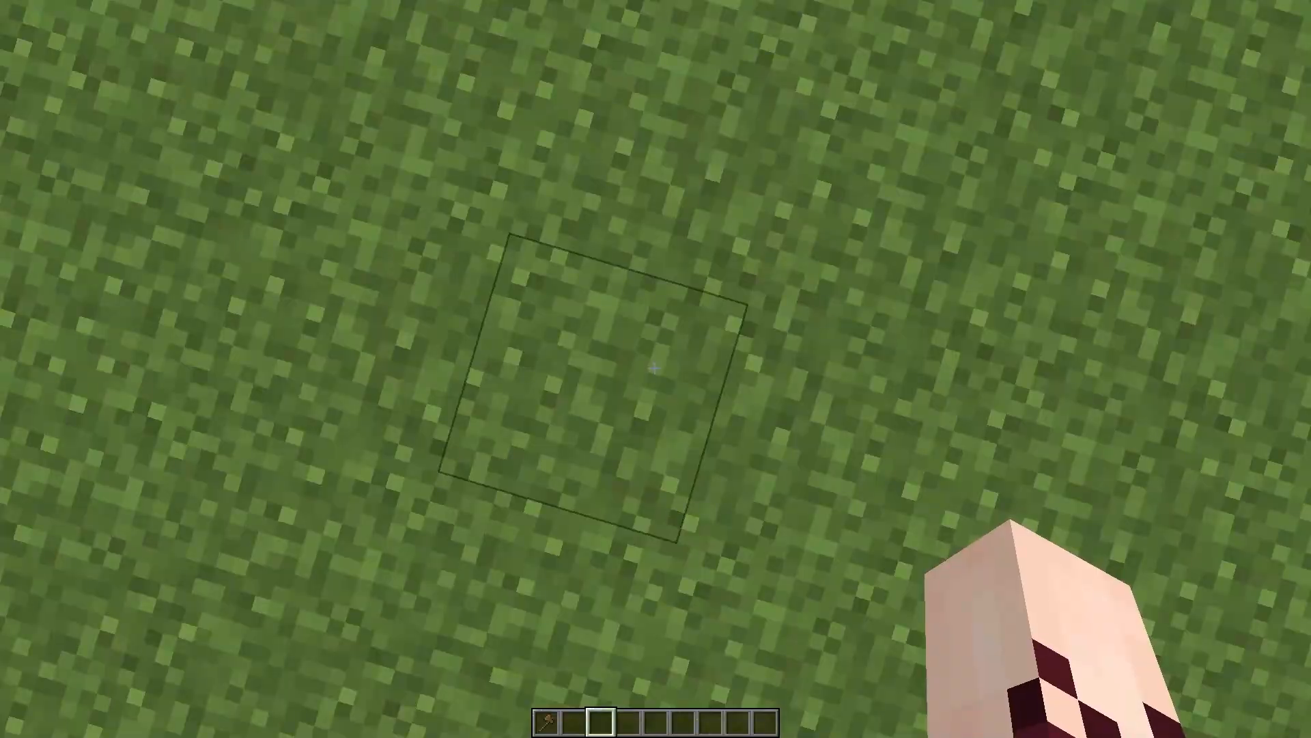
Step: Focus the game beside the floating dirt island and begin the //schematic command
click(656, 369)
text(//schematic)
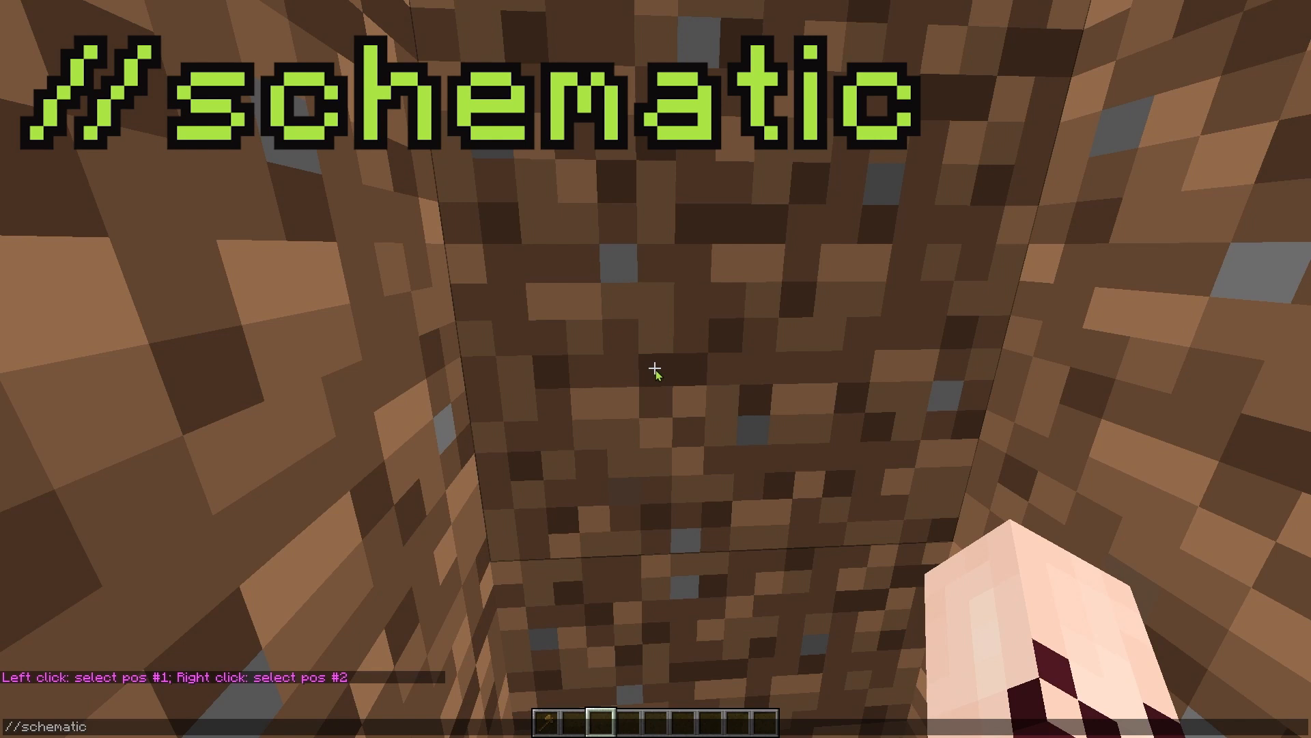
Step: Run //schematic load wtower, then //paste to place the tower in the world
text(load wto)
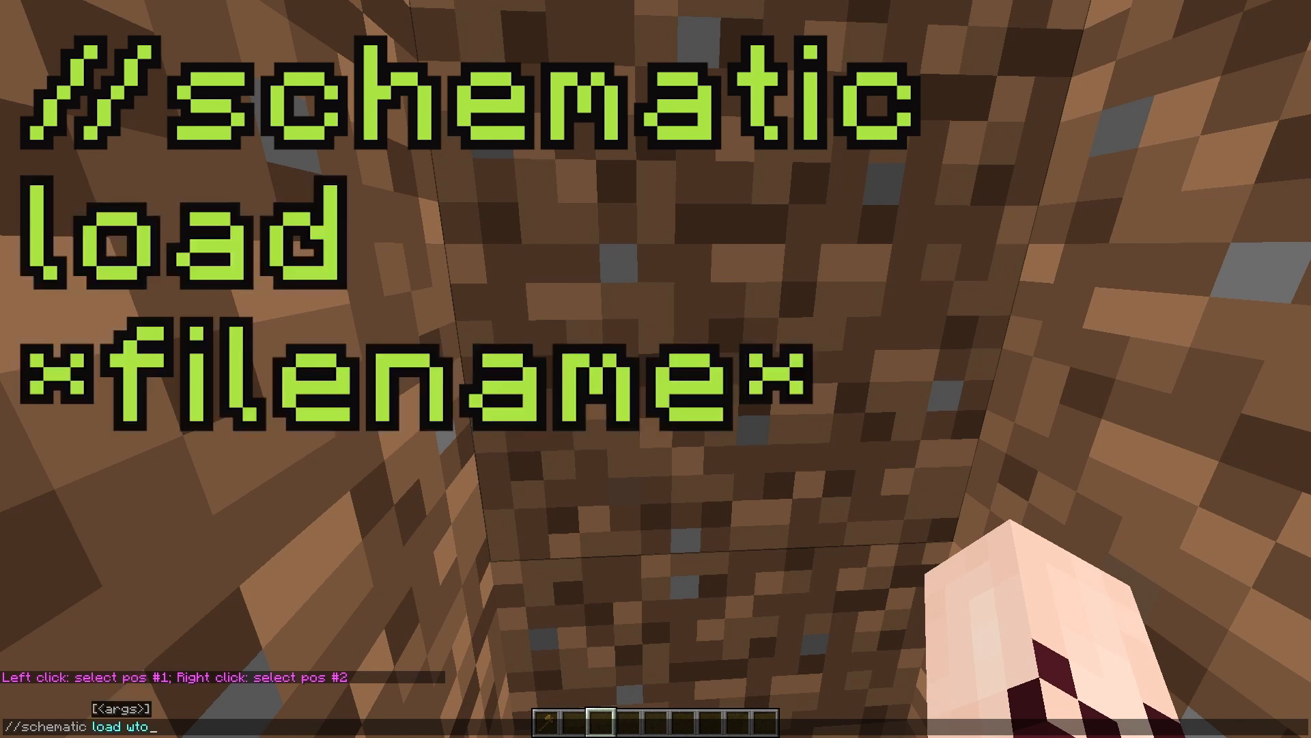
key(Return)
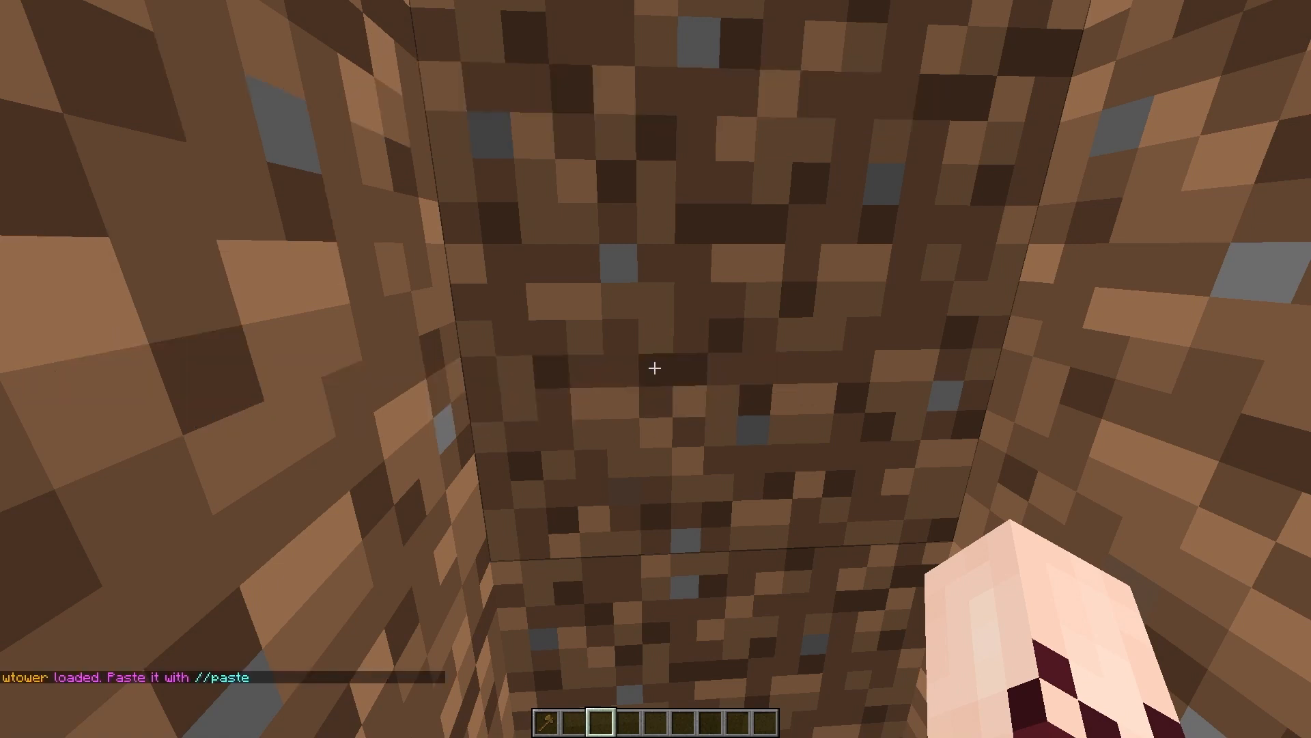
text(//paste)
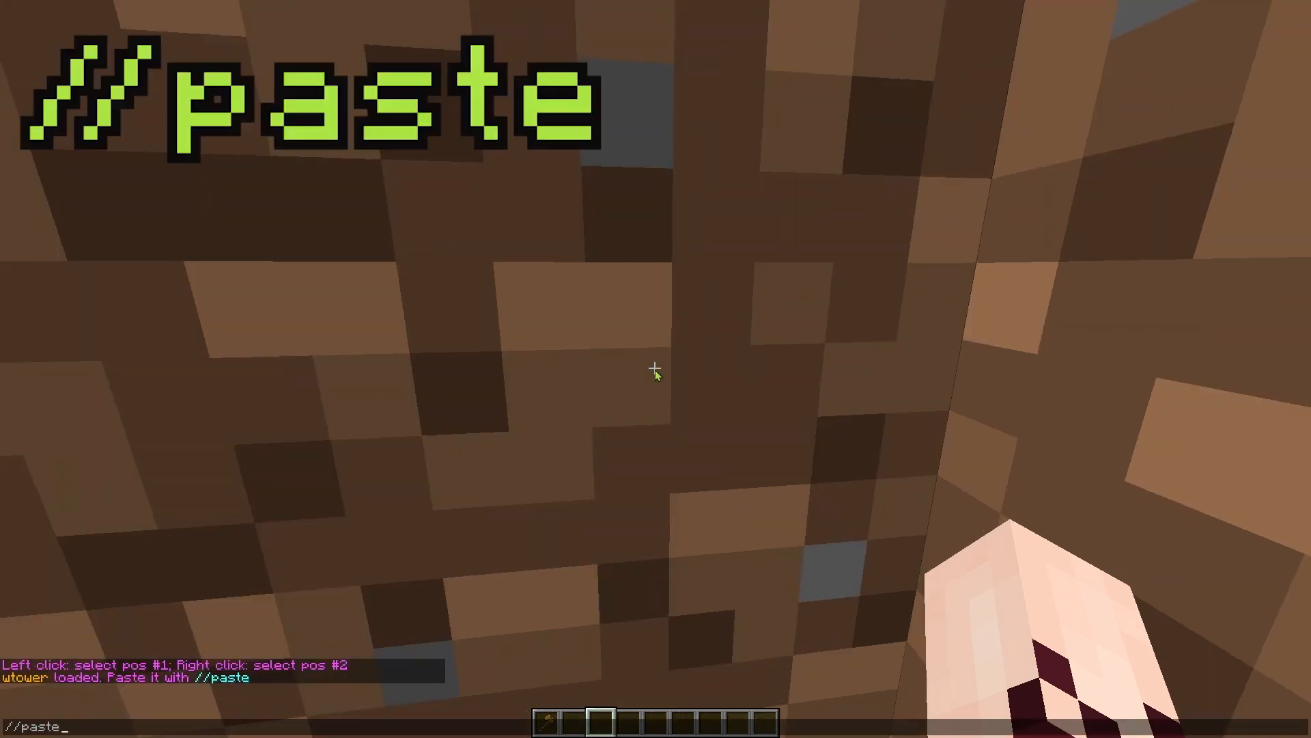
key(Return)
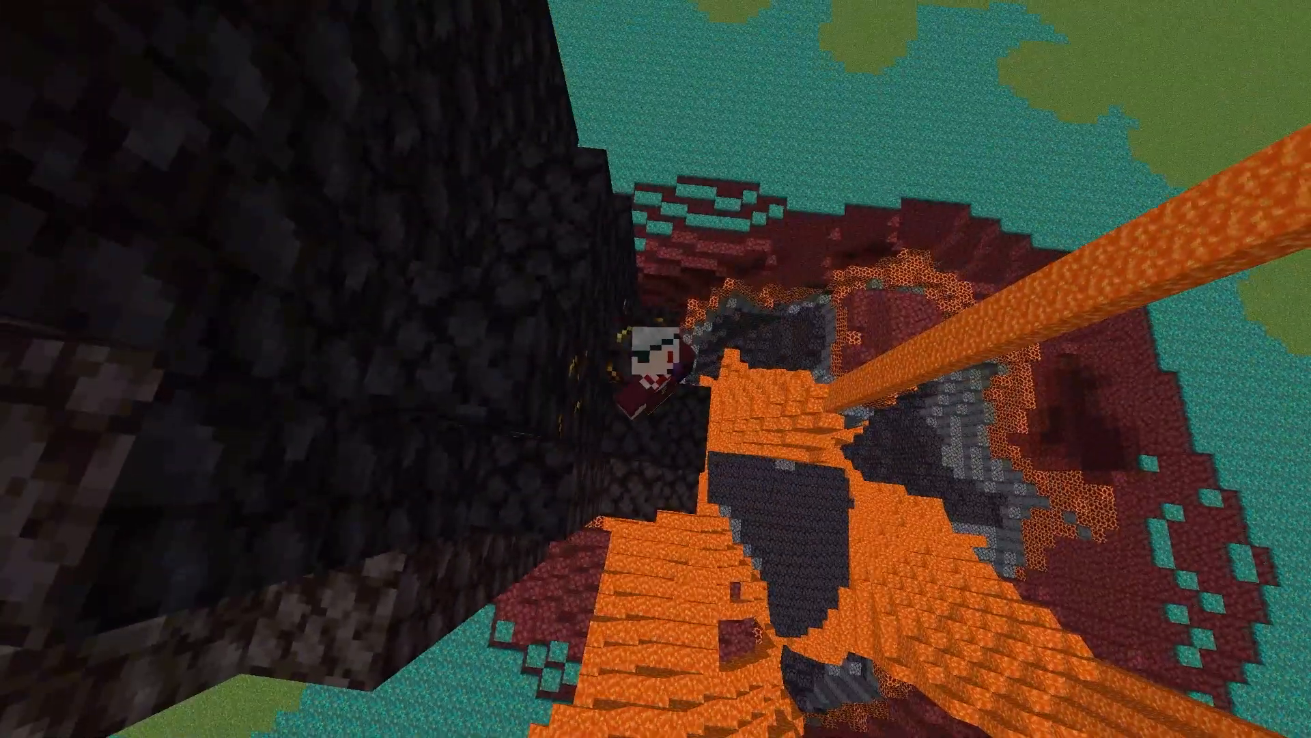
mouse_move(655, 368)
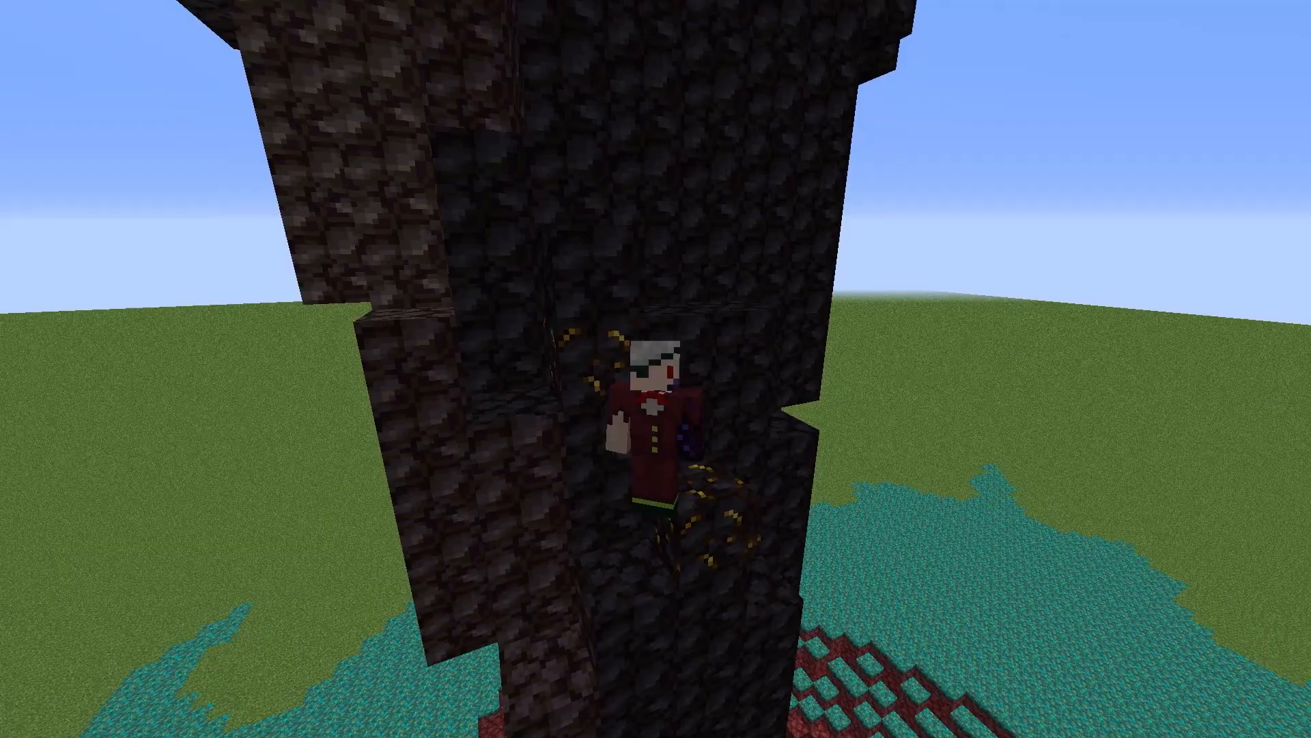
Step: Toggle the F3 debug overlay while retexturing a section of the tower to cobblestone
key(F3)
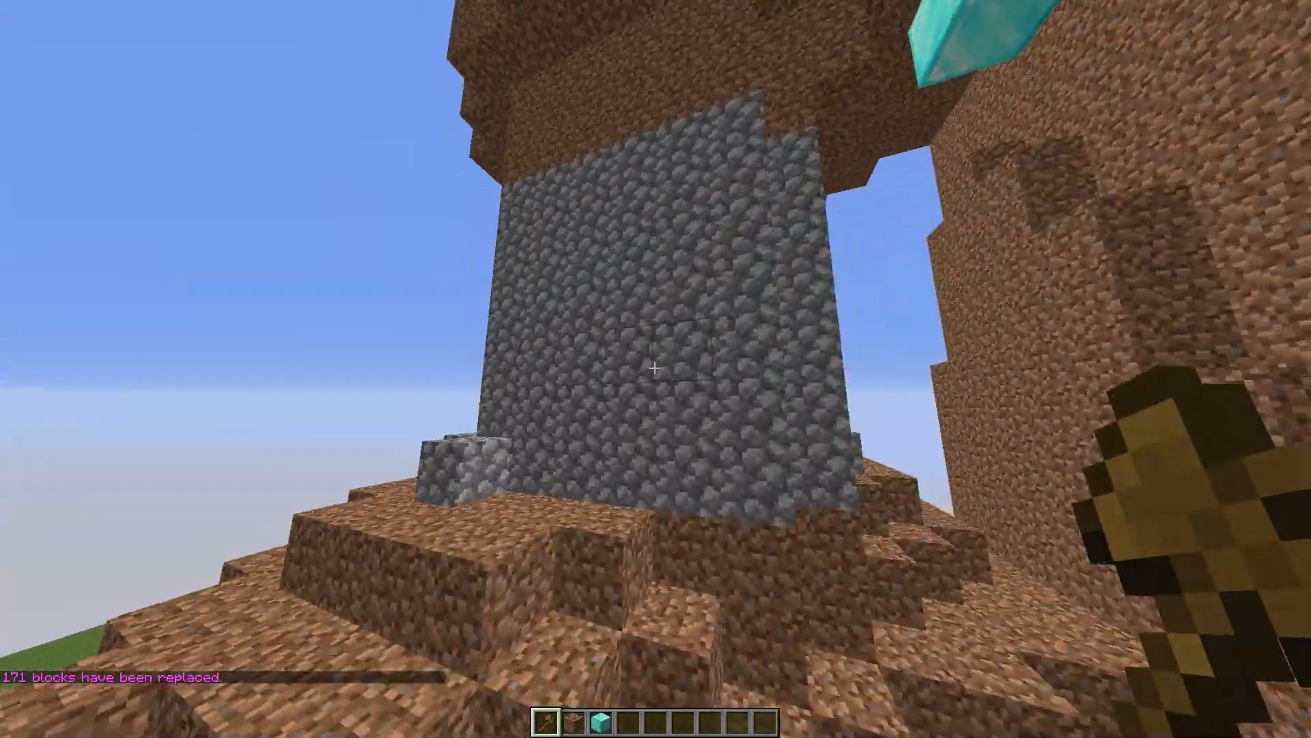
mouse_move(655, 369)
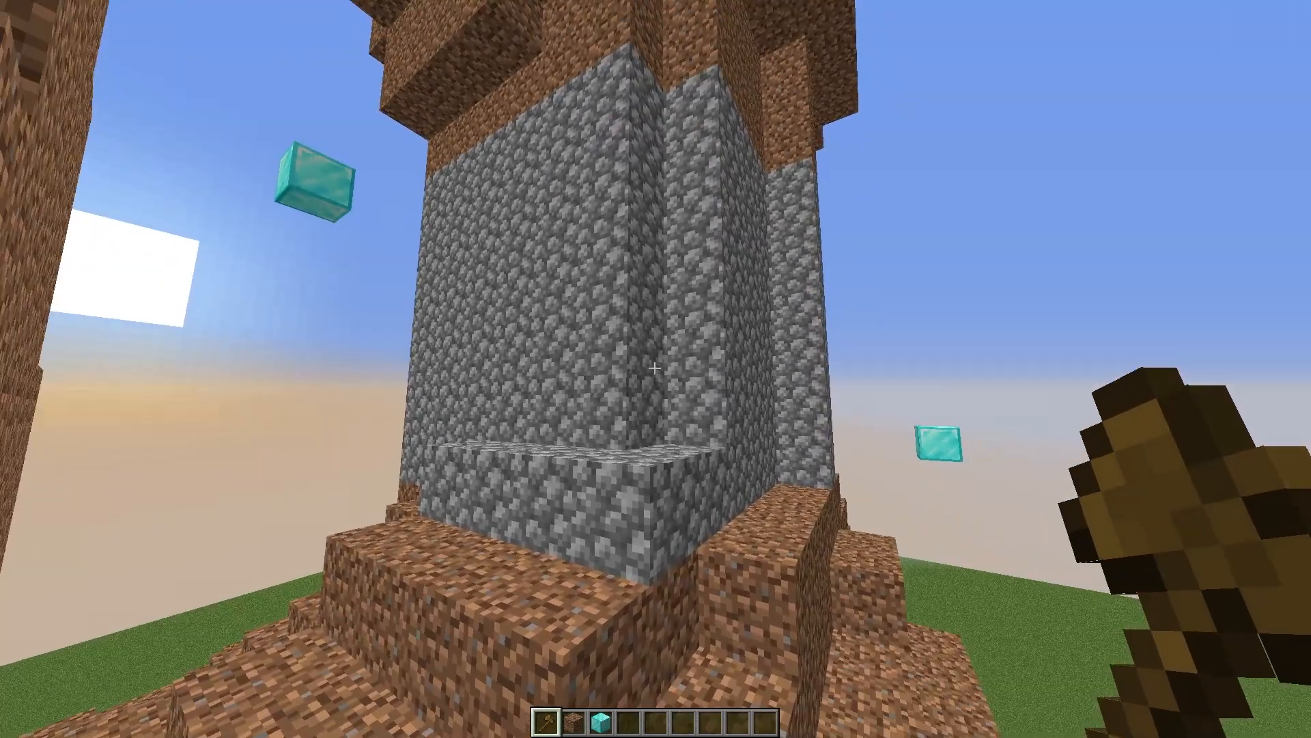
mouse_move(656, 369)
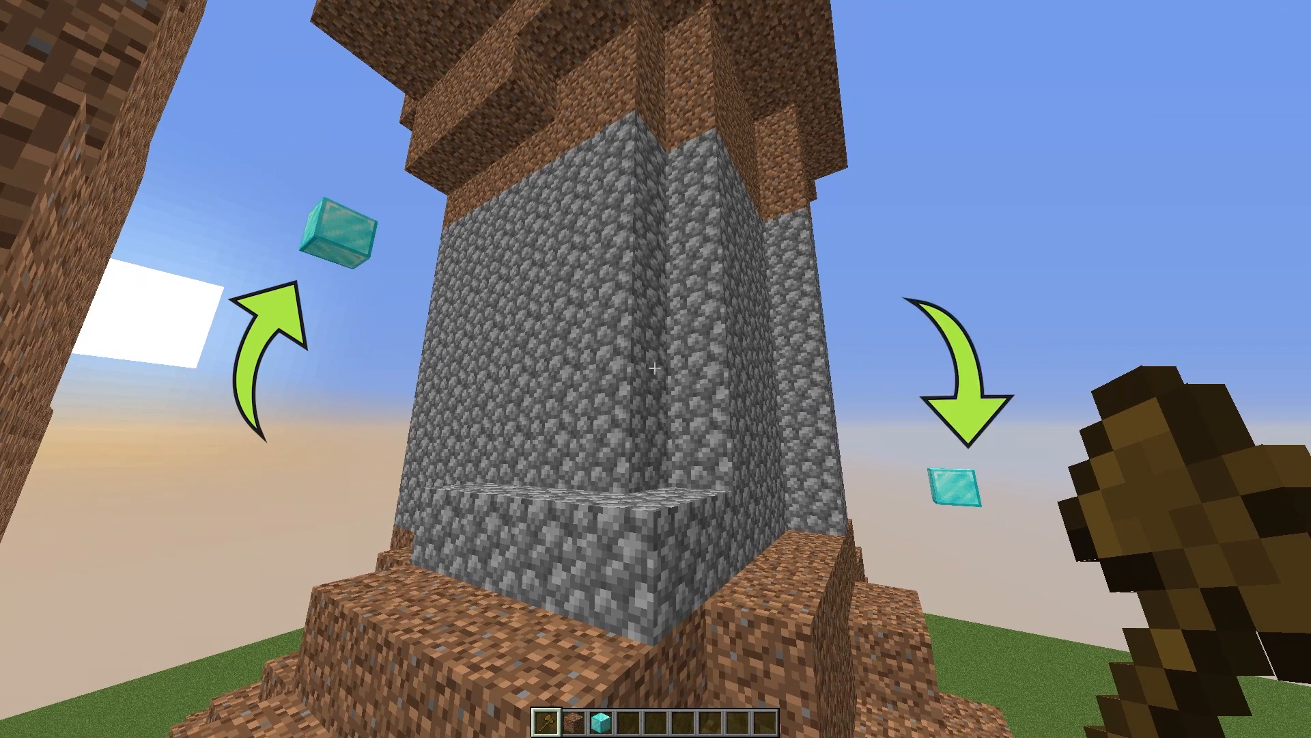
Step: Mark the region corner with the wand and run //replace dirt cobblestone
click(656, 369)
text(//replac)
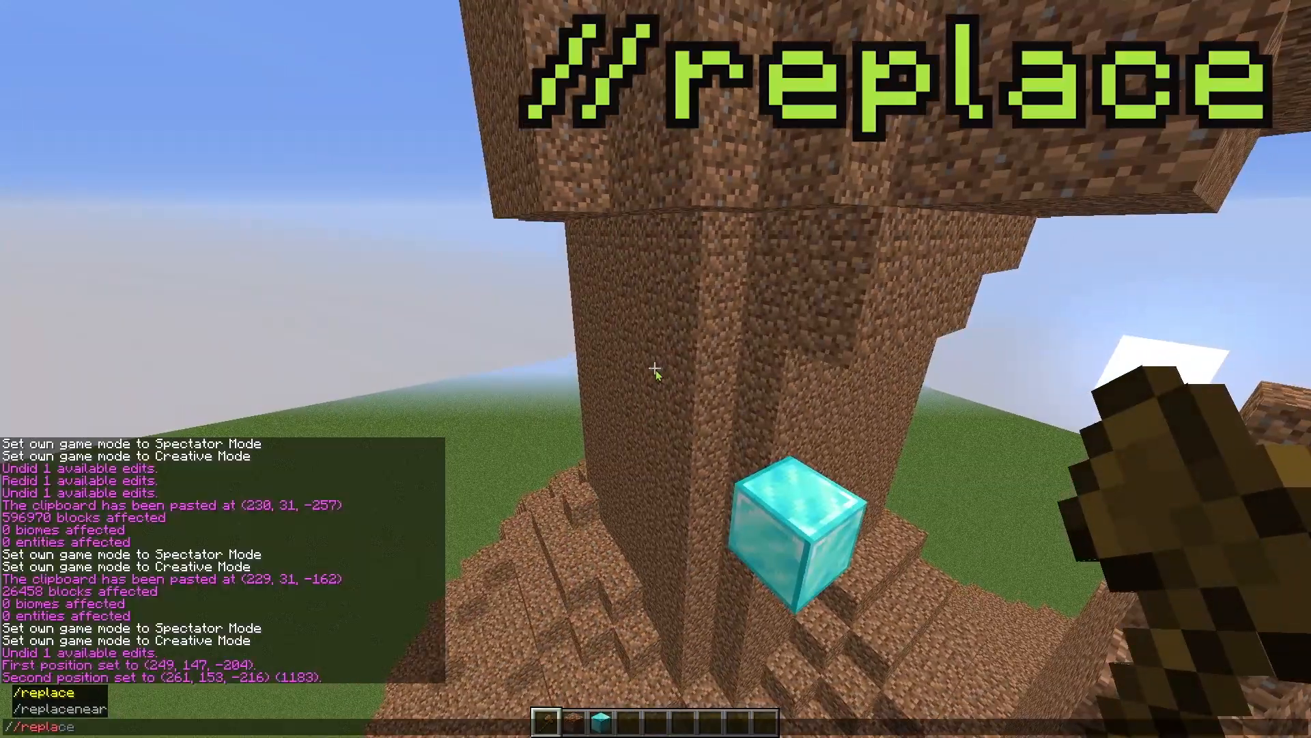
text(dirt)
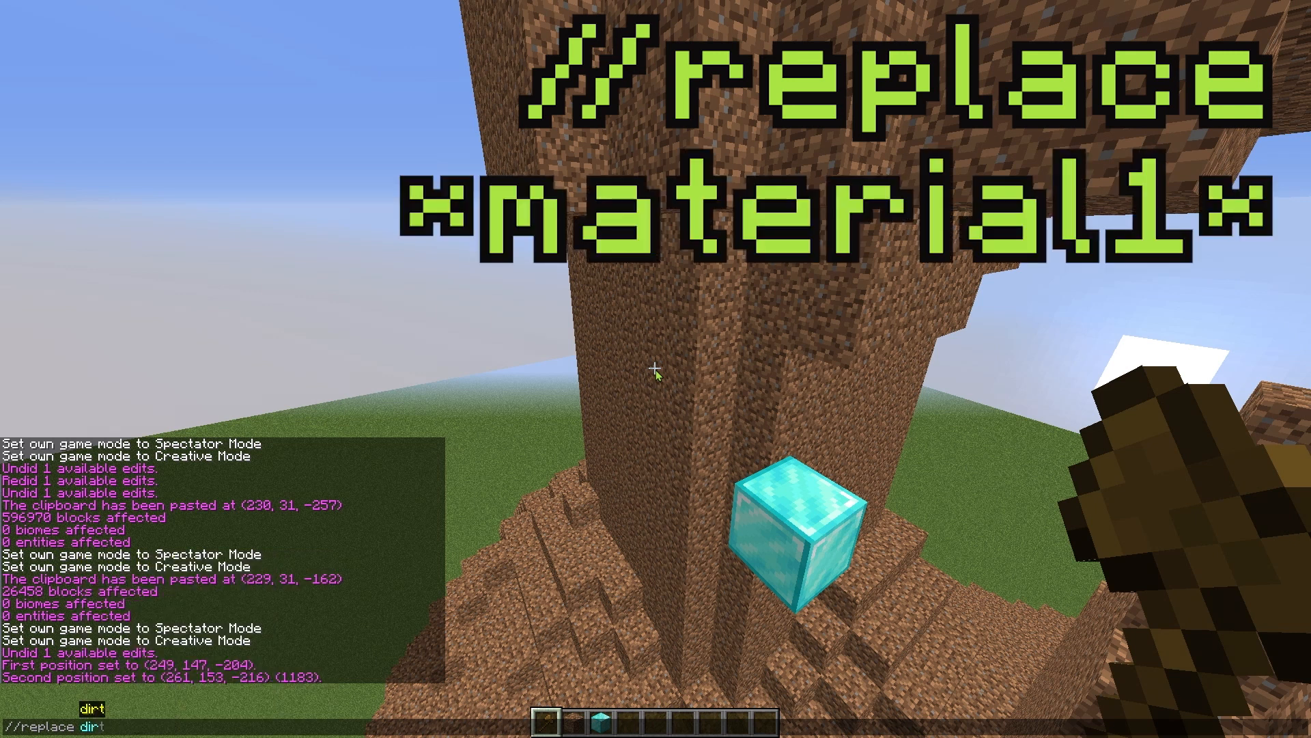
key(Return)
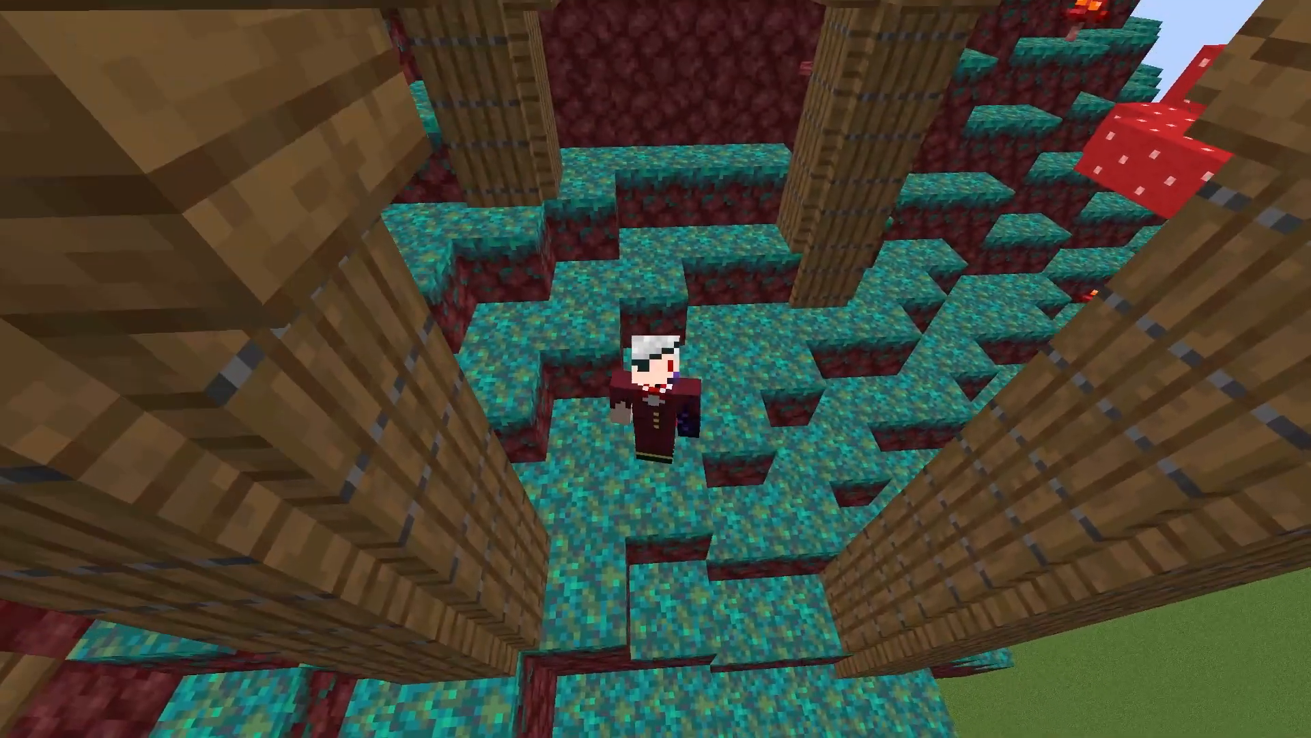
mouse_move(656, 369)
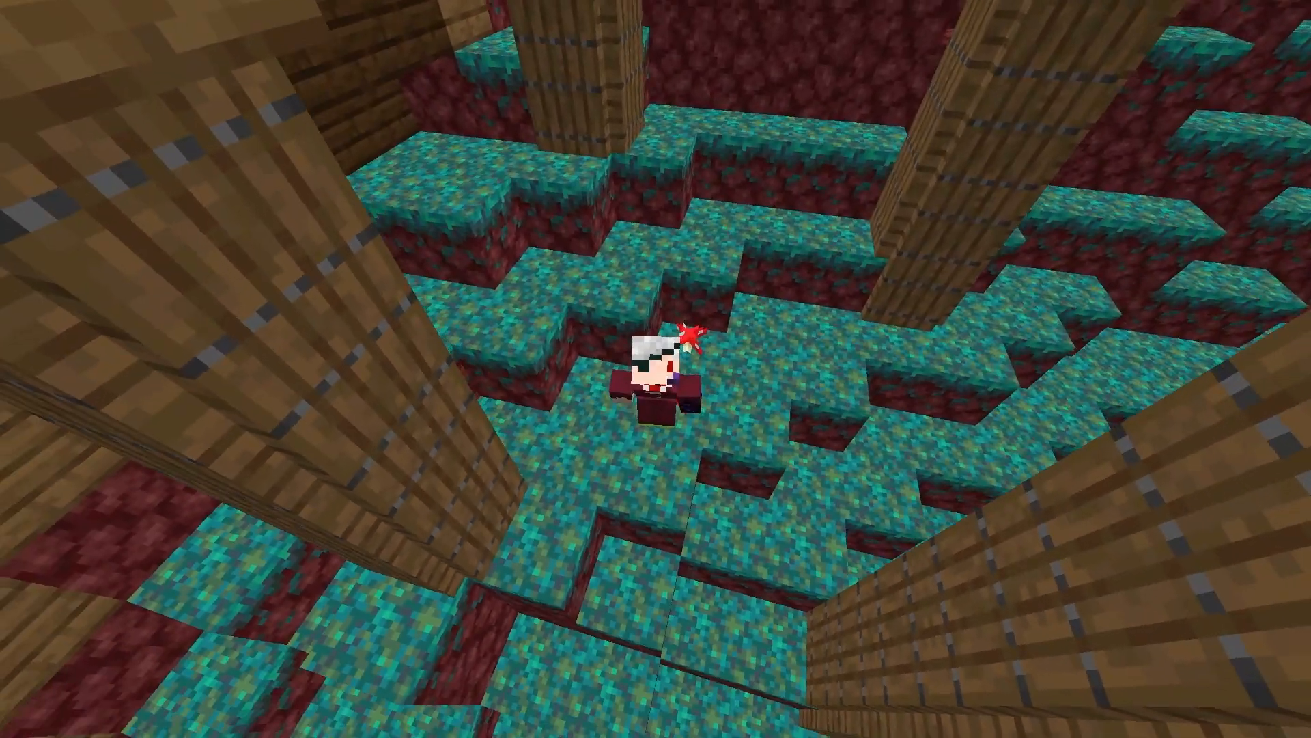
Step: Take a tool from the creative inventory to use as the WorldEdit brush
key(e)
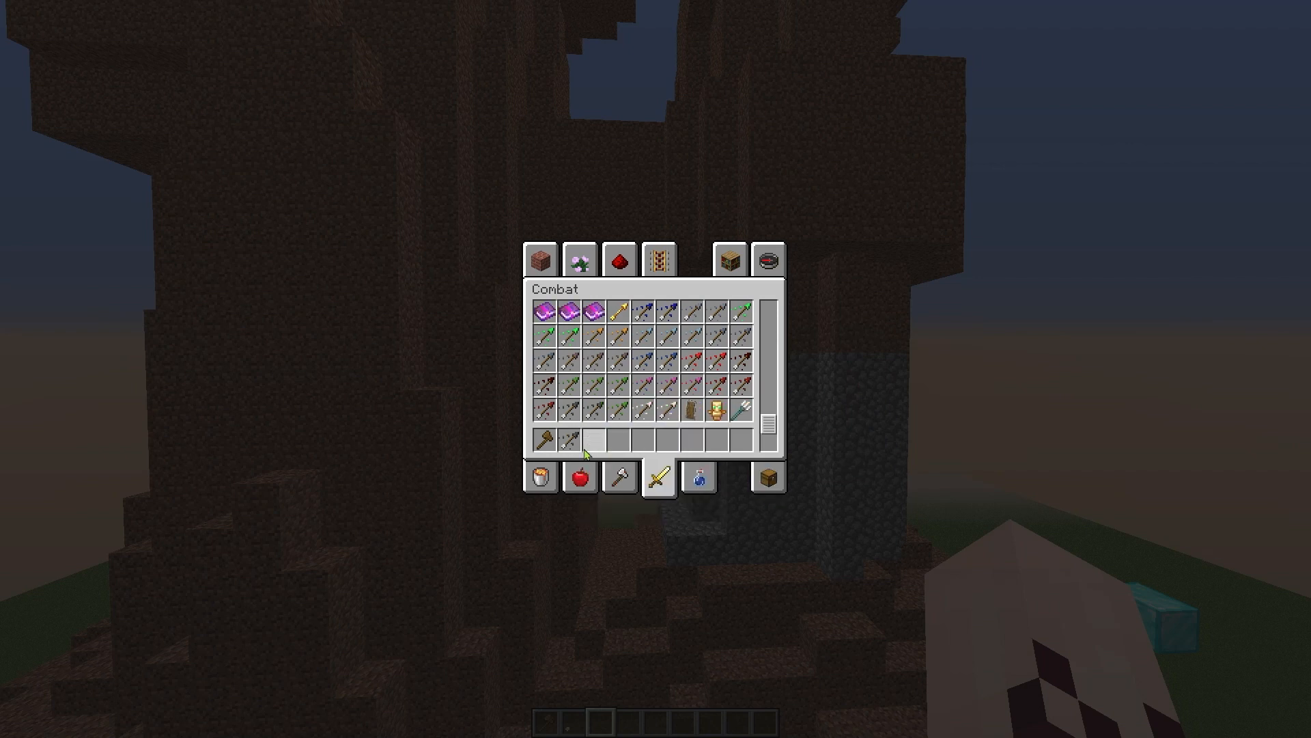
key(Escape)
text(/brush)
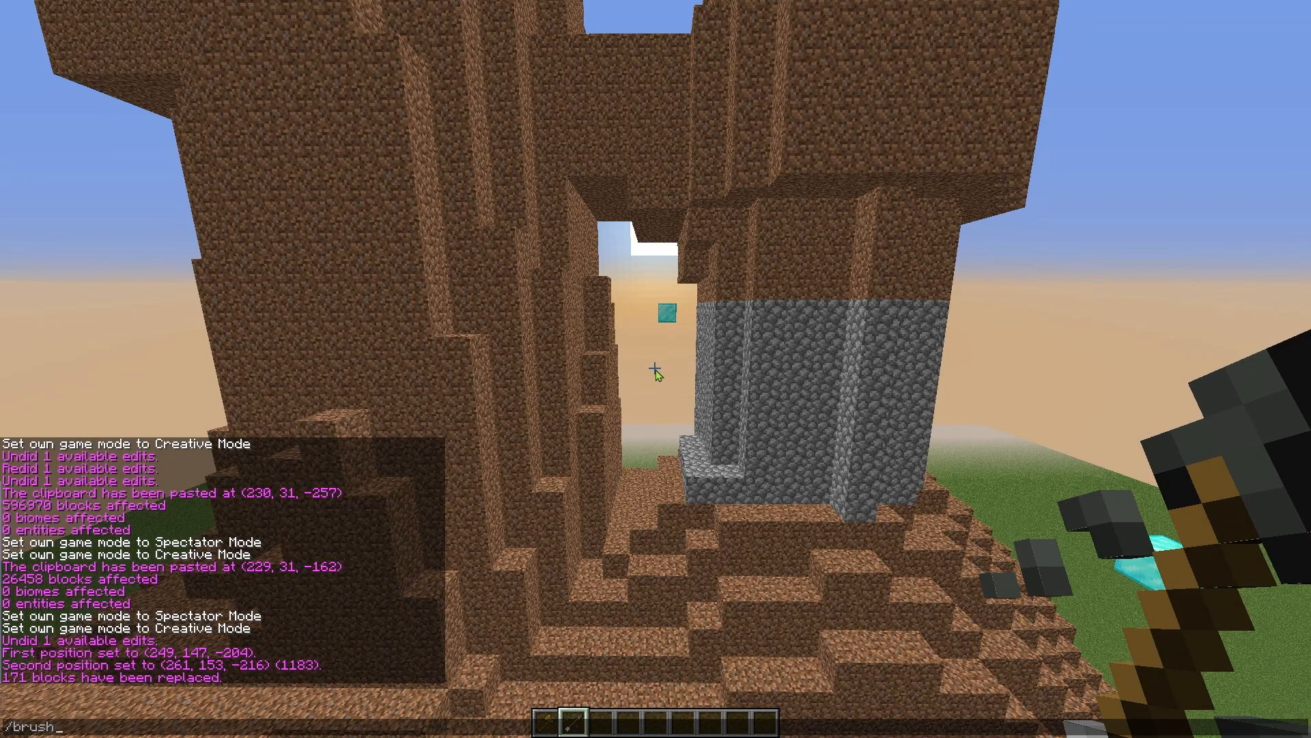
Step: Enter the //brush sphere cobblestone command for painting the tower wall
text(sphere ##)
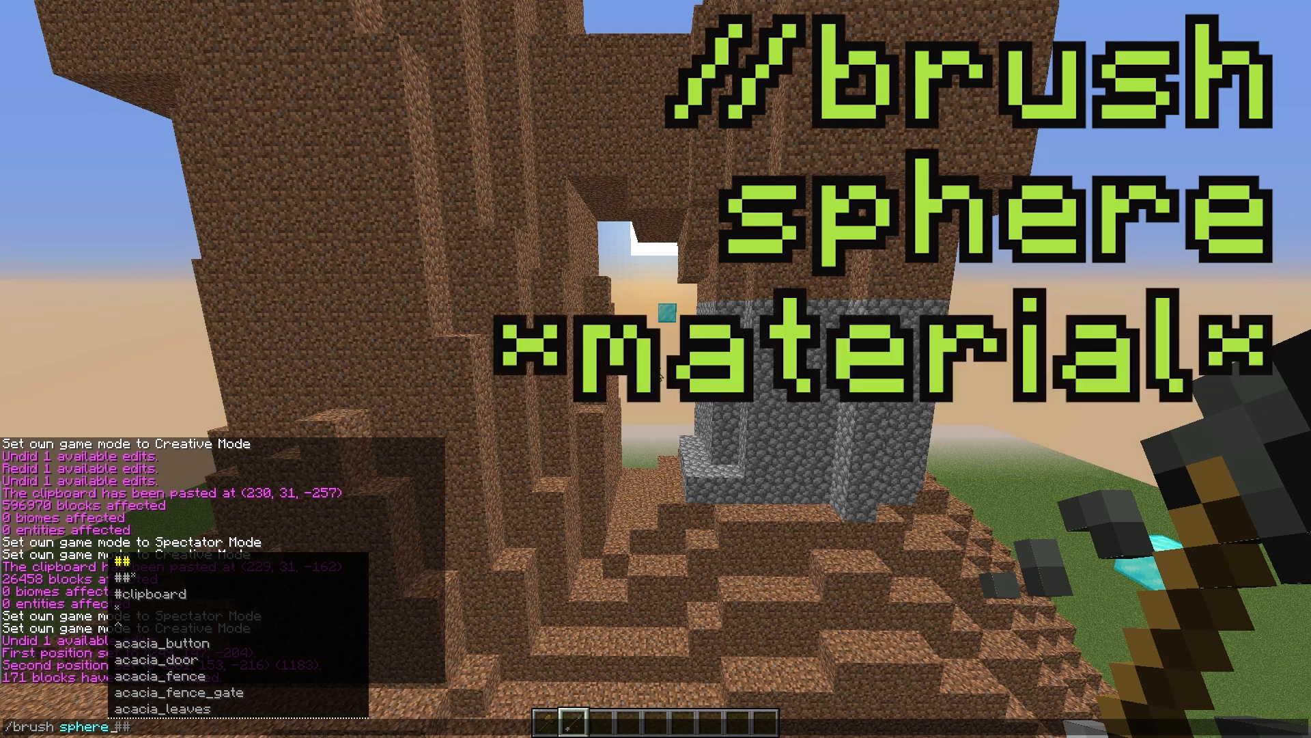
text(cobblestone)
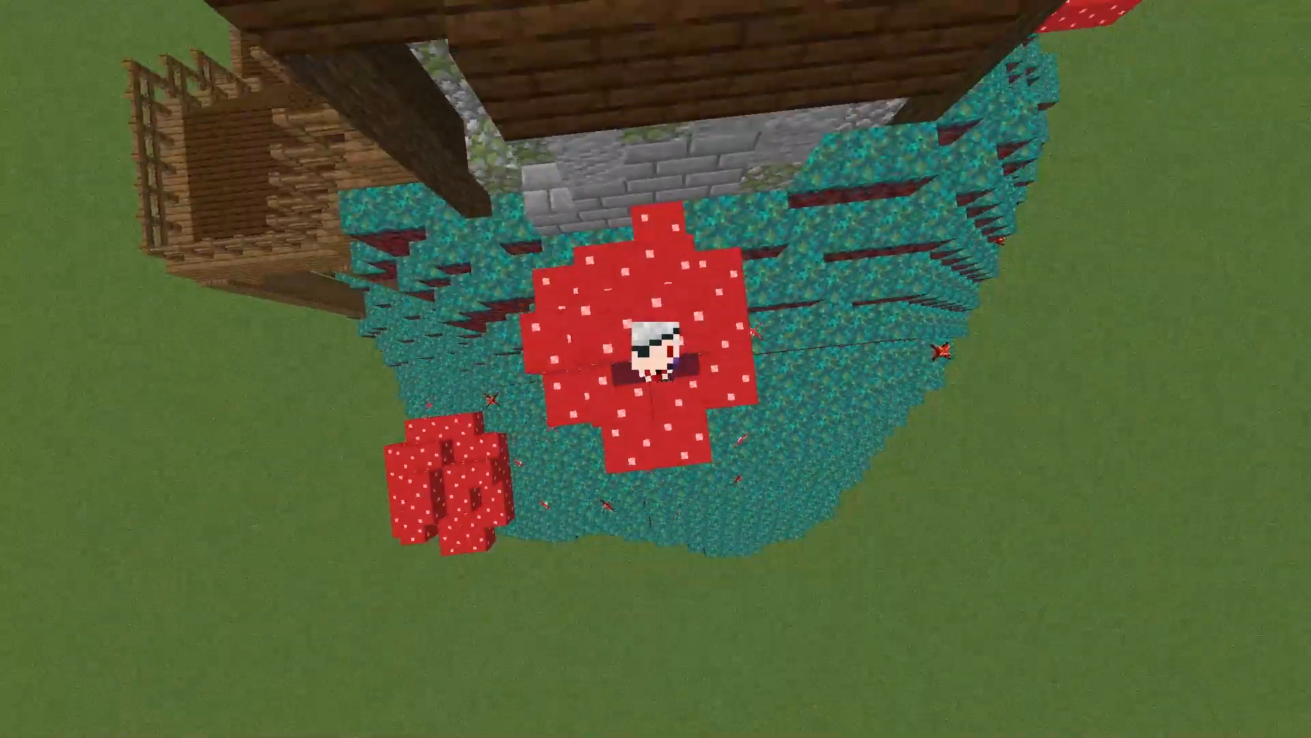
mouse_move(656, 369)
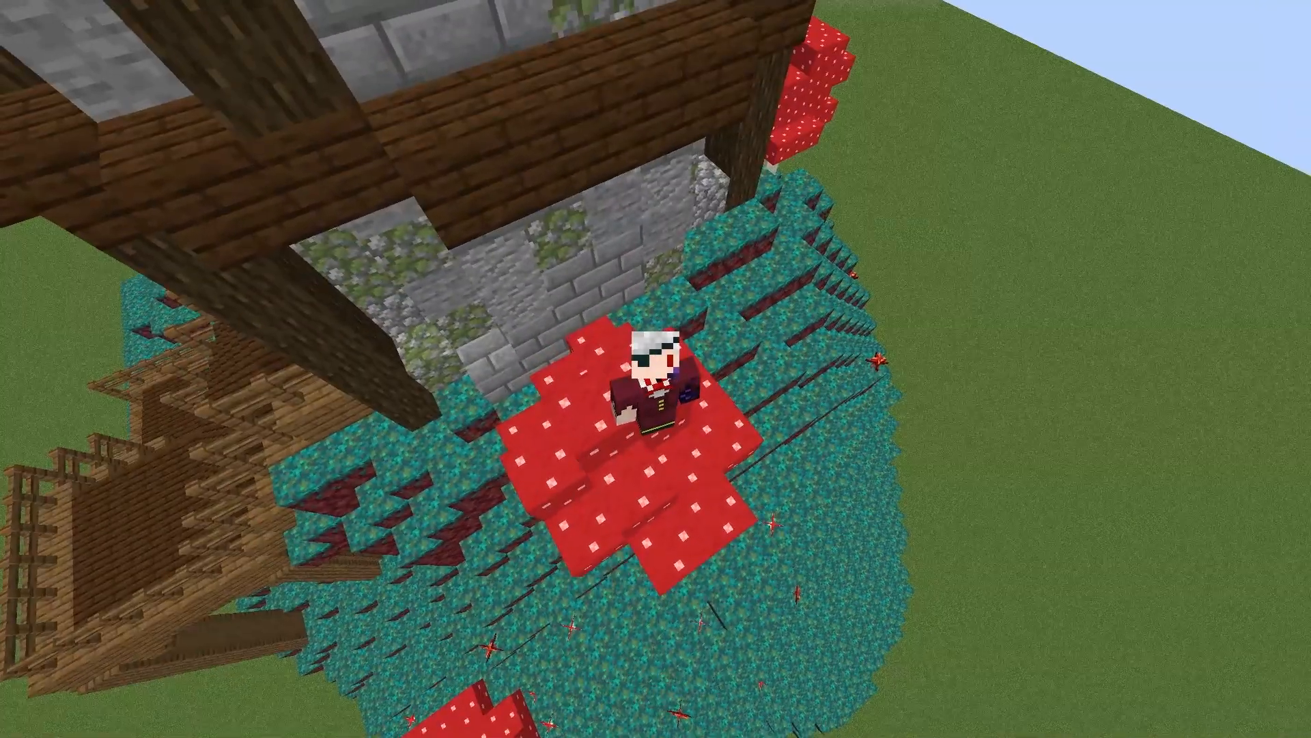
mouse_move(656, 369)
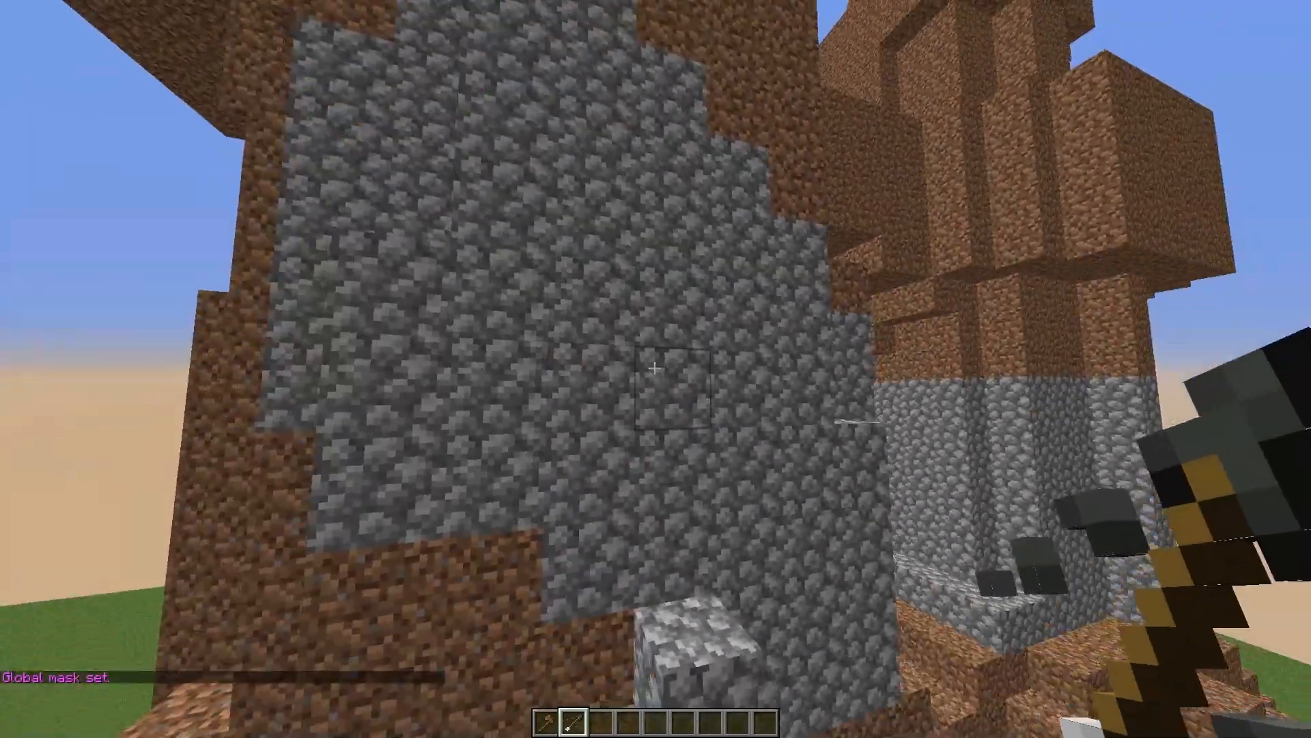
mouse_move(656, 368)
text(/material and)
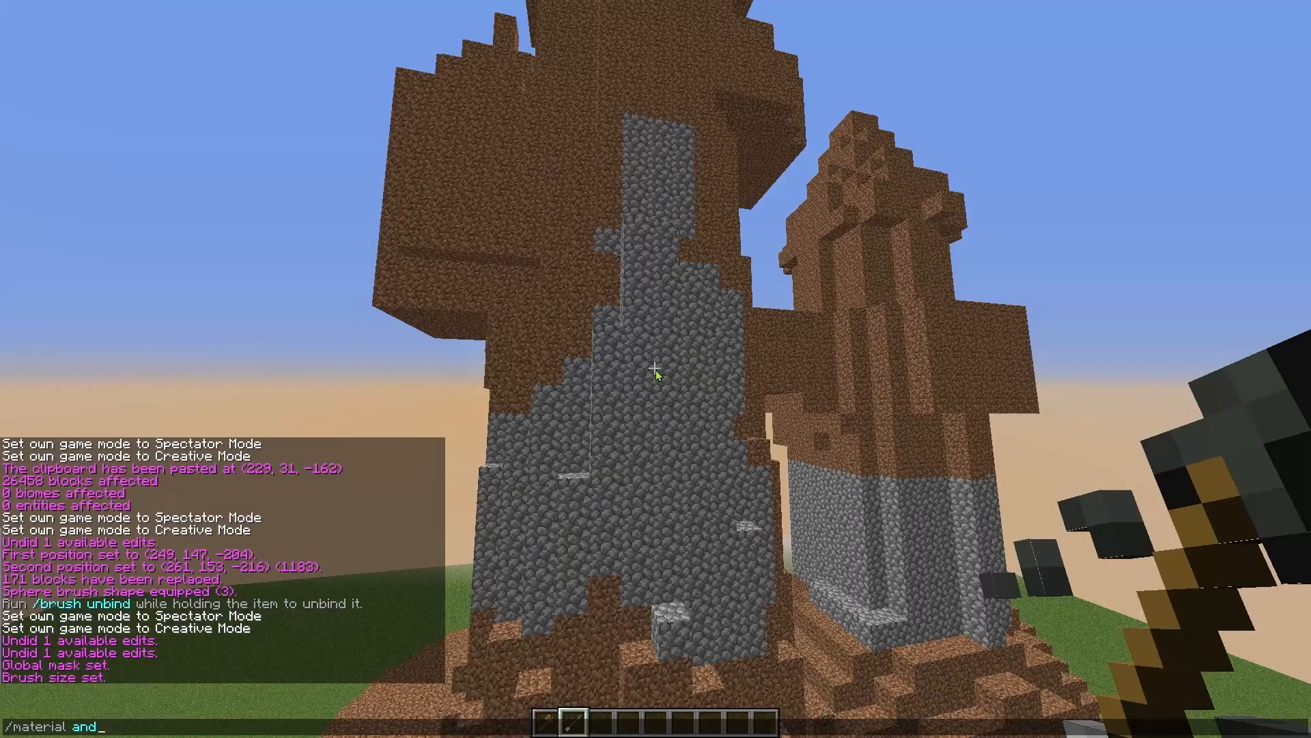
Step: Set the WorldEdit brush material to a 30% stone, 70% block mix via /material
text(##)
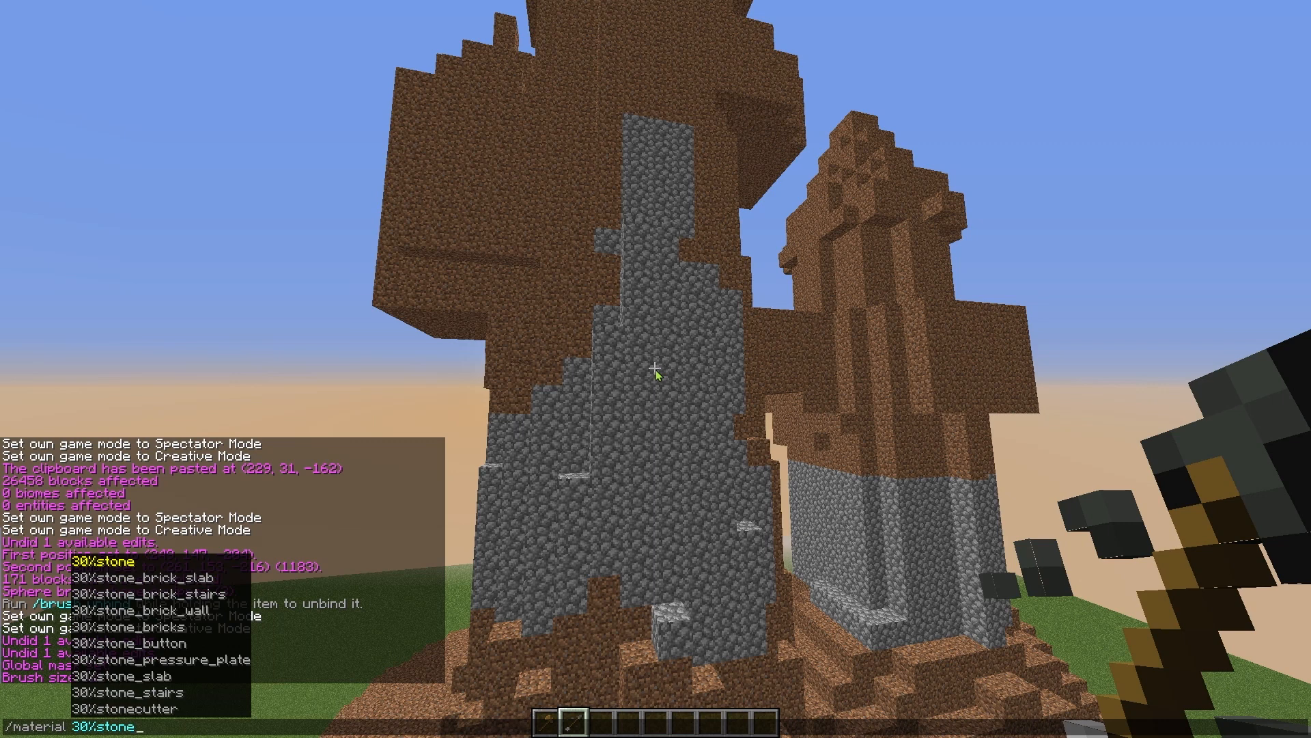
text(,##)
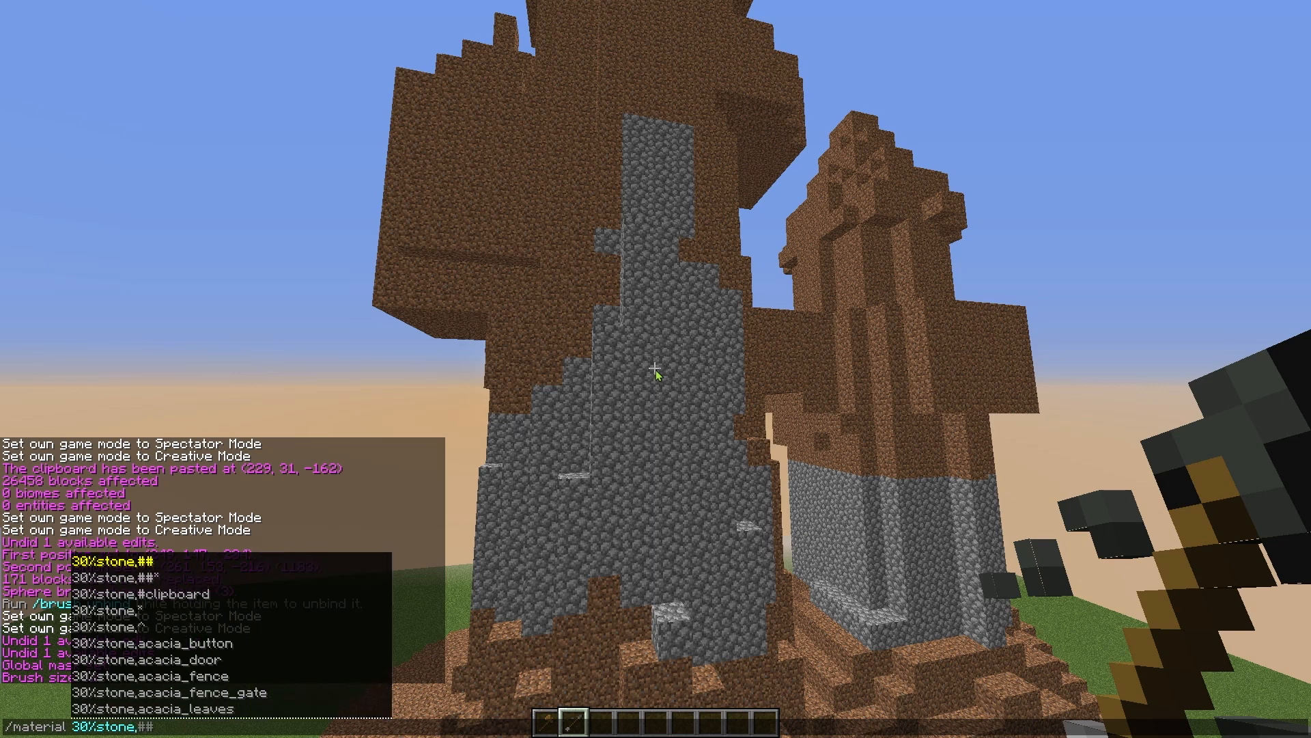
text(70%)
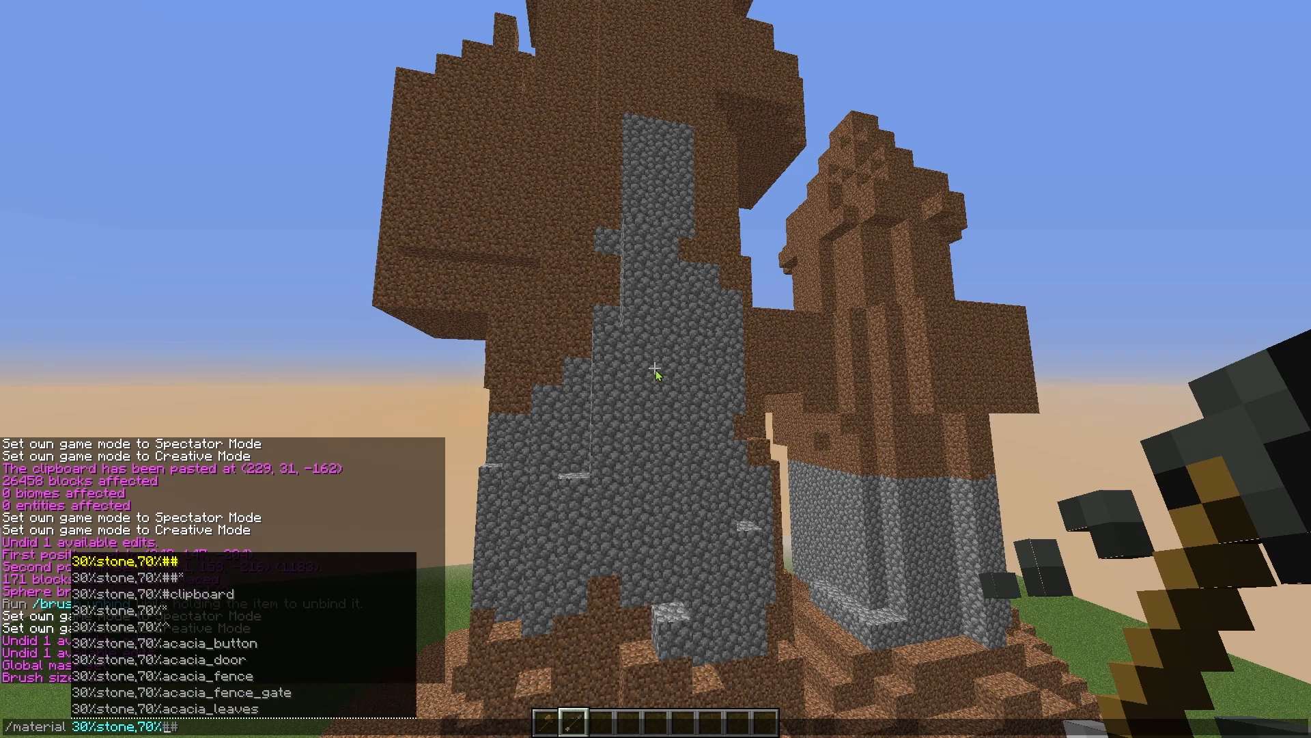
key(enter)
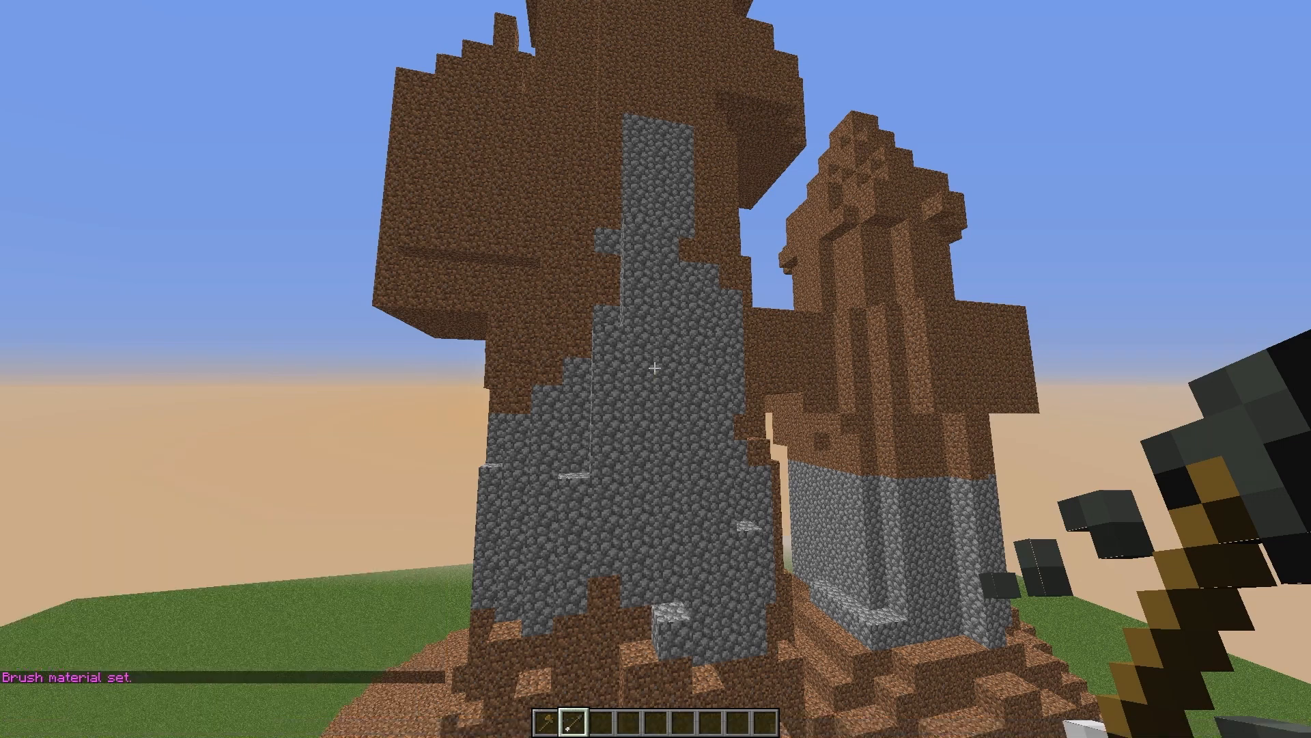
mouse_move(656, 368)
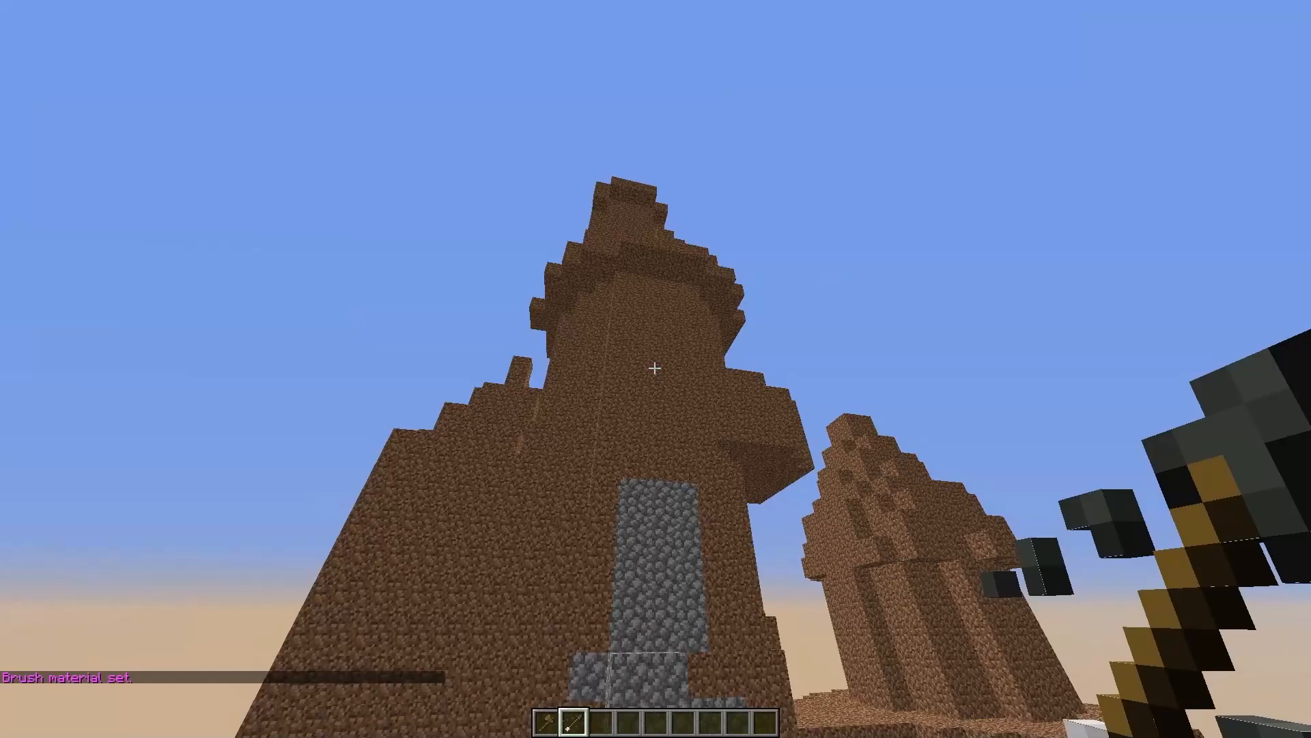
mouse_move(655, 369)
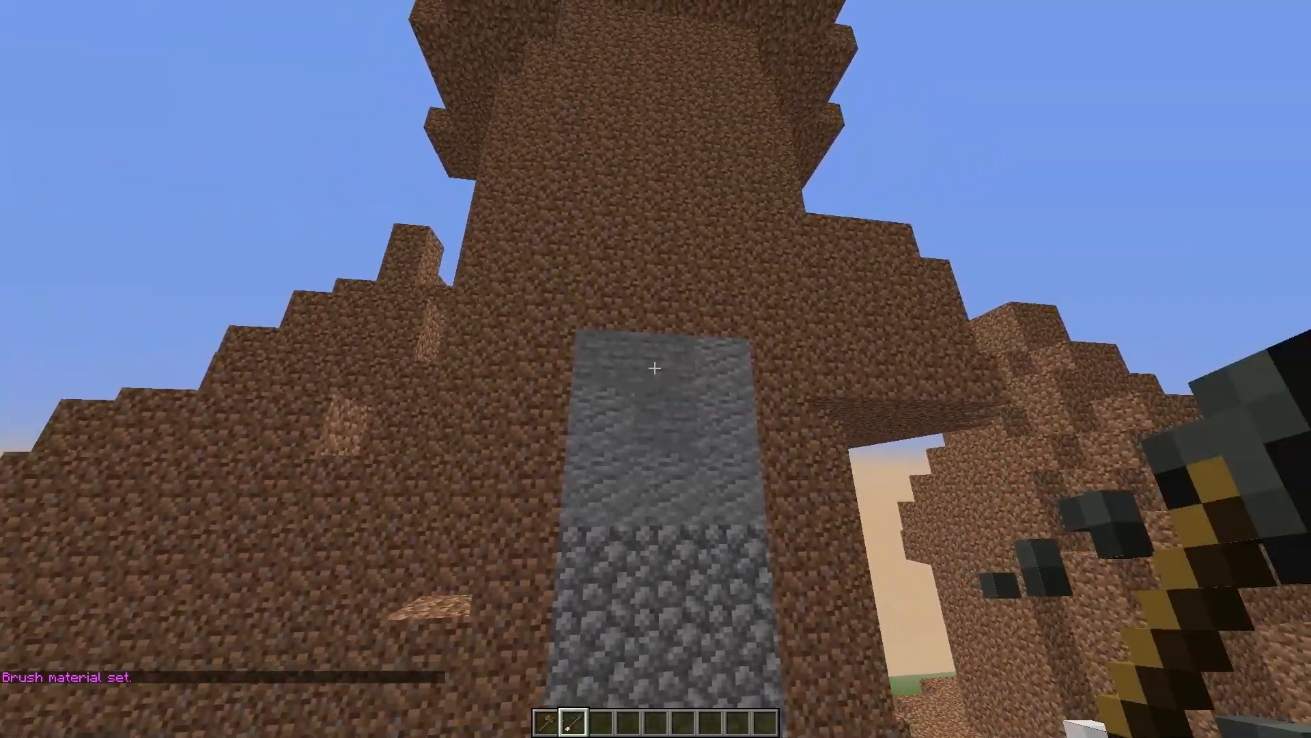
mouse_move(656, 368)
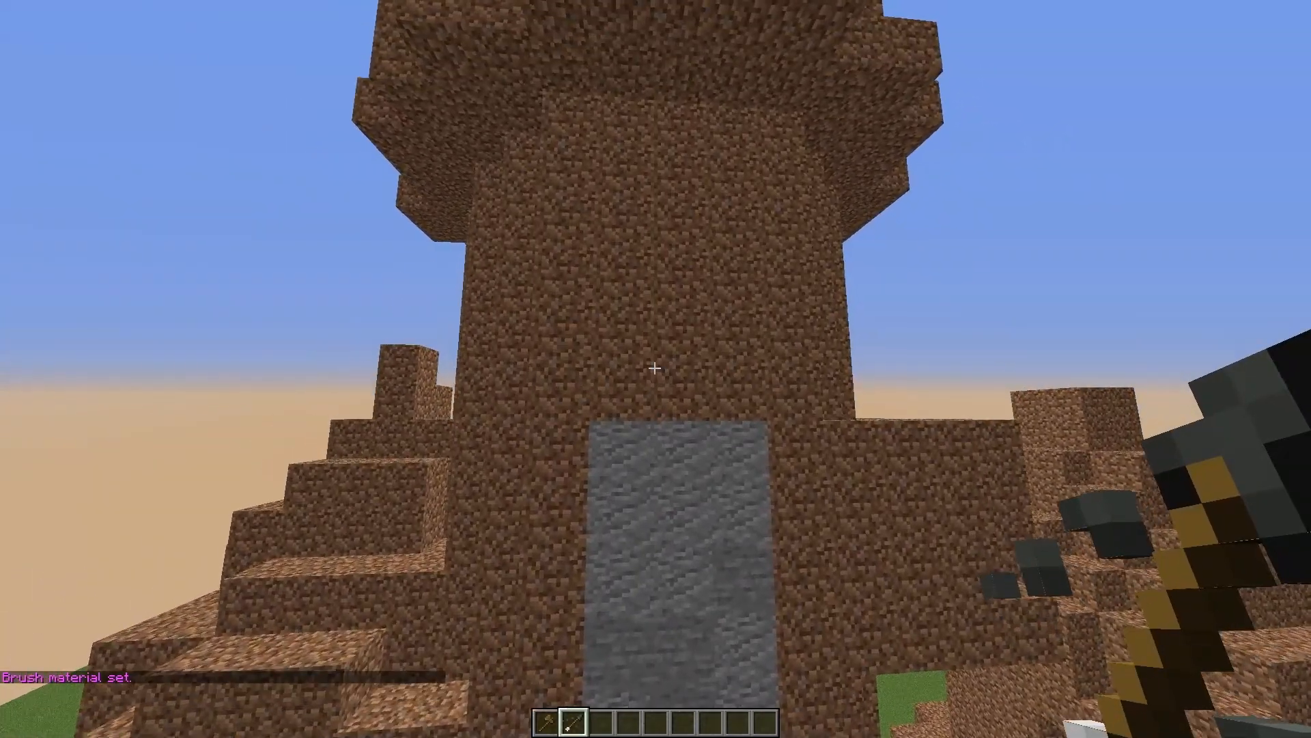
mouse_move(656, 368)
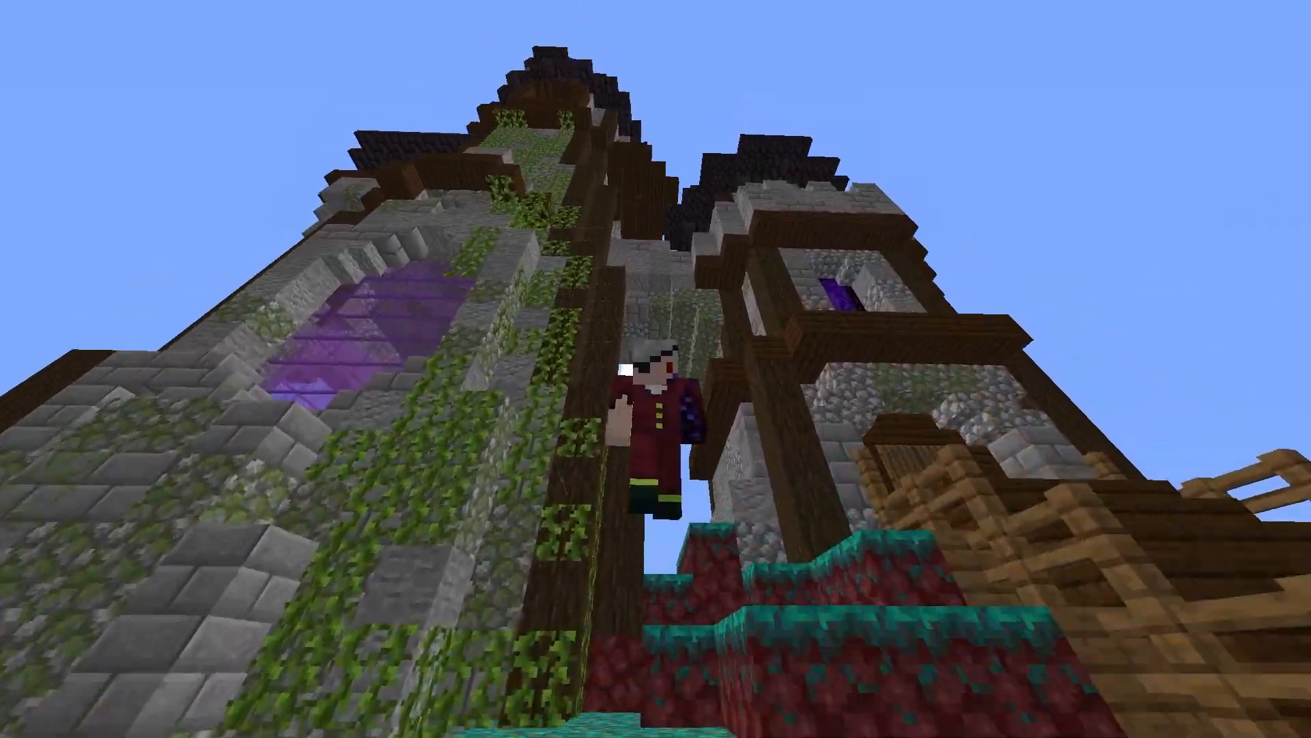
mouse_move(656, 369)
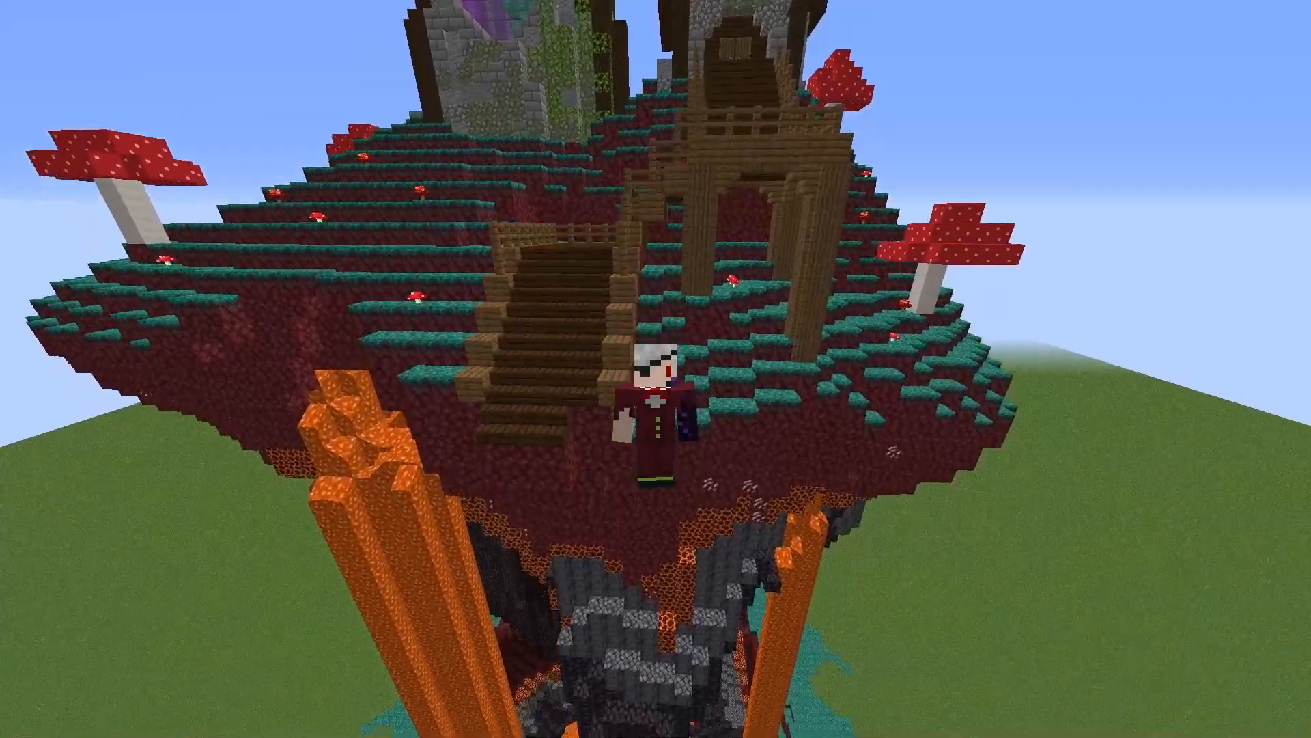
mouse_move(656, 369)
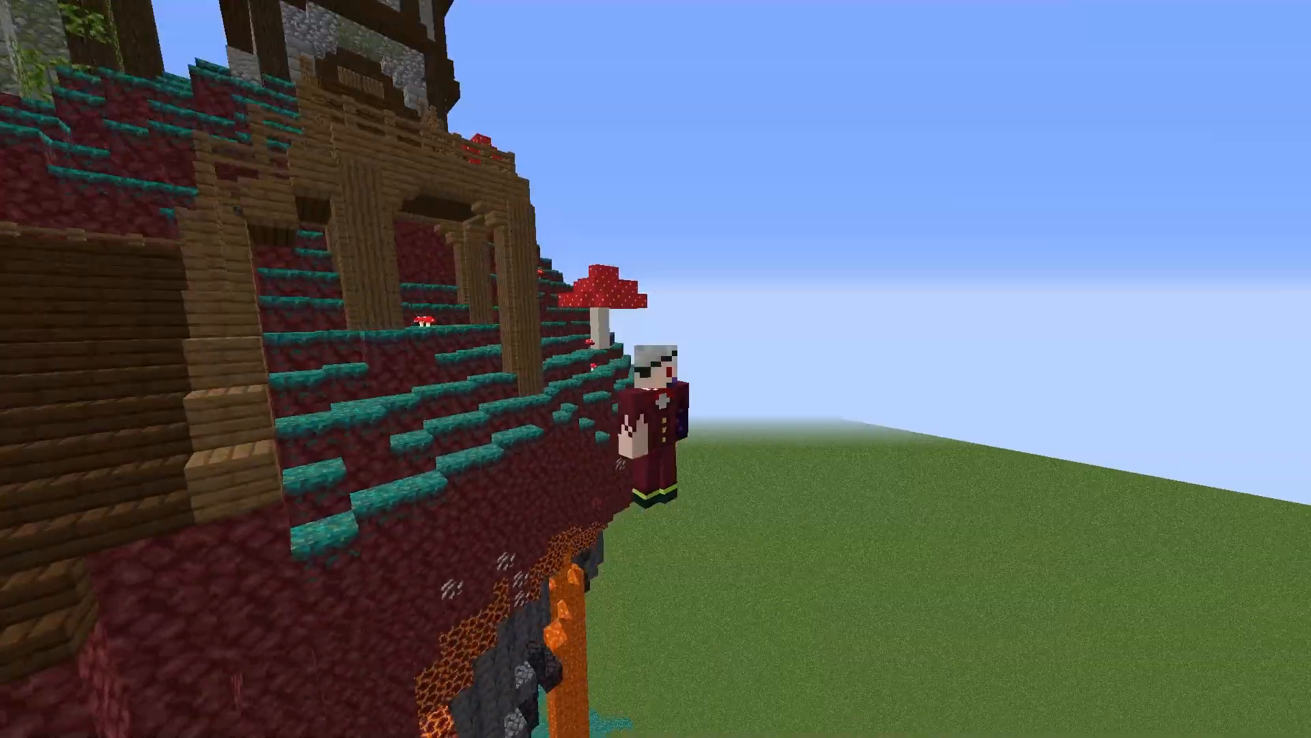
mouse_move(656, 368)
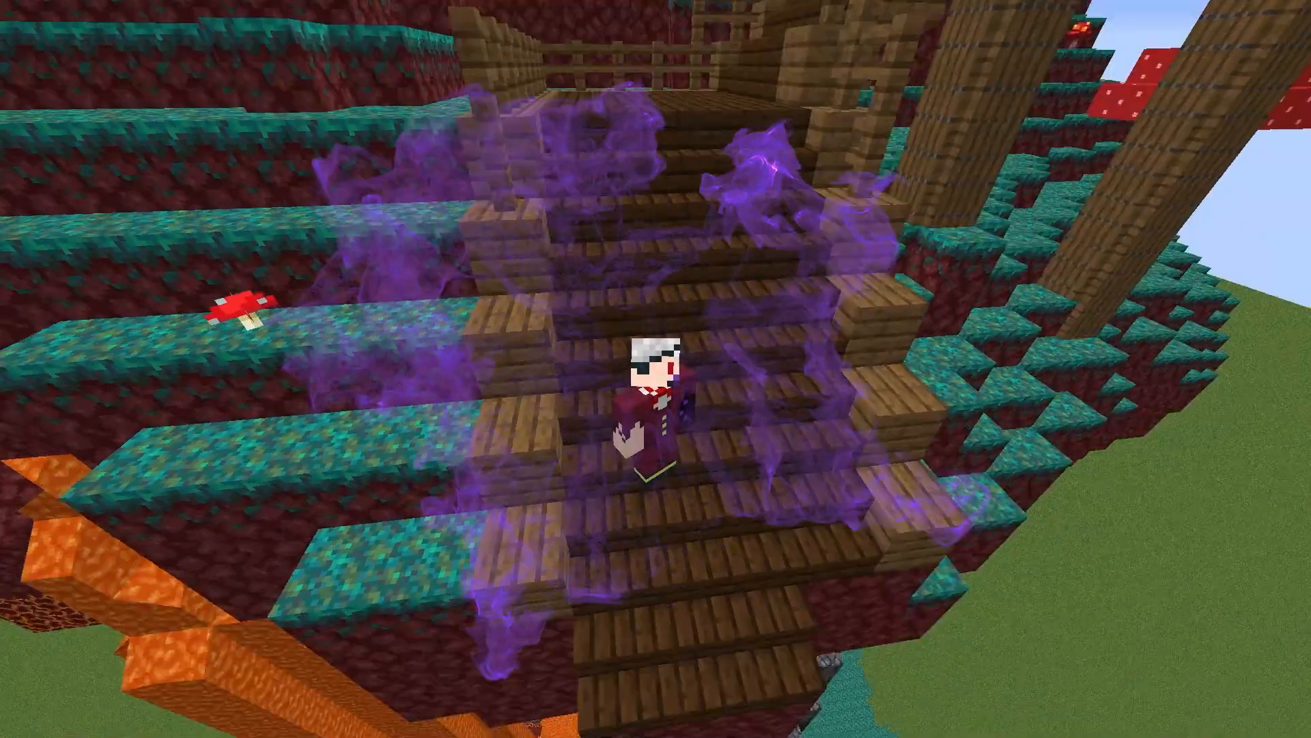
mouse_move(655, 369)
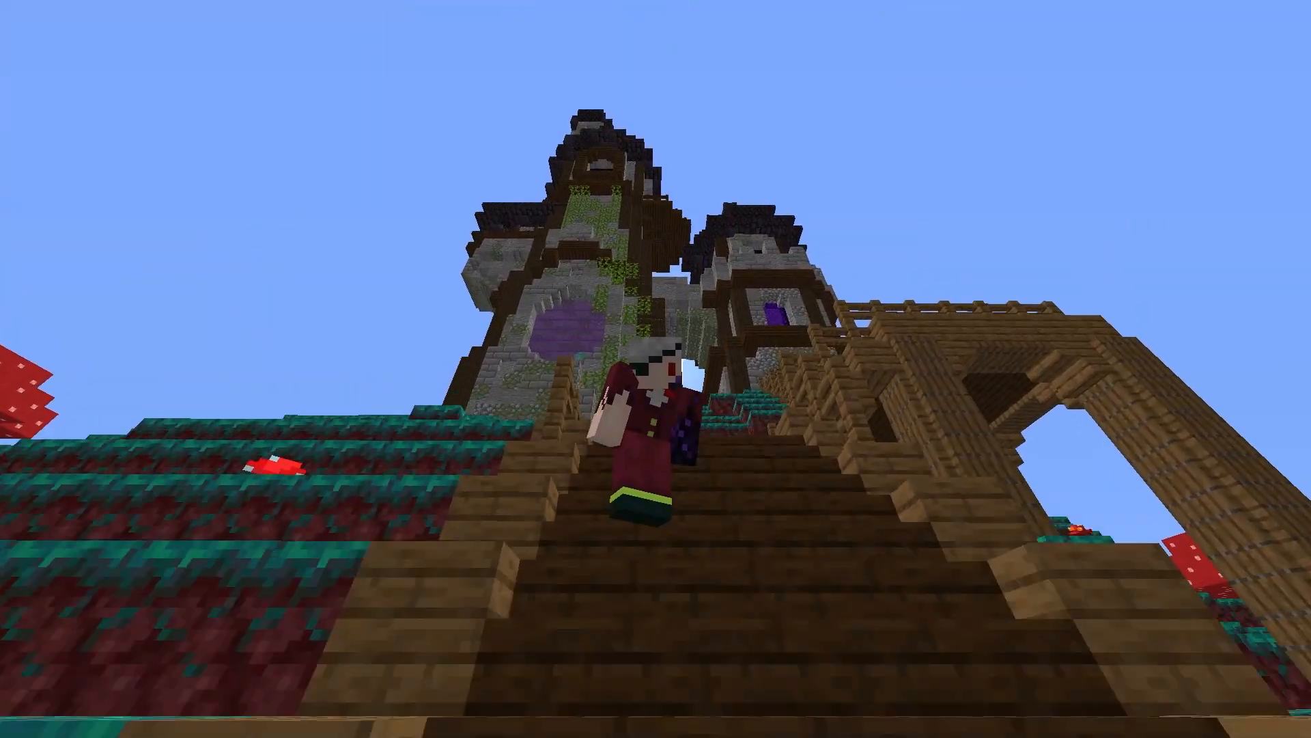
mouse_move(655, 368)
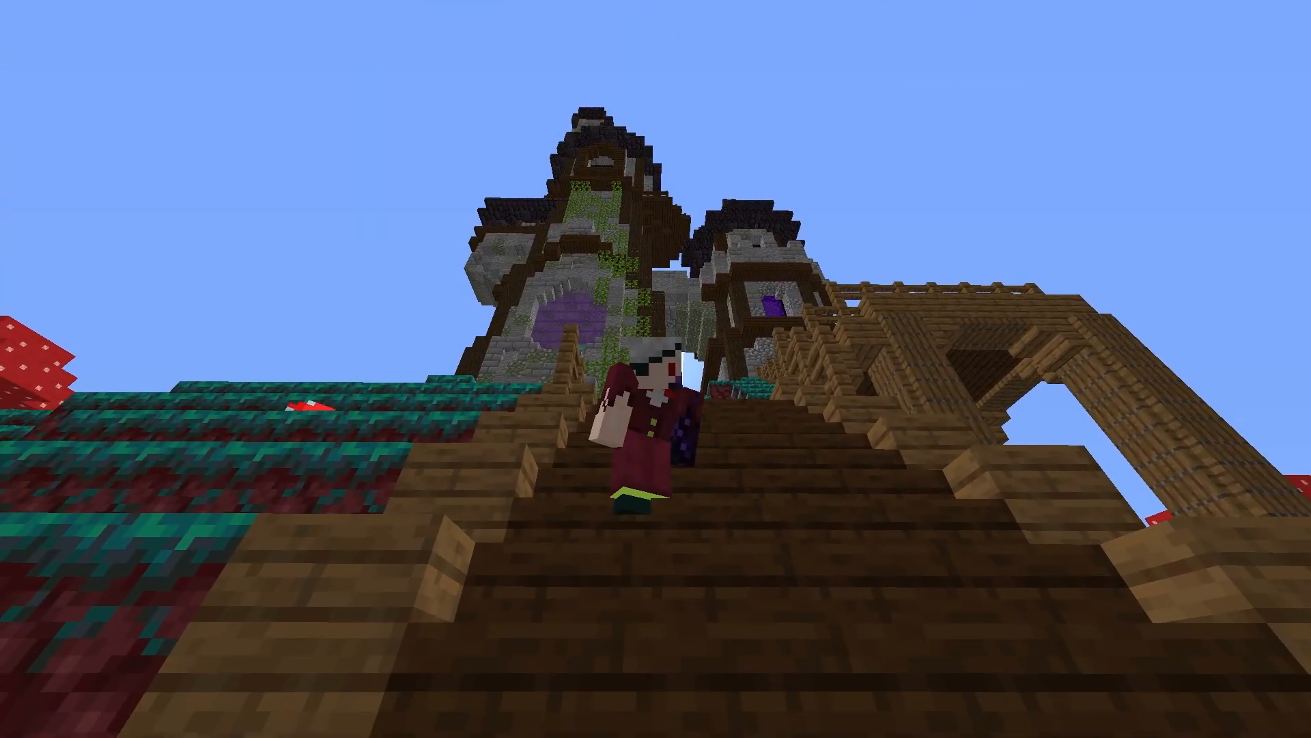